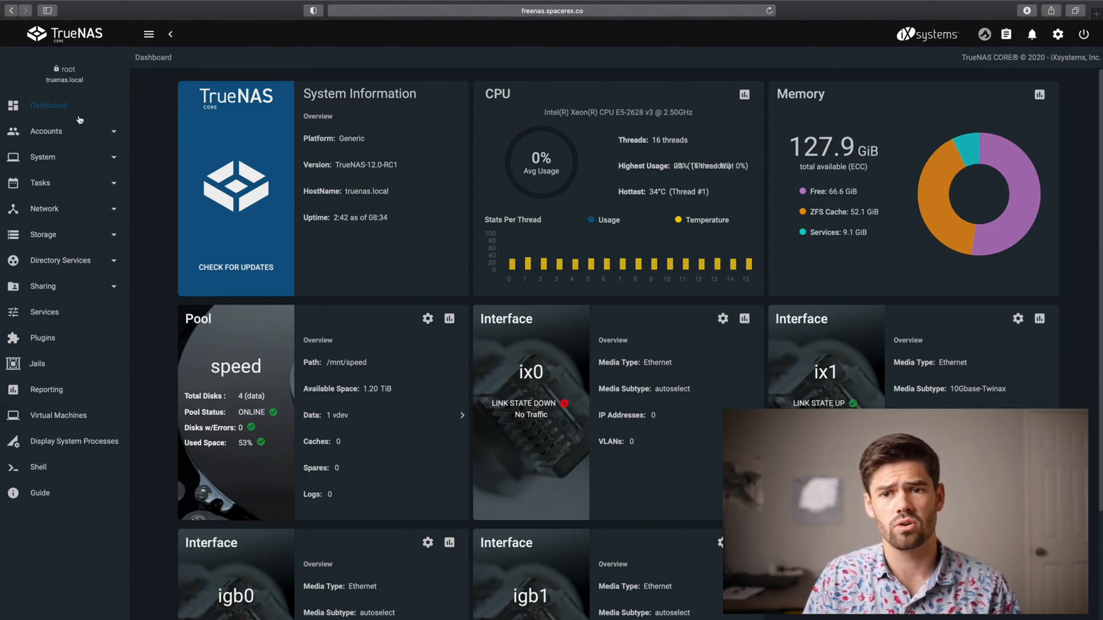
- Show the Certificate Authorities list under System, where the vpn authority appears
{"action": "left_click", "coordinate": [42, 156]}
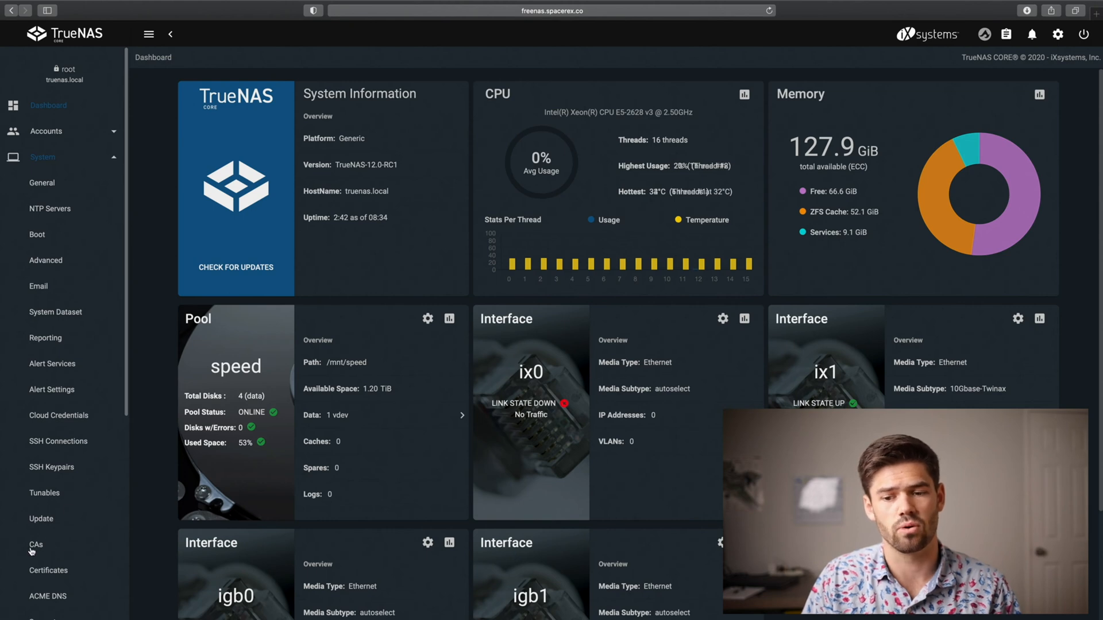
{"action": "left_click", "coordinate": [35, 545]}
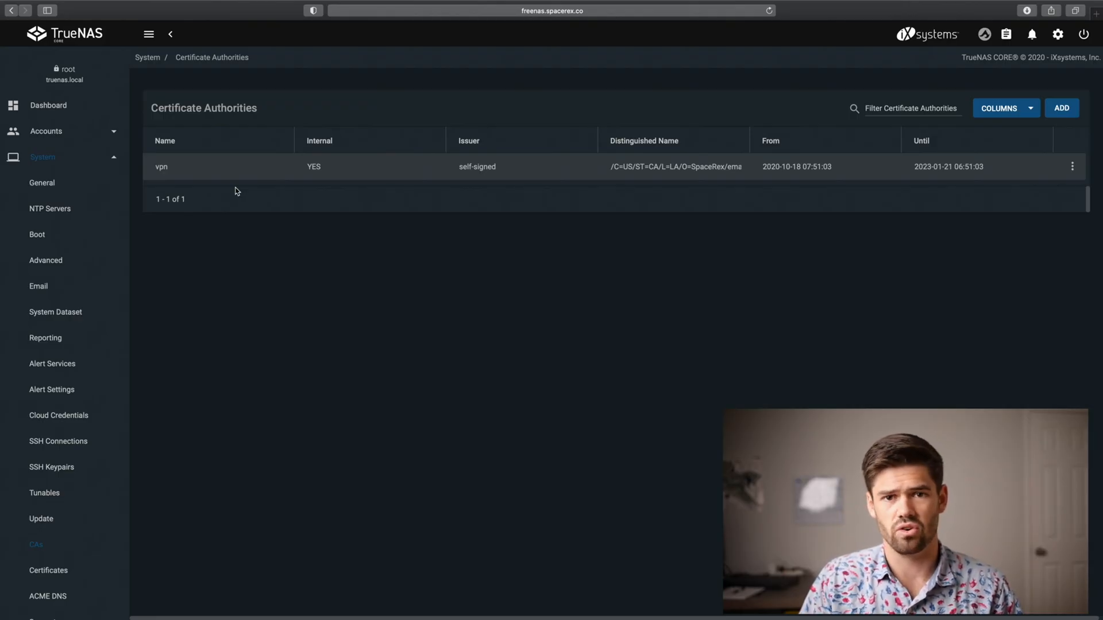
{"action": "mouse_move", "coordinate": [828, 191]}
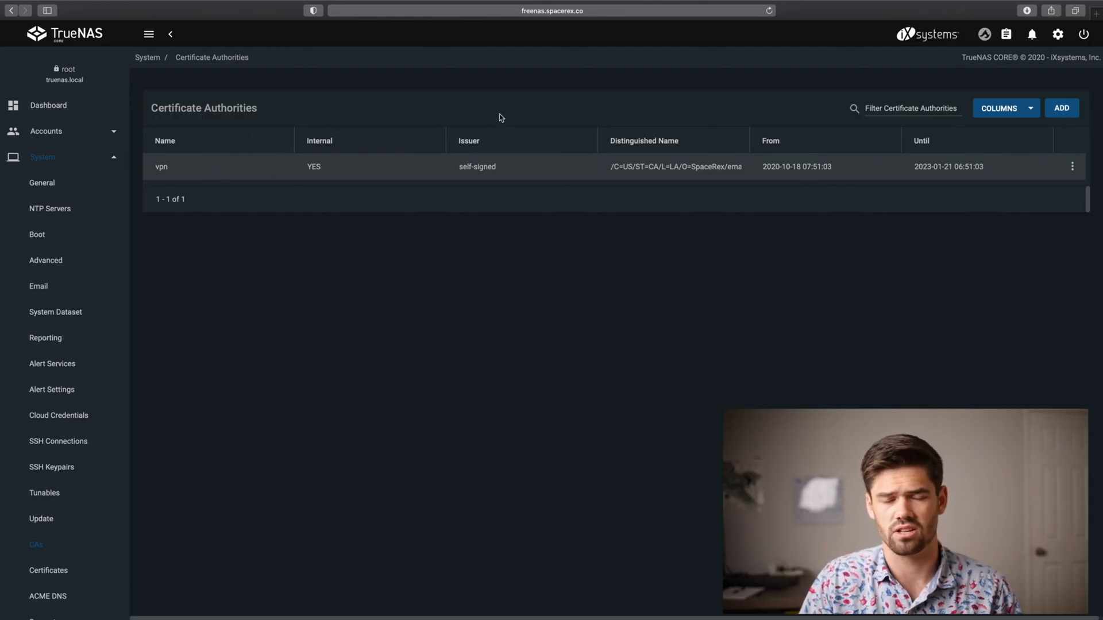
{"action": "mouse_move", "coordinate": [239, 150]}
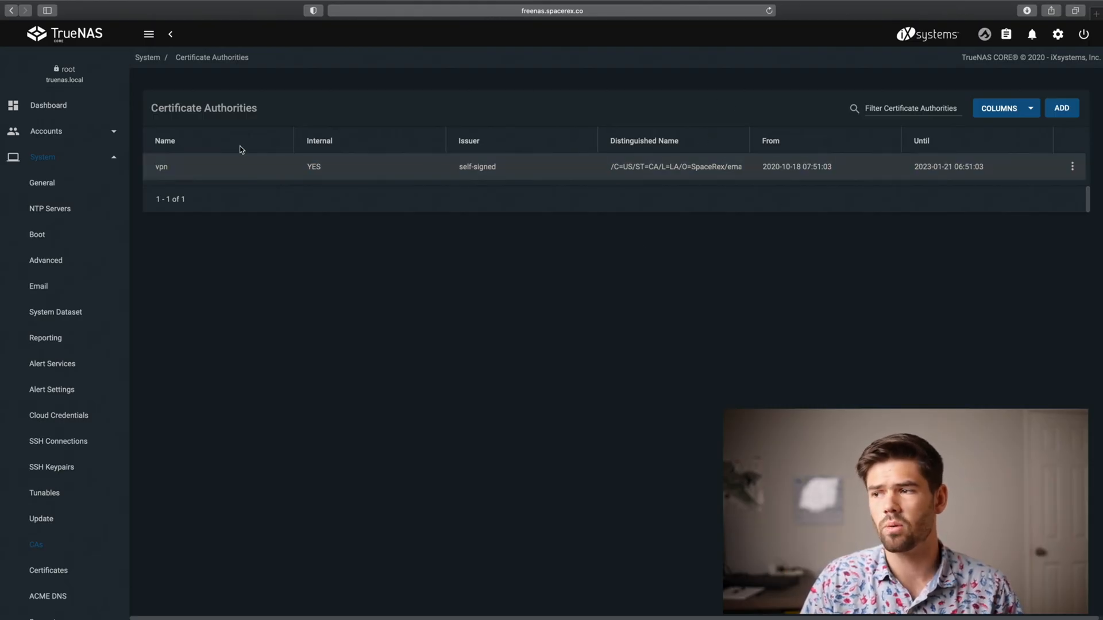
- Begin a new certificate authority and name it OPVN_CA
{"action": "left_click", "coordinate": [1063, 107]}
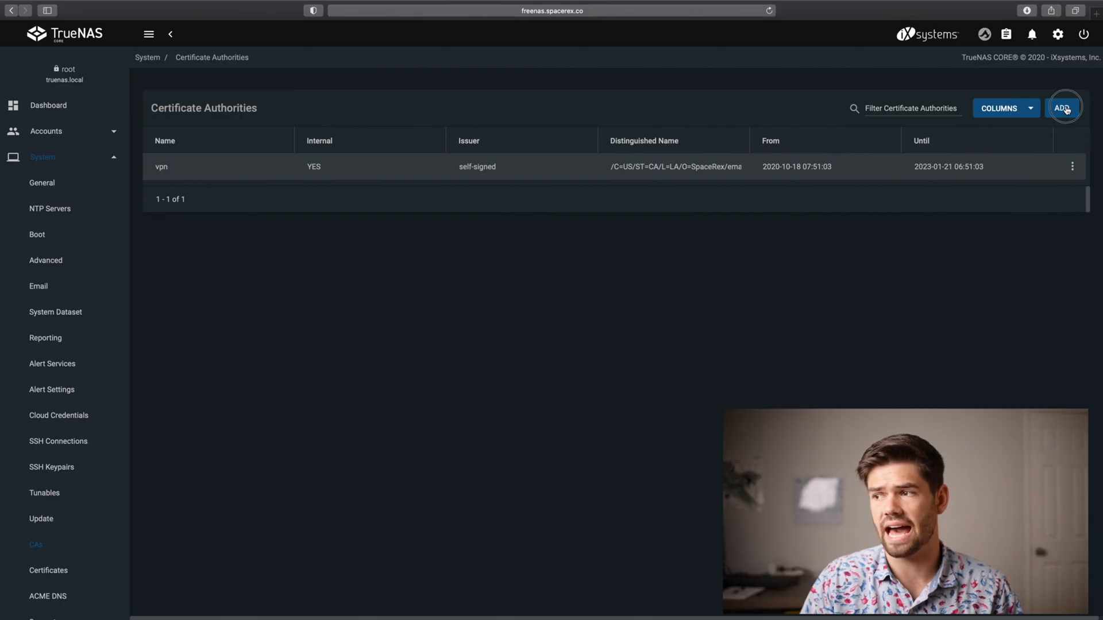
{"action": "left_click", "coordinate": [1064, 108]}
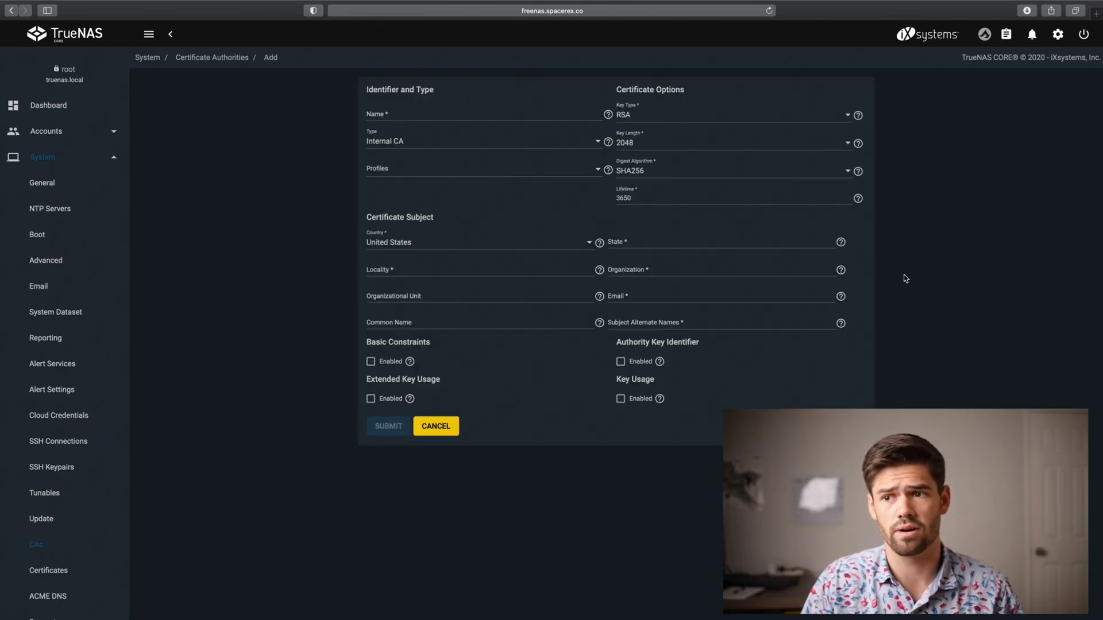
{"action": "left_click", "coordinate": [436, 115]}
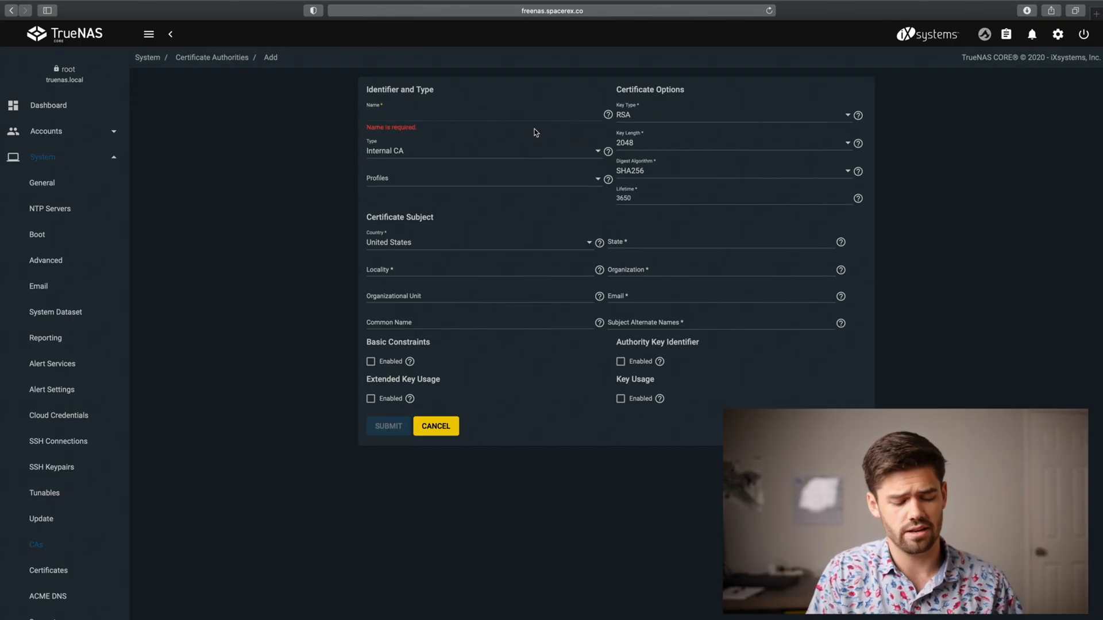
{"action": "type", "text": "O"}
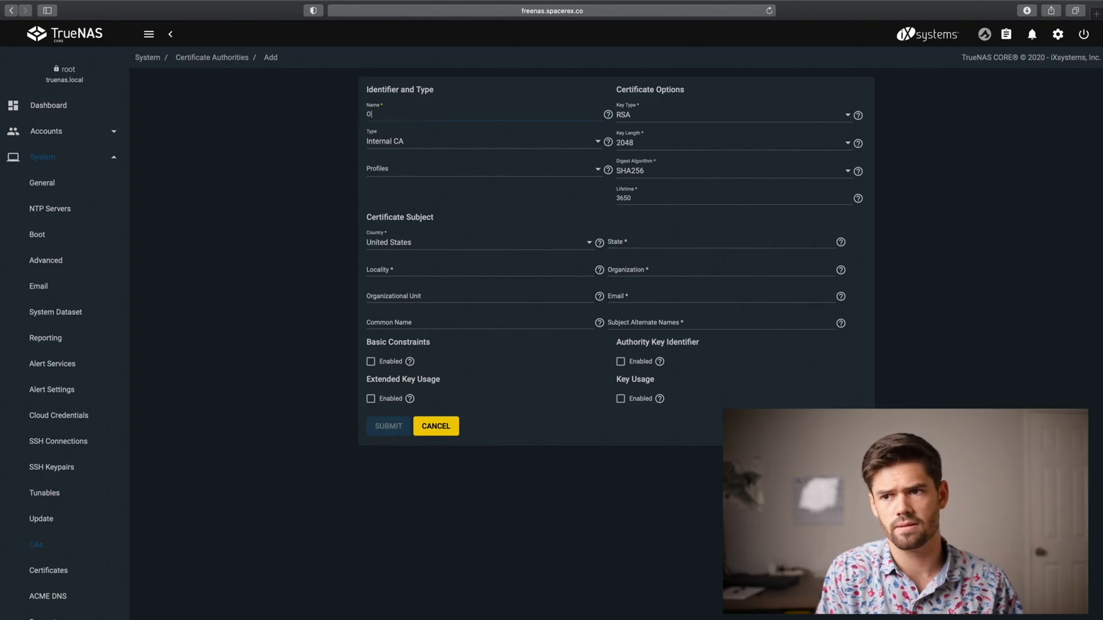
{"action": "type", "text": "PVN_CA"}
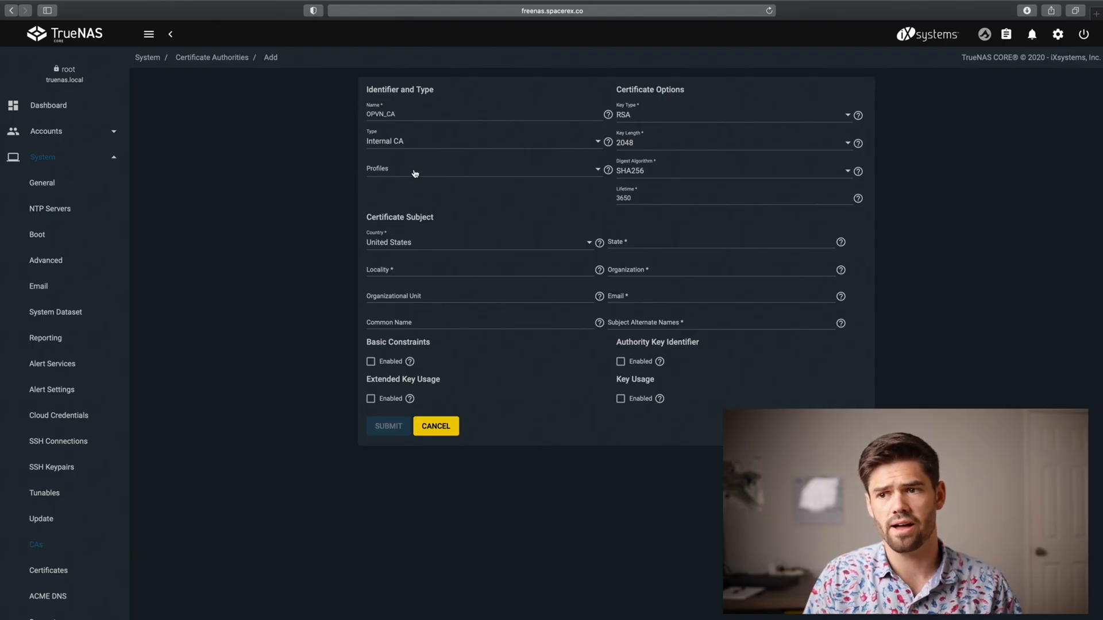
- Apply the Openvpn Root CA profile to the new authority
{"action": "left_click", "coordinate": [482, 169]}
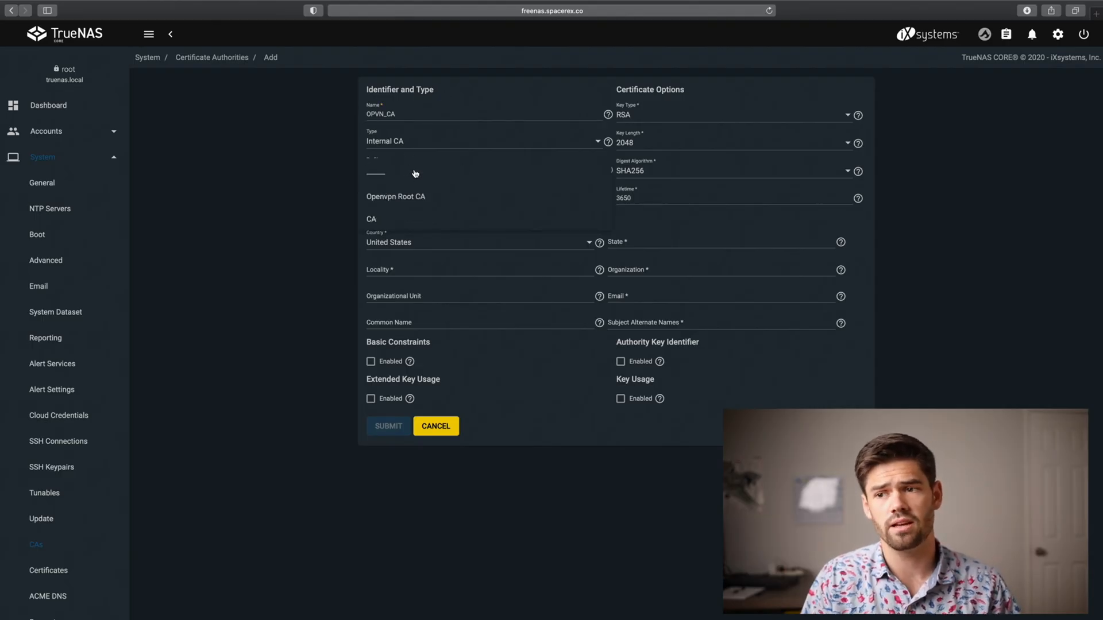
{"action": "mouse_move", "coordinate": [411, 201]}
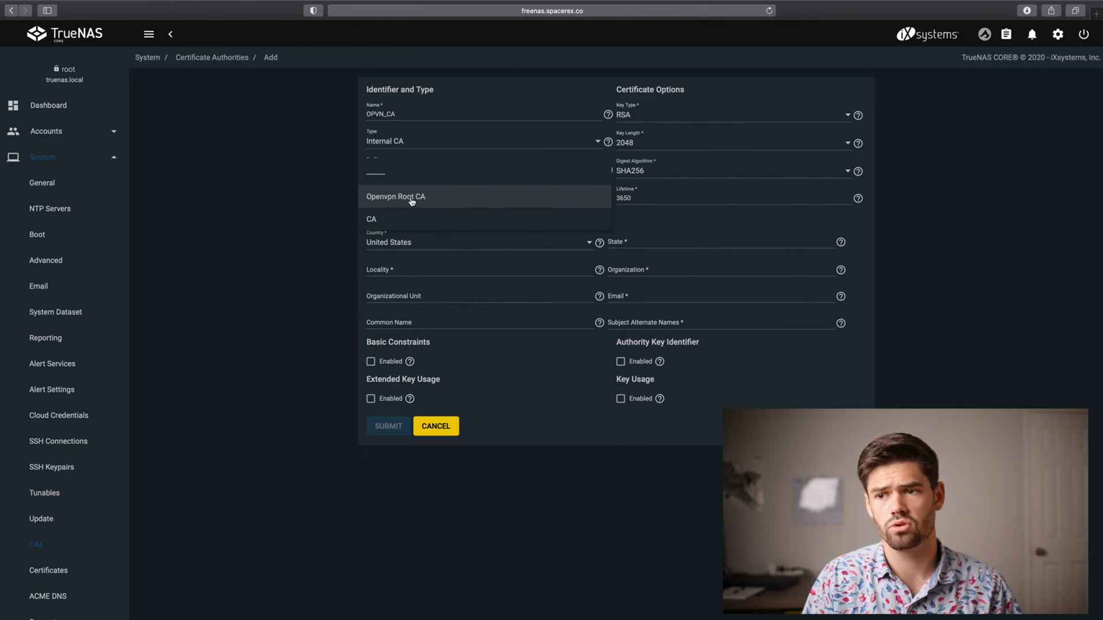
{"action": "left_click", "coordinate": [396, 197]}
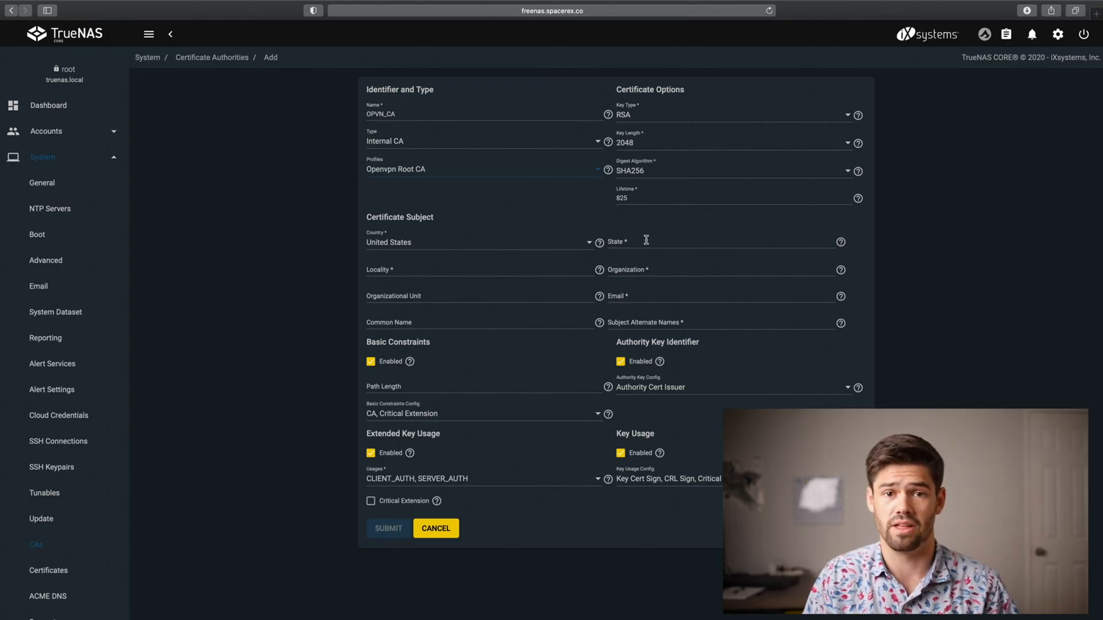
- Fill the subject fields and add truenas.spacerex.co as the alternate name
{"action": "left_click", "coordinate": [724, 242]}
{"action": "type", "text": "CA"}
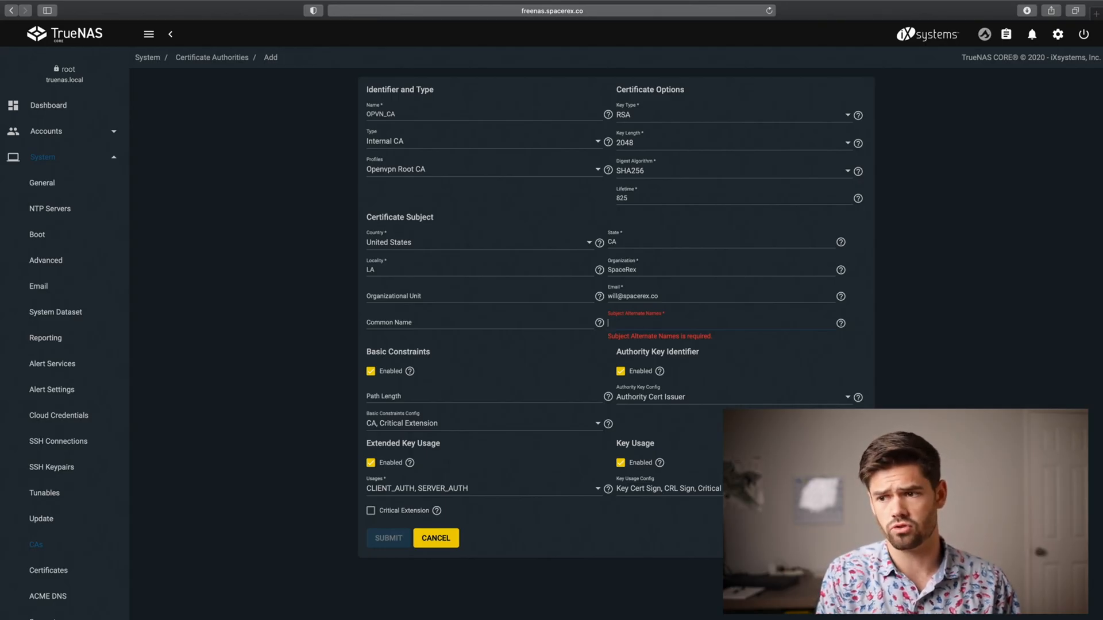
{"action": "type", "text": "truenas.p"}
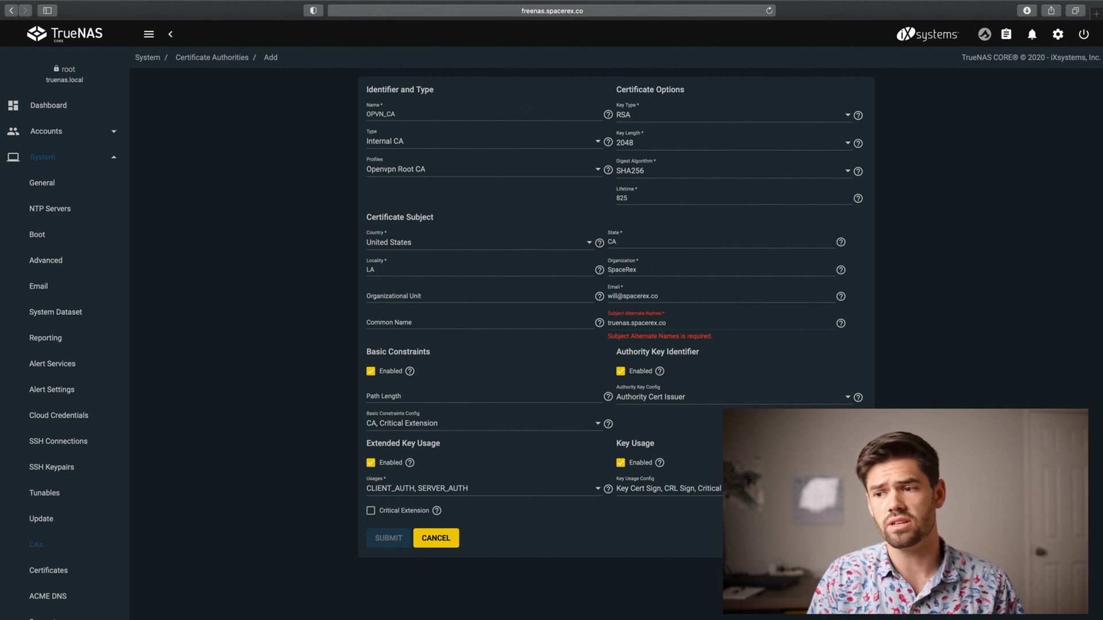
{"action": "double_click", "coordinate": [636, 323]}
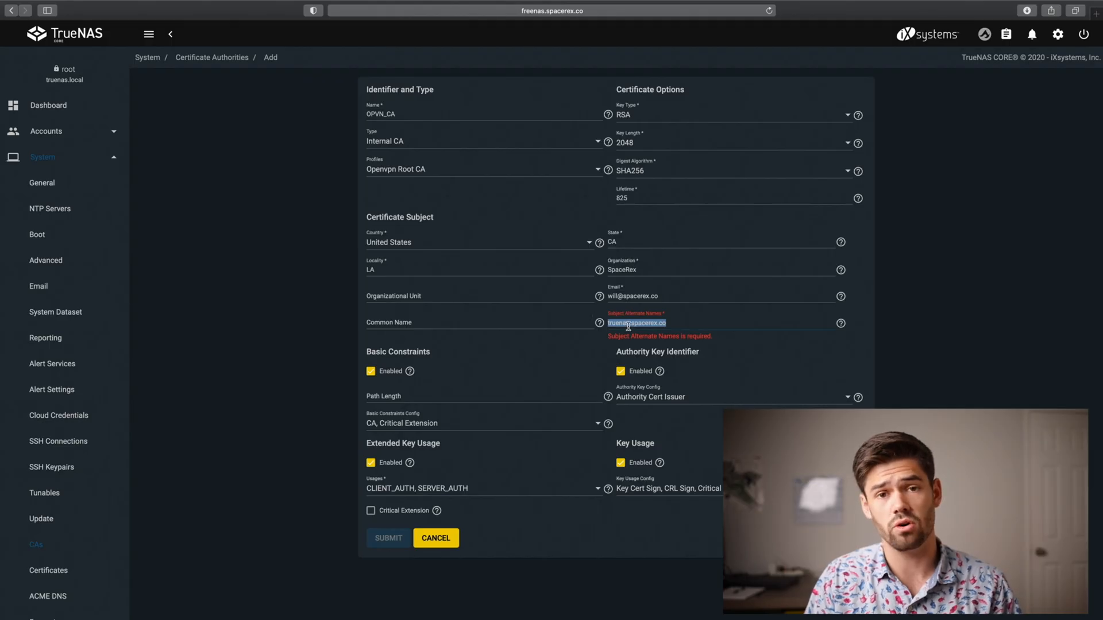
{"action": "left_click", "coordinate": [637, 323]}
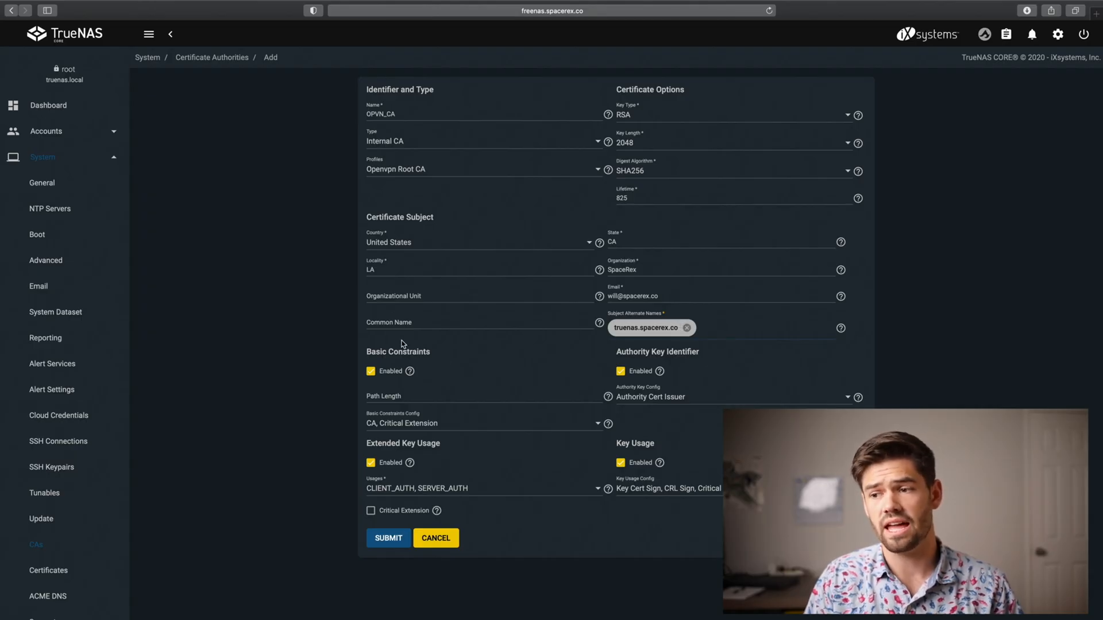
{"action": "mouse_move", "coordinate": [512, 333]}
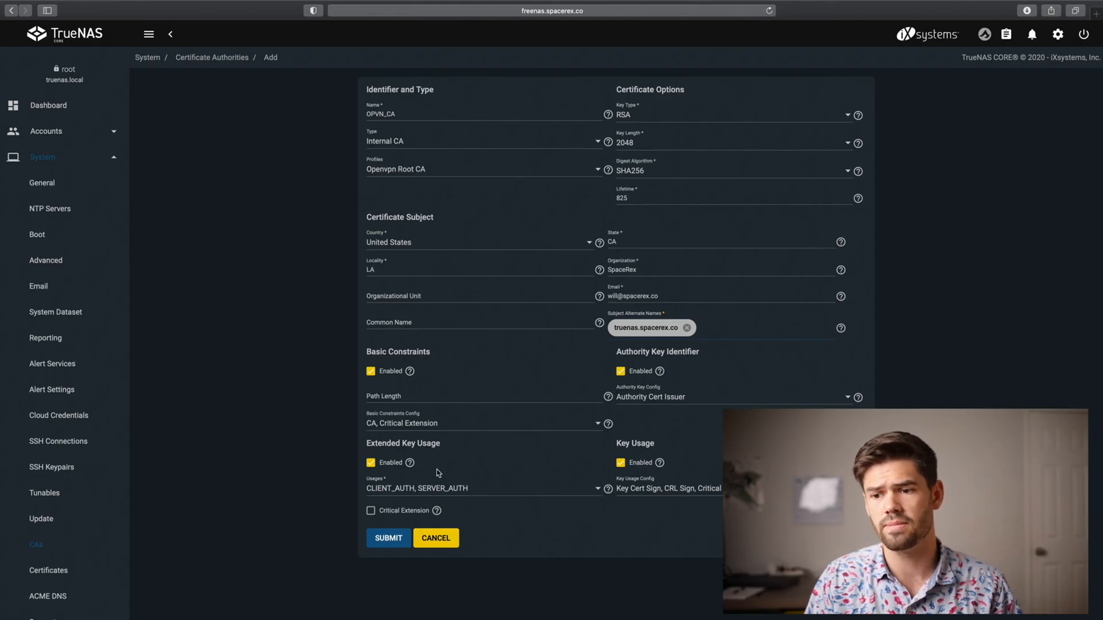
- Submit the OPVN_CA authority and go to the Certificates page
{"action": "left_click", "coordinate": [388, 538]}
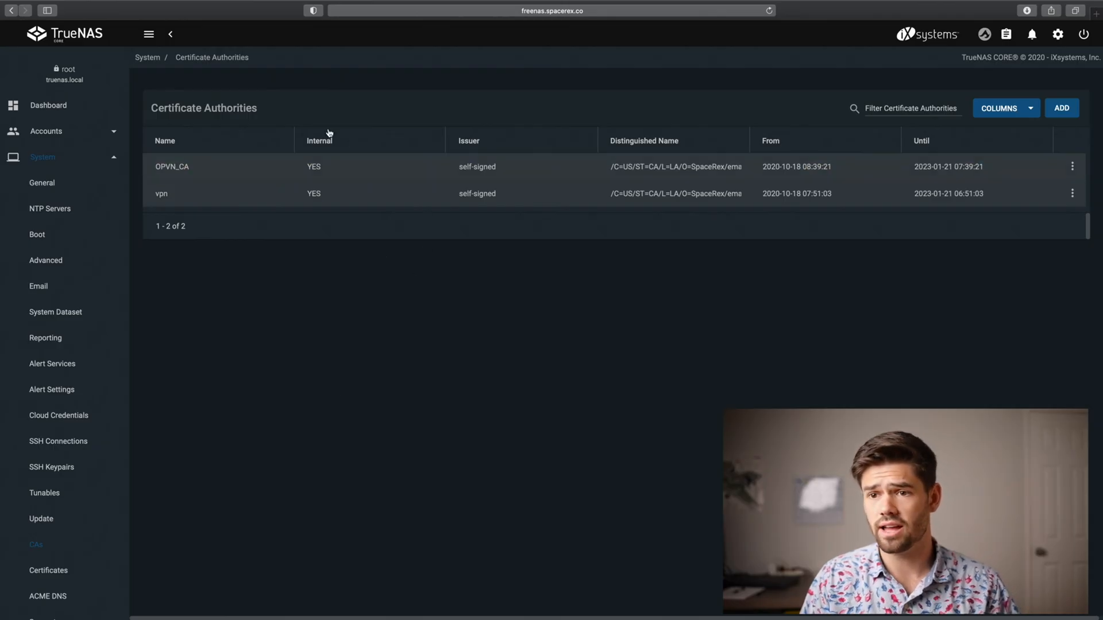
{"action": "left_click", "coordinate": [910, 108]}
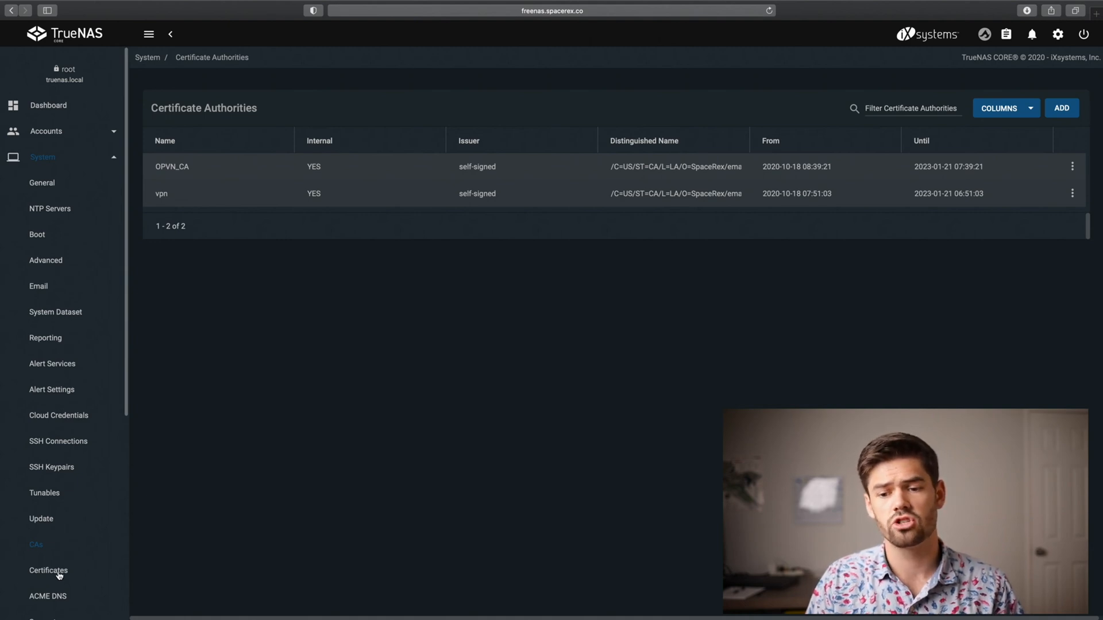
{"action": "left_click", "coordinate": [48, 571]}
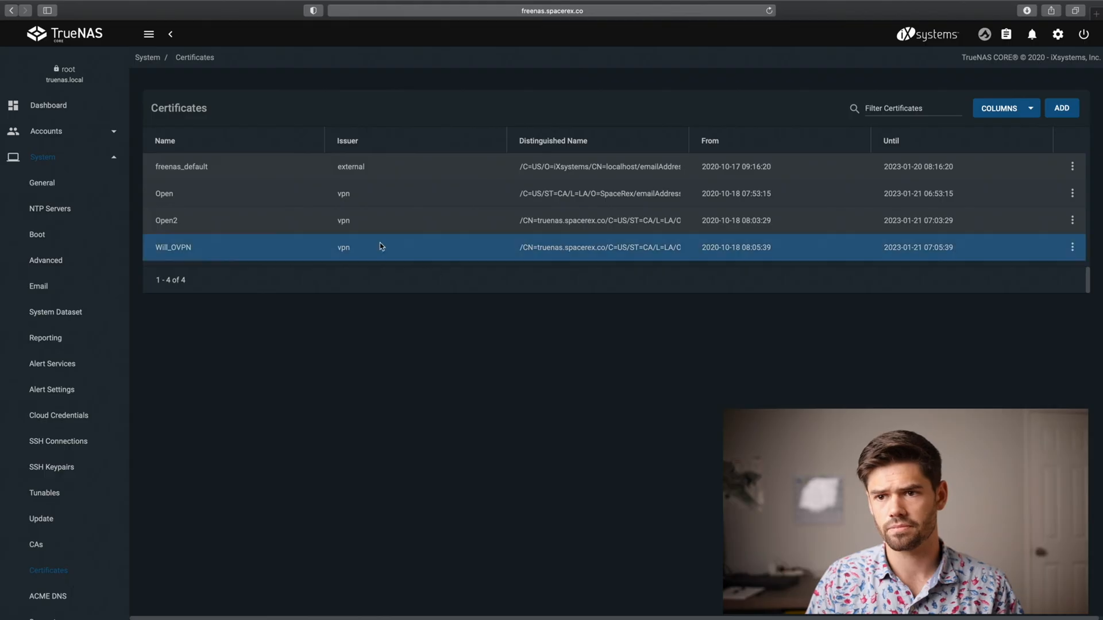
{"action": "mouse_move", "coordinate": [225, 264]}
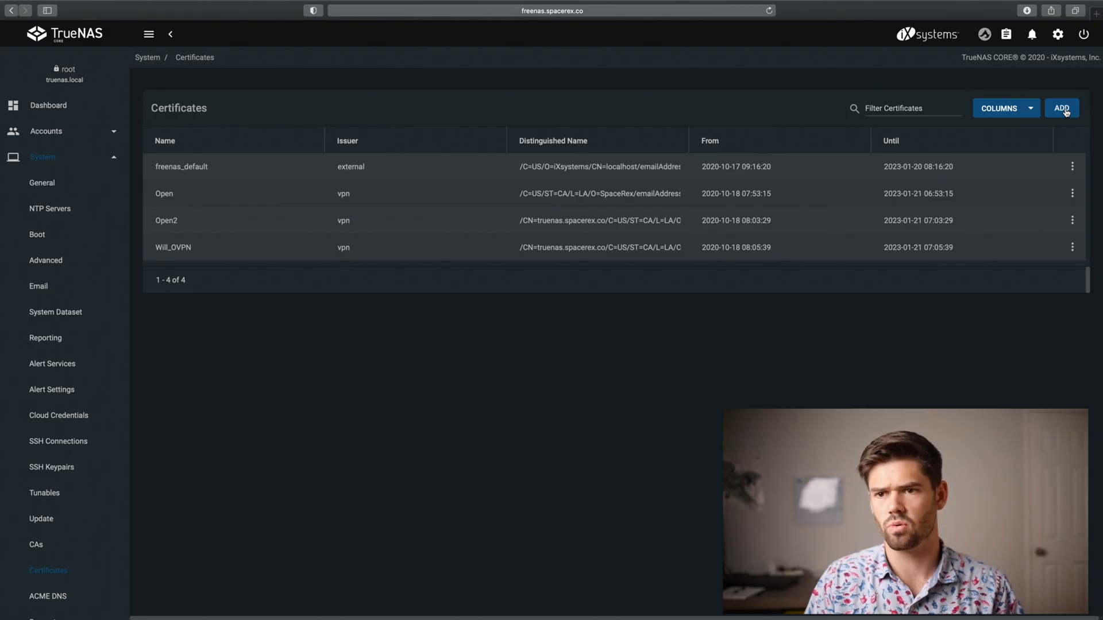
- Begin a new certificate OVPN_Server with the Openvpn Server Certificate profile
{"action": "left_click", "coordinate": [1062, 109]}
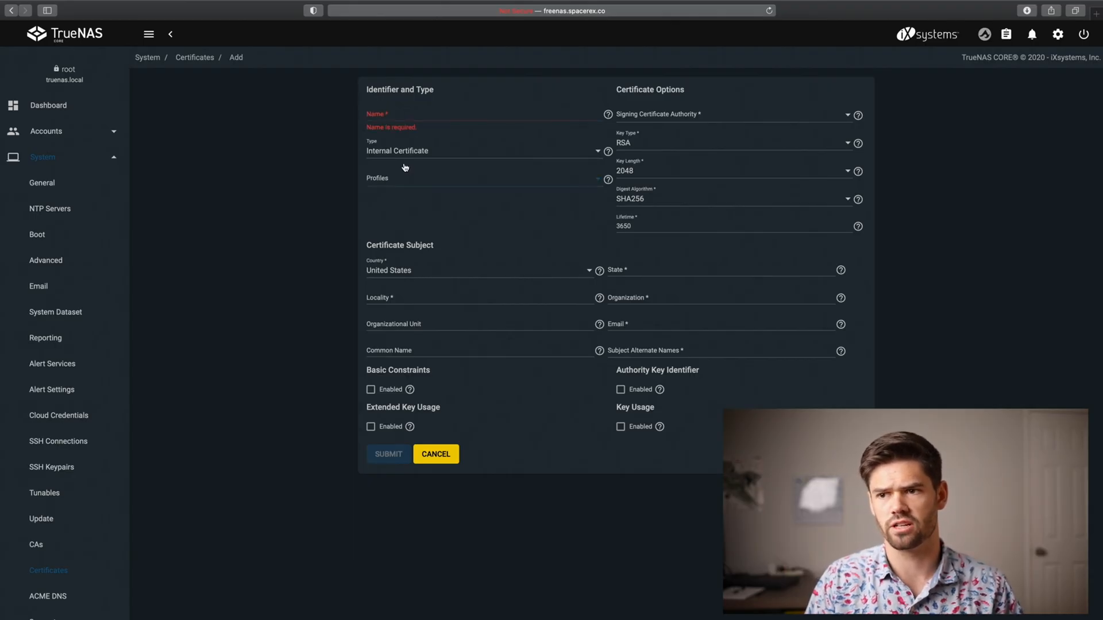
{"action": "left_click", "coordinate": [482, 178]}
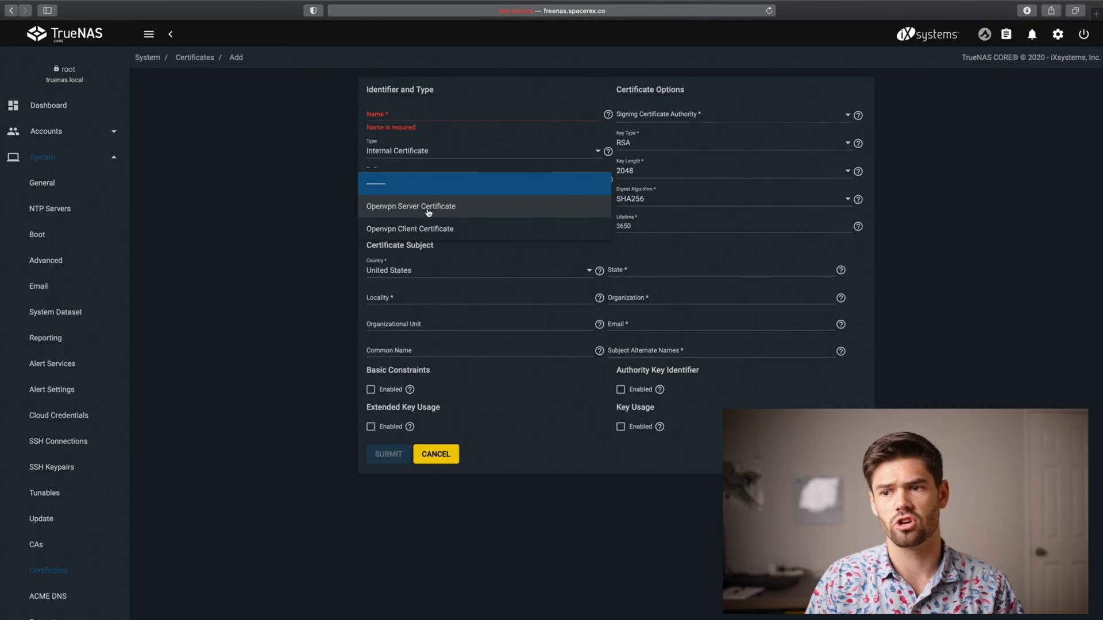
{"action": "left_click", "coordinate": [411, 206]}
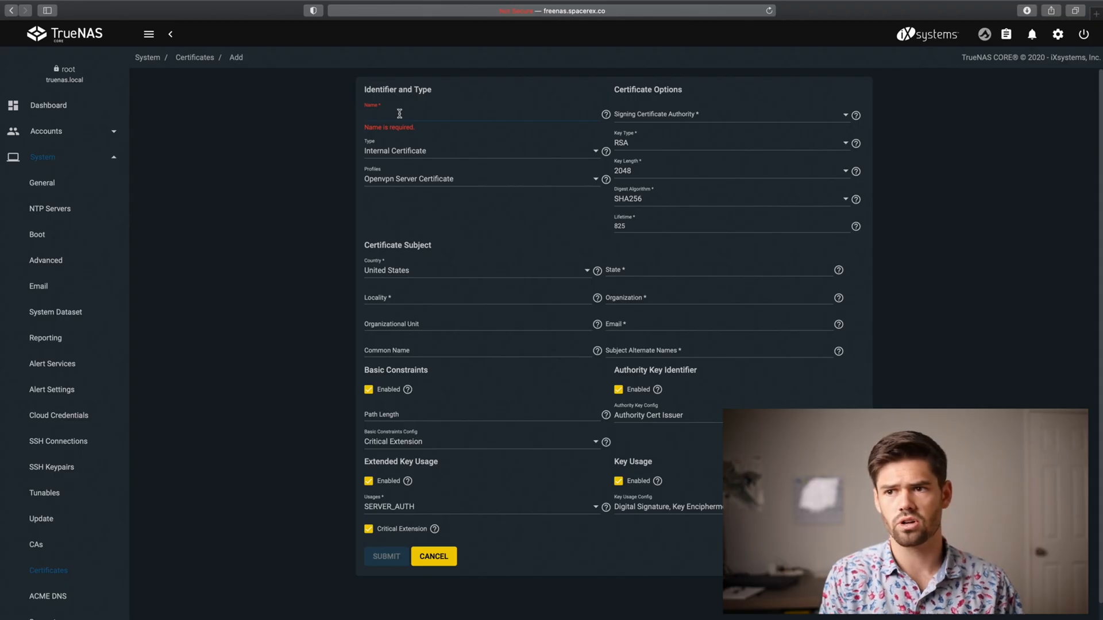
{"action": "type", "text": "OVPN_Server"}
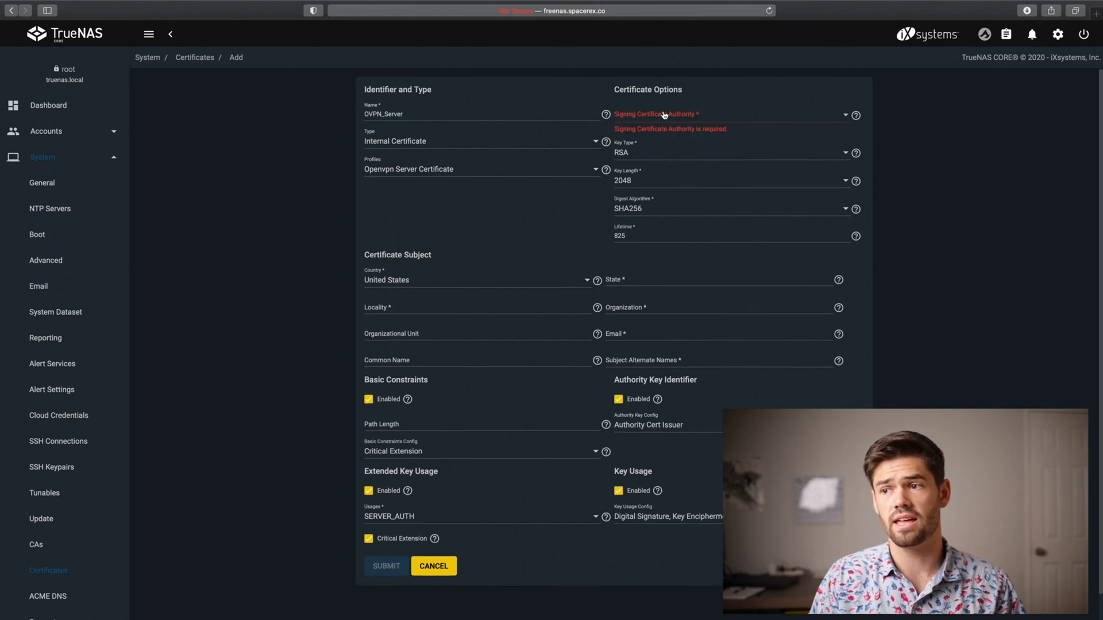
- Sign it with OPVN_CA and fill the subject: state CA, locality LA, organization SpaceRex
{"action": "left_click", "coordinate": [732, 114]}
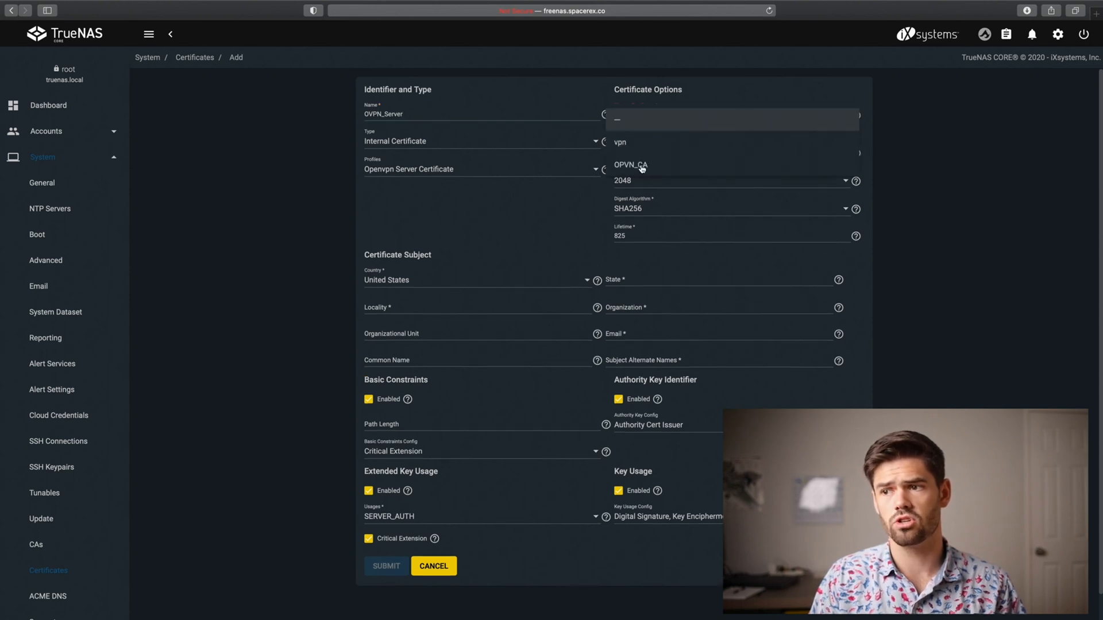
{"action": "left_click", "coordinate": [630, 165]}
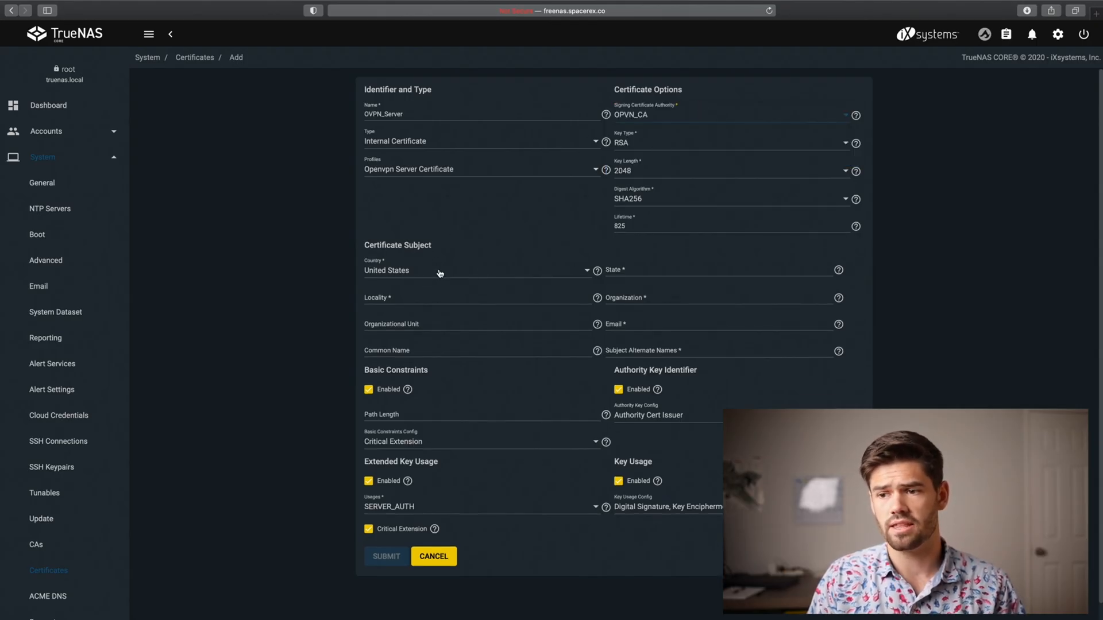
{"action": "left_click", "coordinate": [718, 270]}
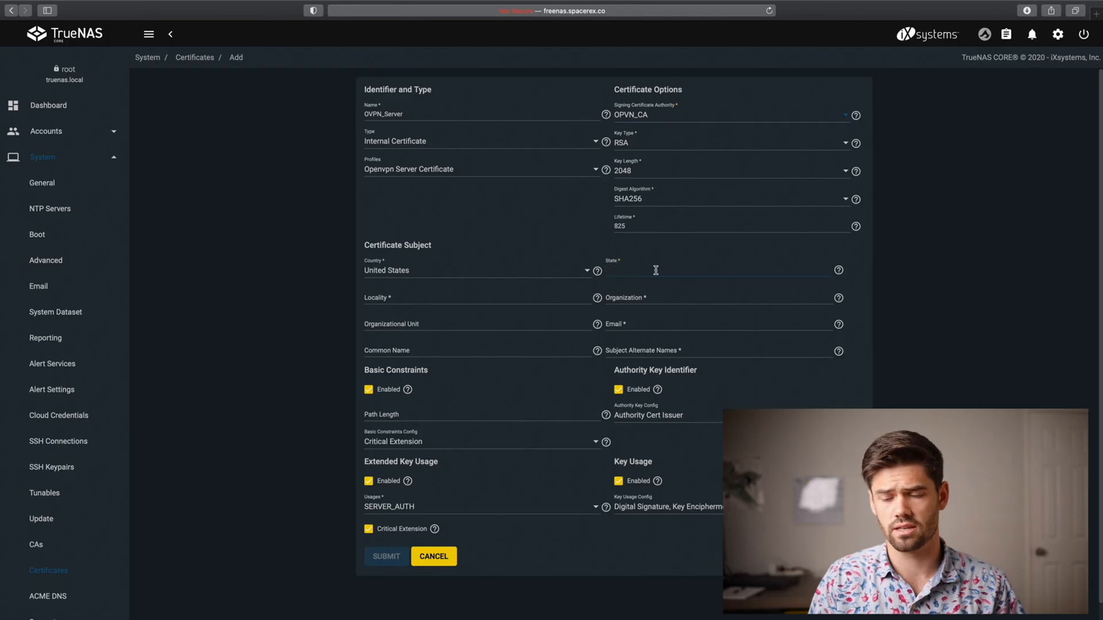
{"action": "type", "text": "SpaceRE"}
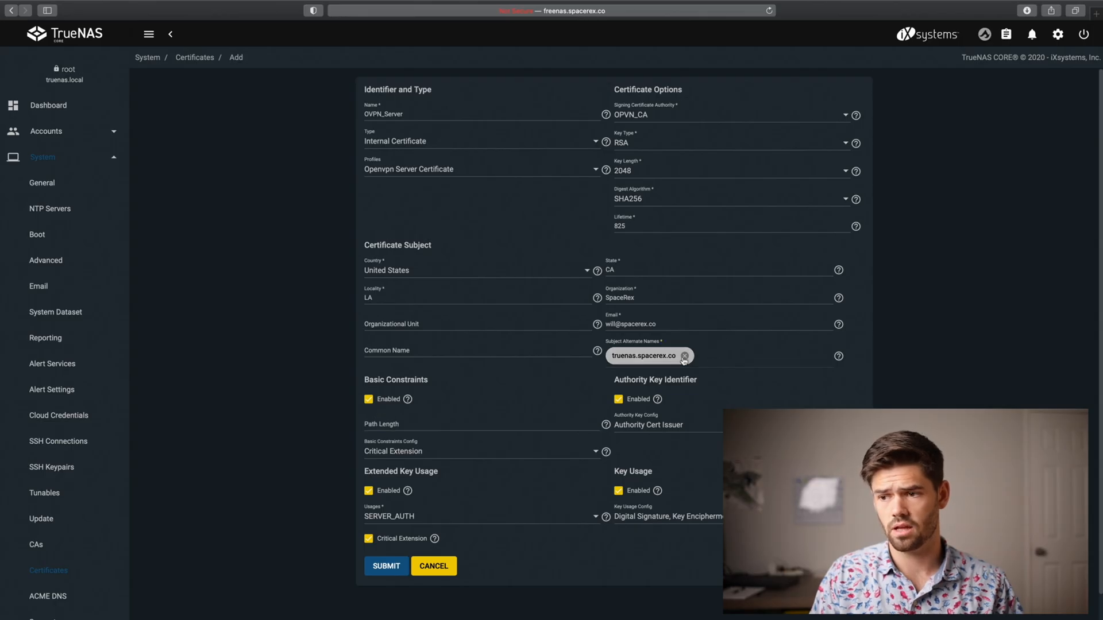
{"action": "mouse_move", "coordinate": [640, 351]}
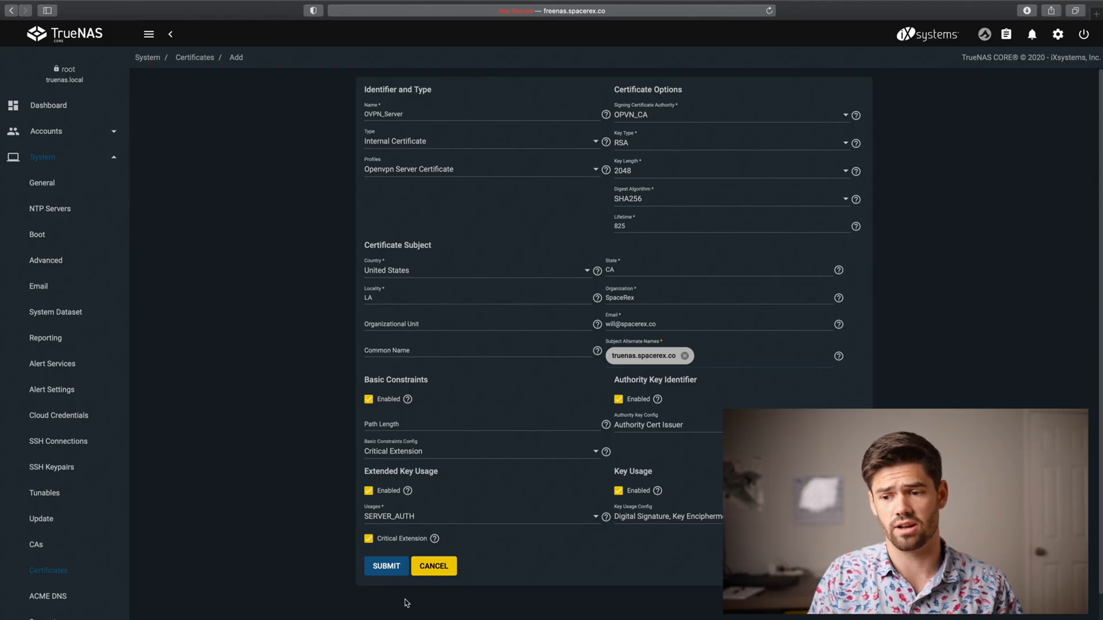
- Submit the OVPN_Server certificate and dismiss the creation progress notice
{"action": "left_click", "coordinate": [386, 566]}
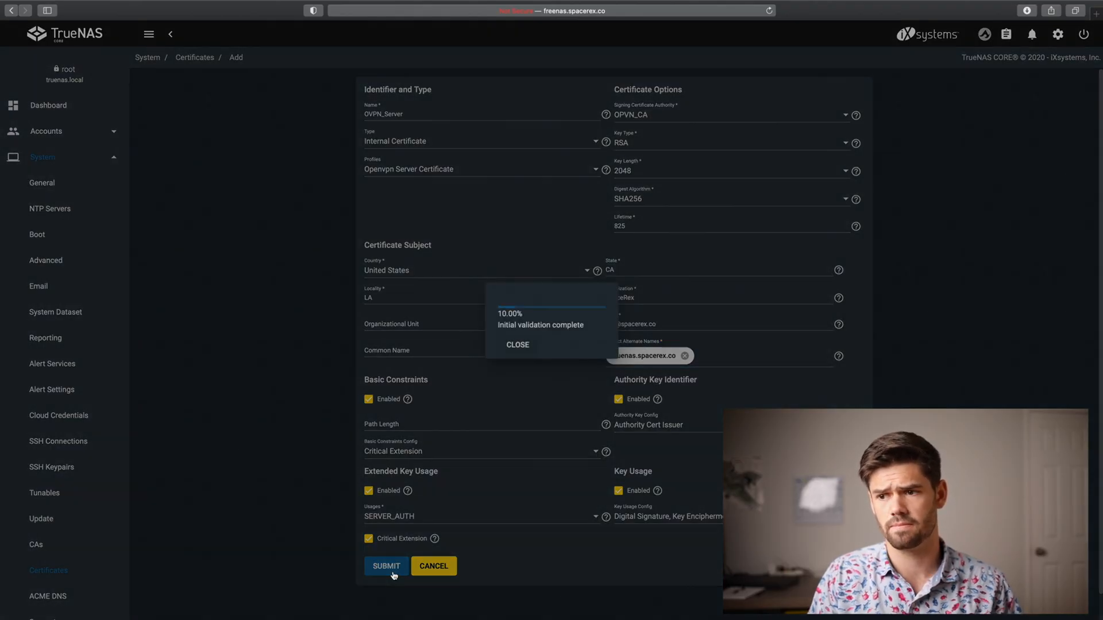
{"action": "left_click", "coordinate": [385, 567]}
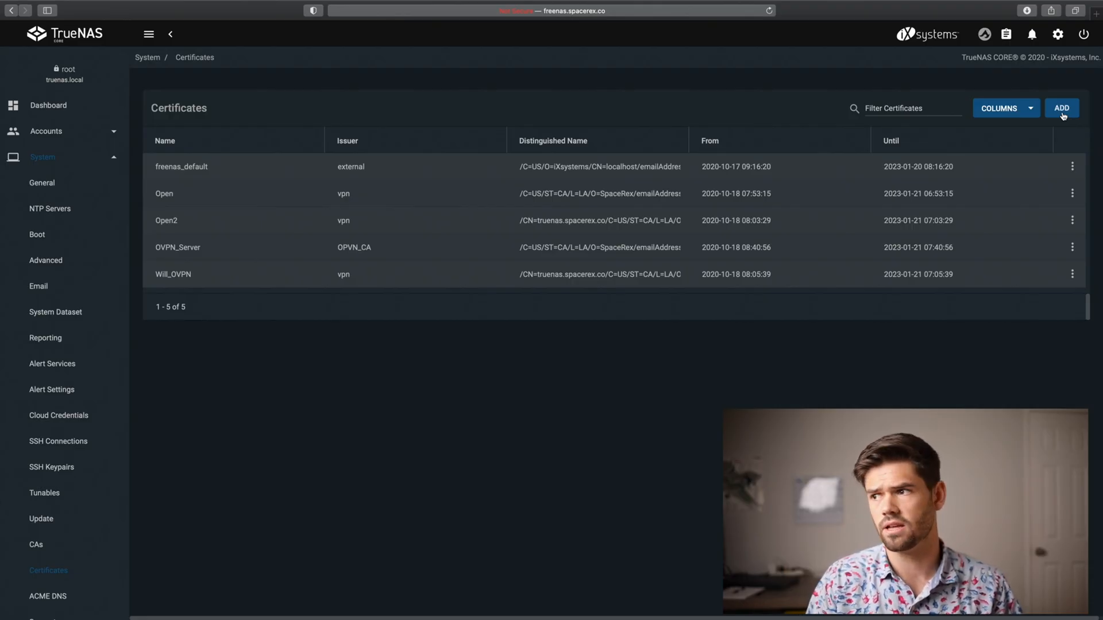
- Begin certificate OVPN_Will signed by OPVN_CA with the Openvpn Client Certificate profile
{"action": "left_click", "coordinate": [1061, 108]}
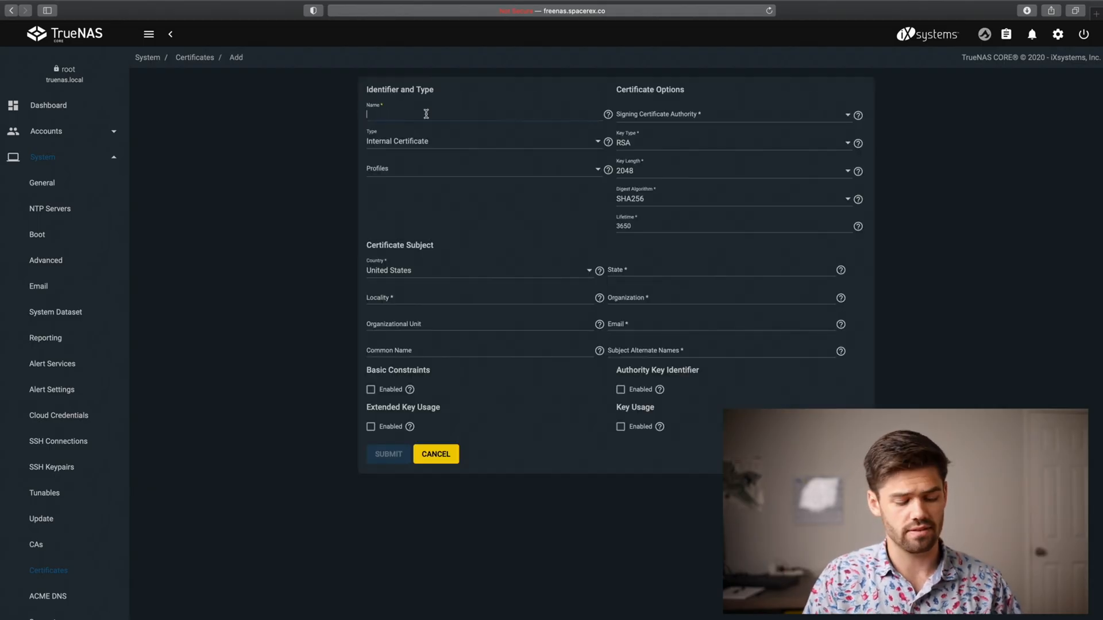
{"action": "type", "text": "OVPN_Will"}
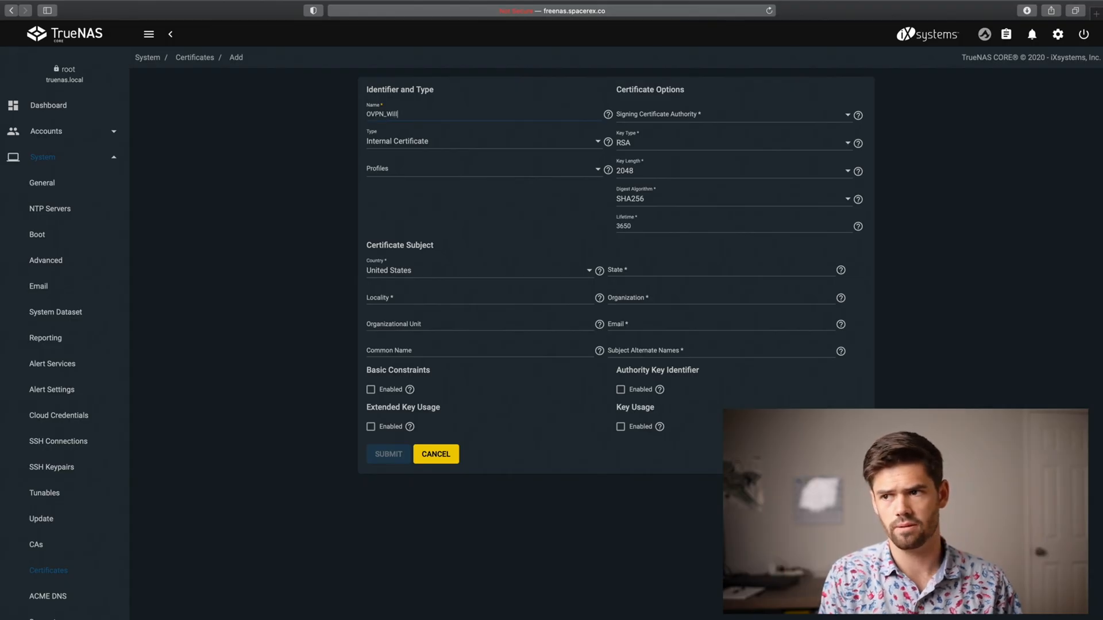
{"action": "left_click", "coordinate": [735, 114]}
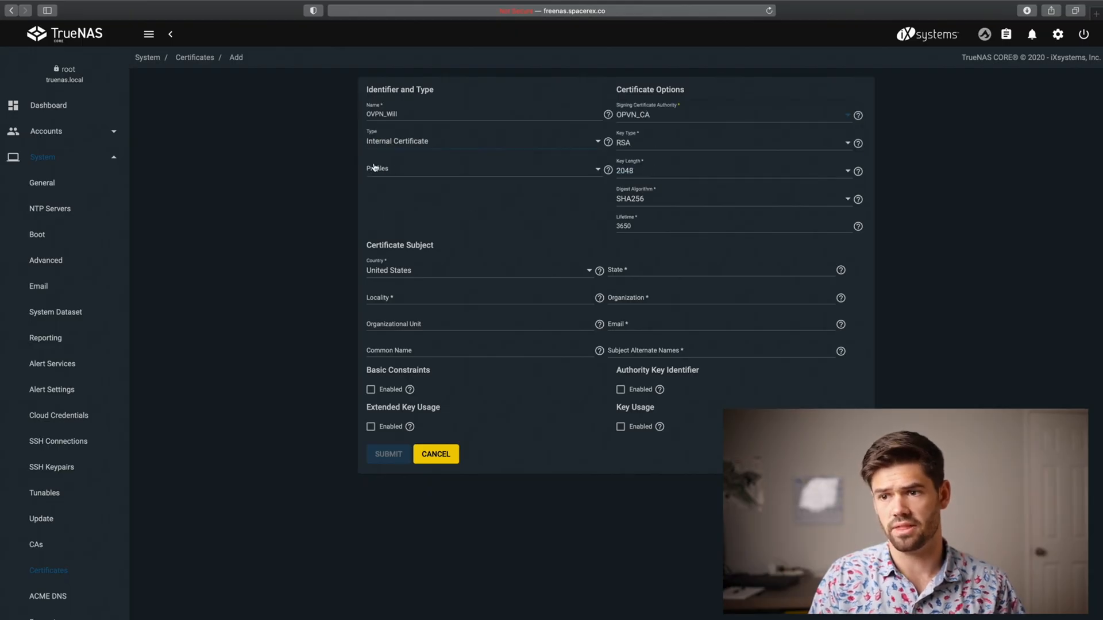
{"action": "left_click", "coordinate": [483, 168]}
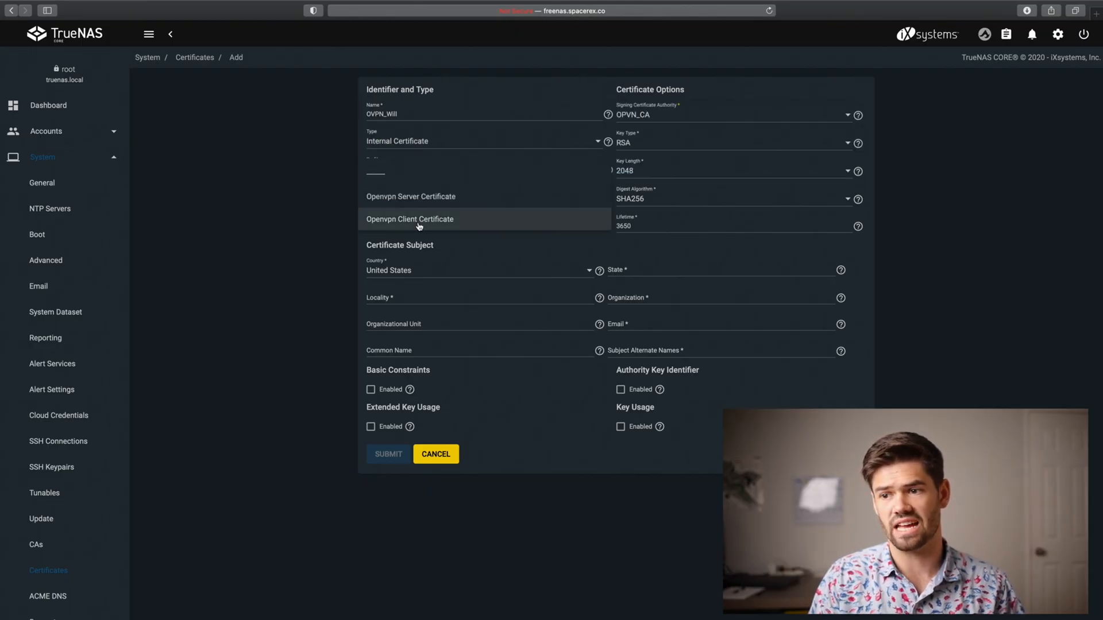
{"action": "left_click", "coordinate": [410, 219]}
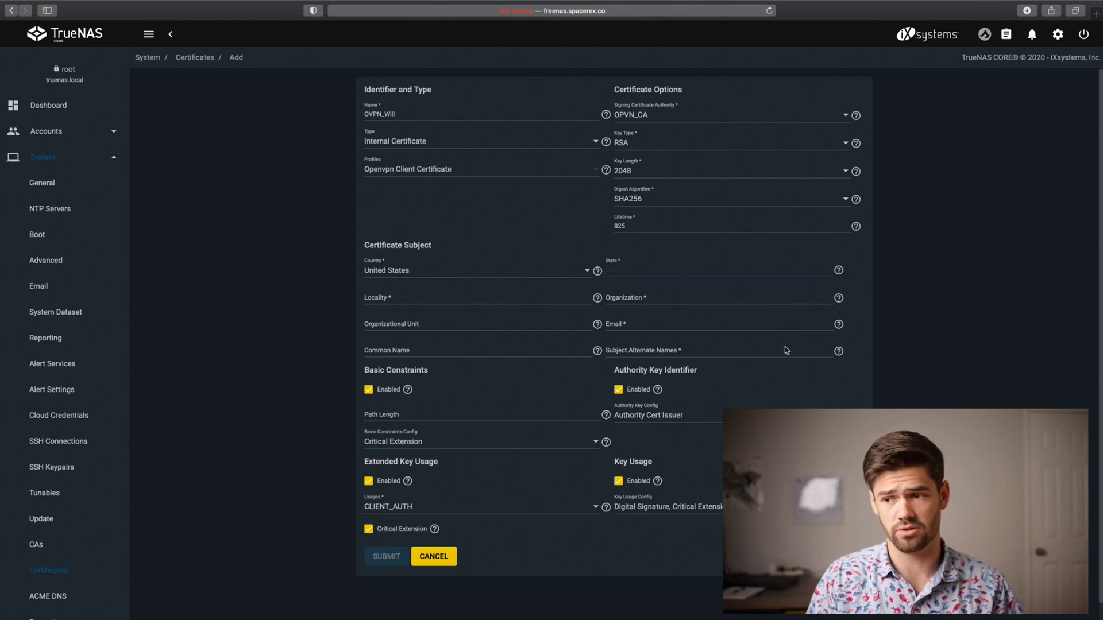
{"action": "mouse_move", "coordinate": [649, 280]}
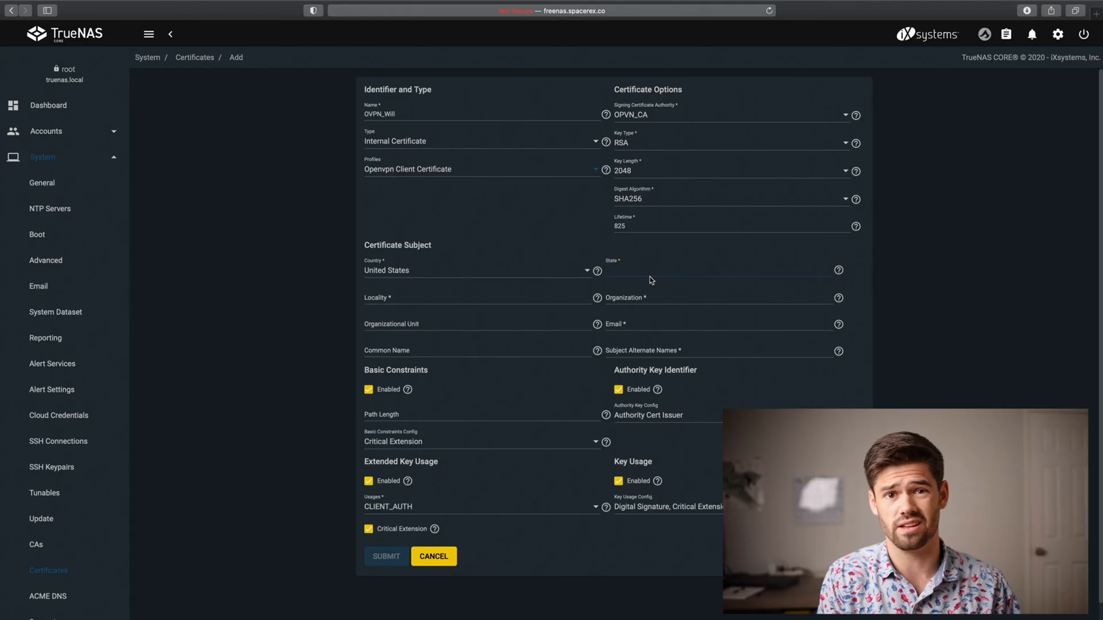
- Fill the SpaceRex subject details and submit the OVPN_Will client certificate
{"action": "type", "text": "SpaceRex"}
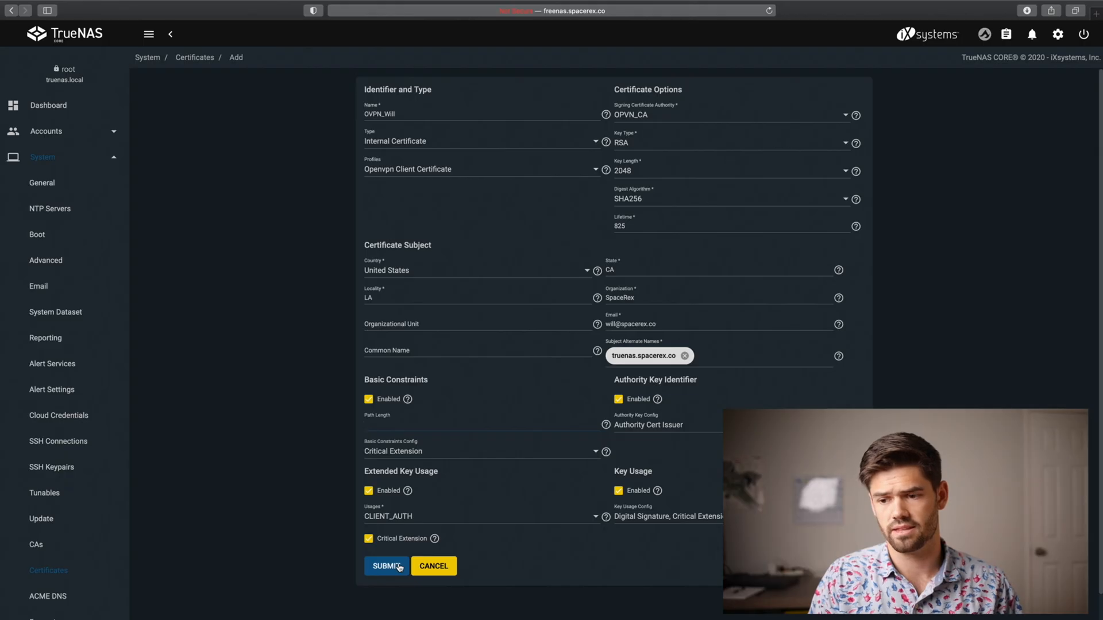
{"action": "left_click", "coordinate": [385, 566]}
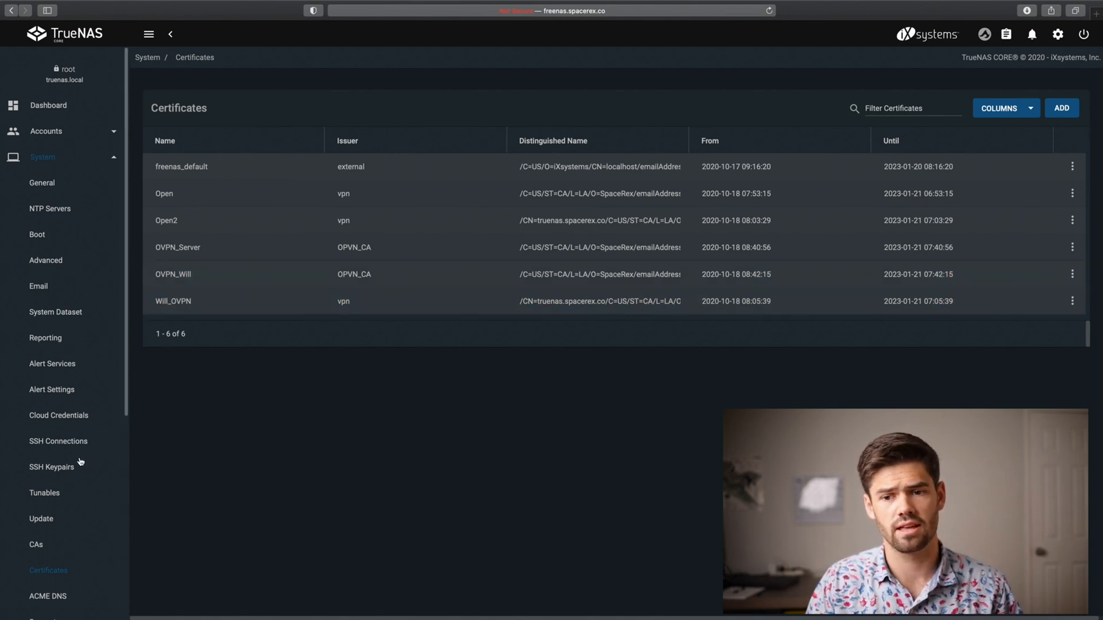
- Scroll the page while the certificates table refreshes with OVPN_Will
{"action": "scroll", "scroll_direction": "down", "scroll_amount": 3}
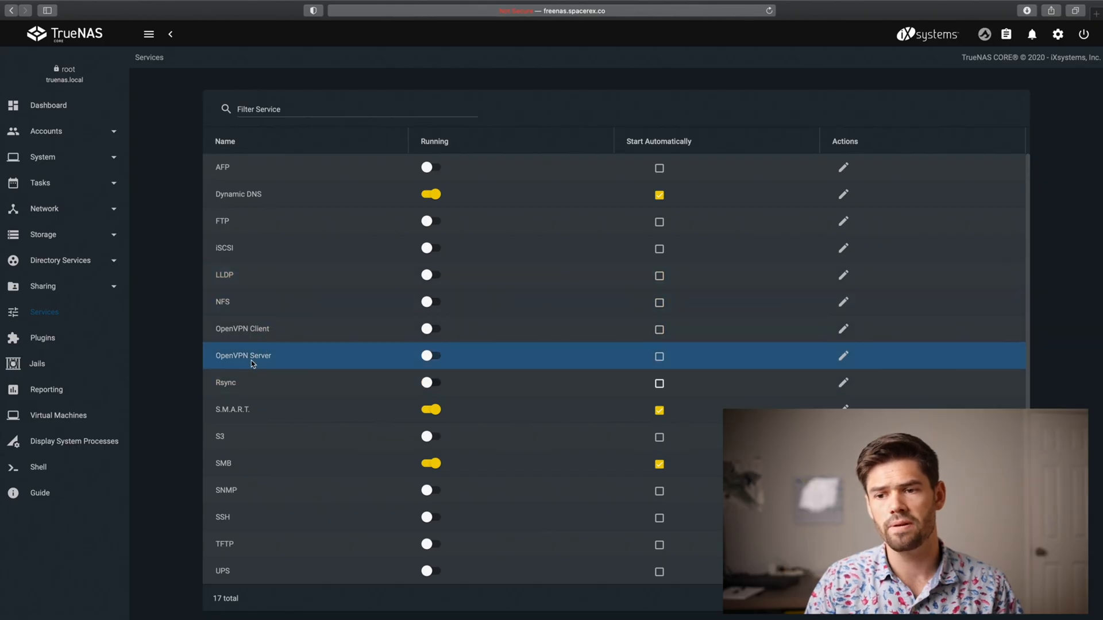
- Edit the OpenVPN Server service from the Services list
{"action": "left_click", "coordinate": [844, 355]}
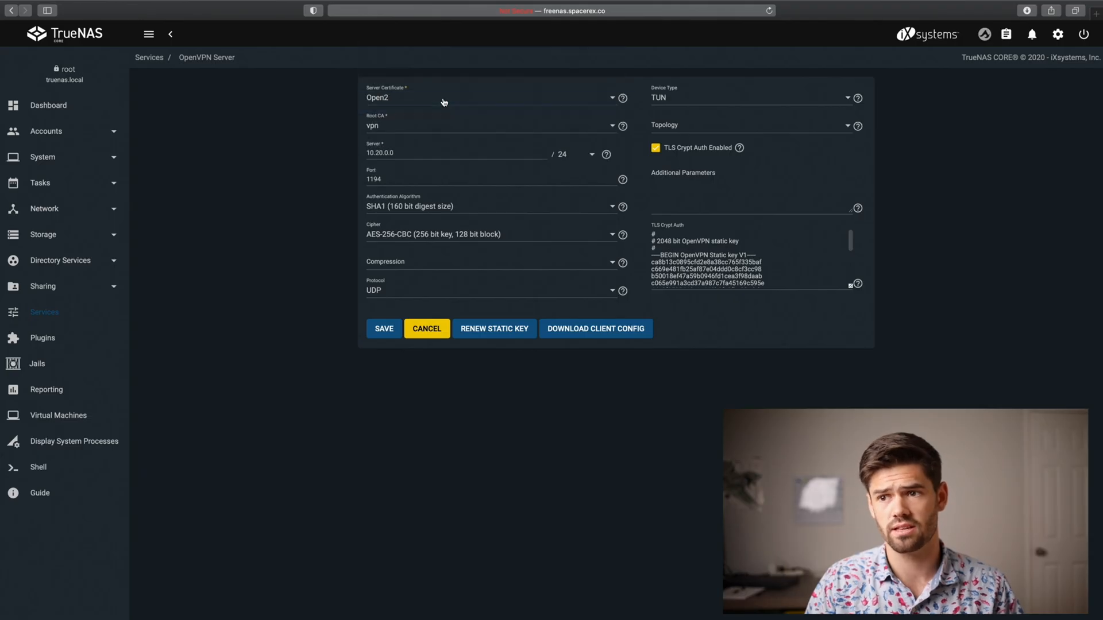
{"action": "mouse_move", "coordinate": [335, 145]}
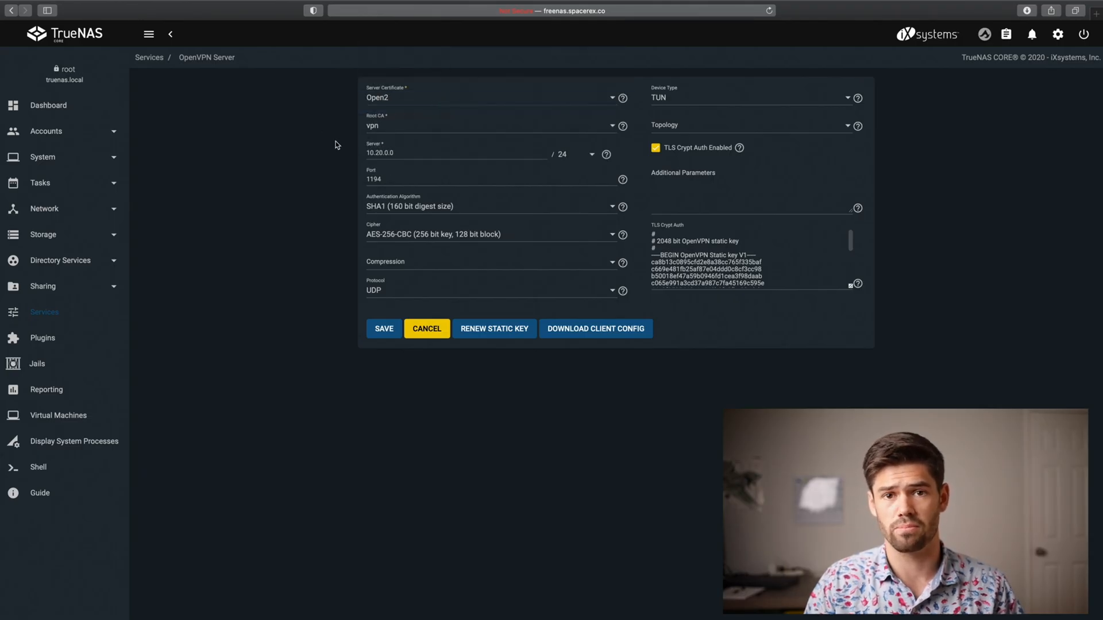
{"action": "mouse_move", "coordinate": [339, 129]}
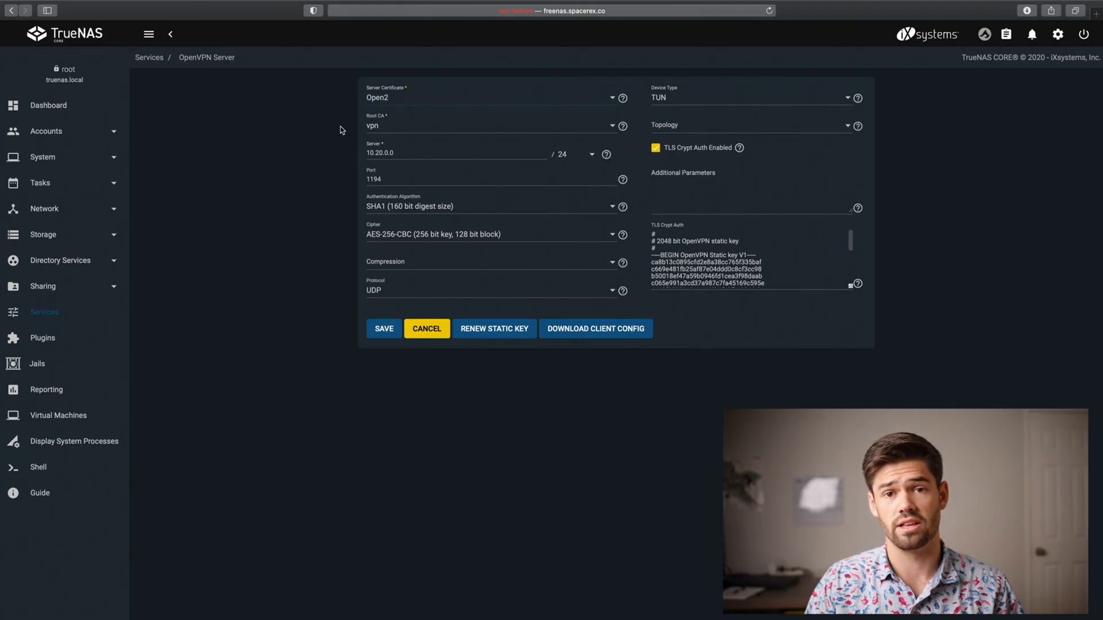
- Use certificate OVPN_Server and root CA OPVN_CA, then select the server address field
{"action": "left_click", "coordinate": [489, 97]}
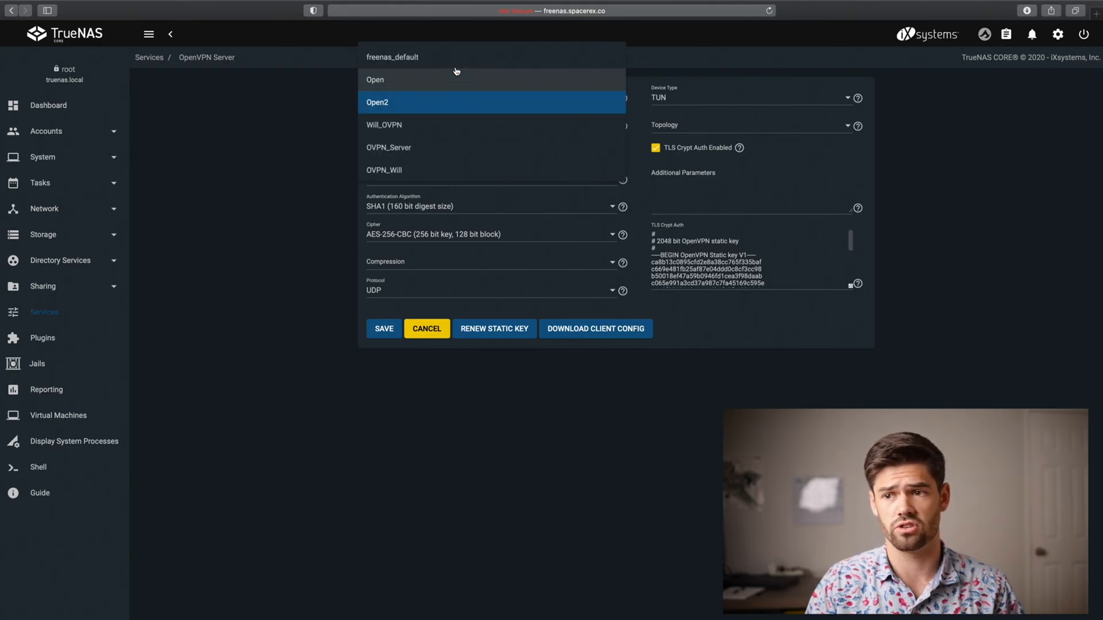
{"action": "mouse_move", "coordinate": [408, 151]}
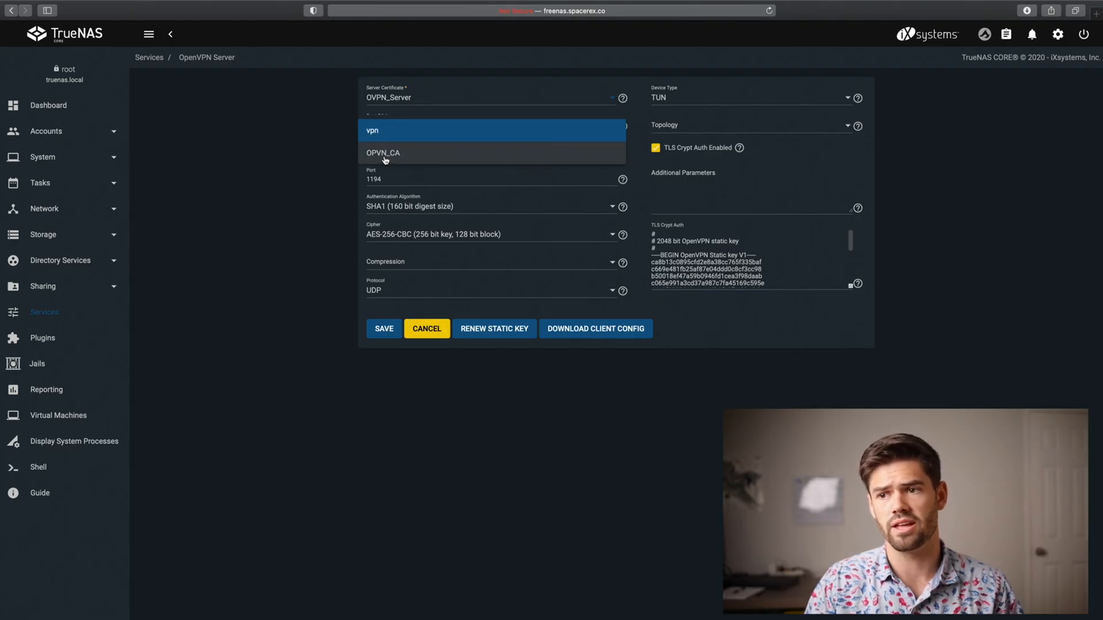
{"action": "left_click", "coordinate": [382, 153]}
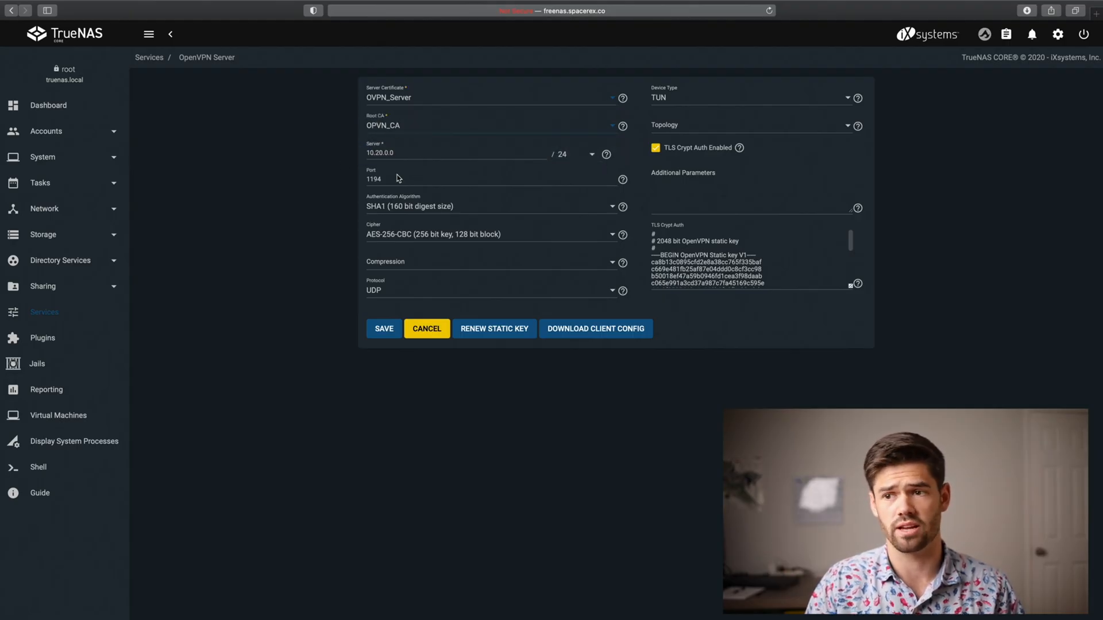
{"action": "triple_click", "coordinate": [380, 153]}
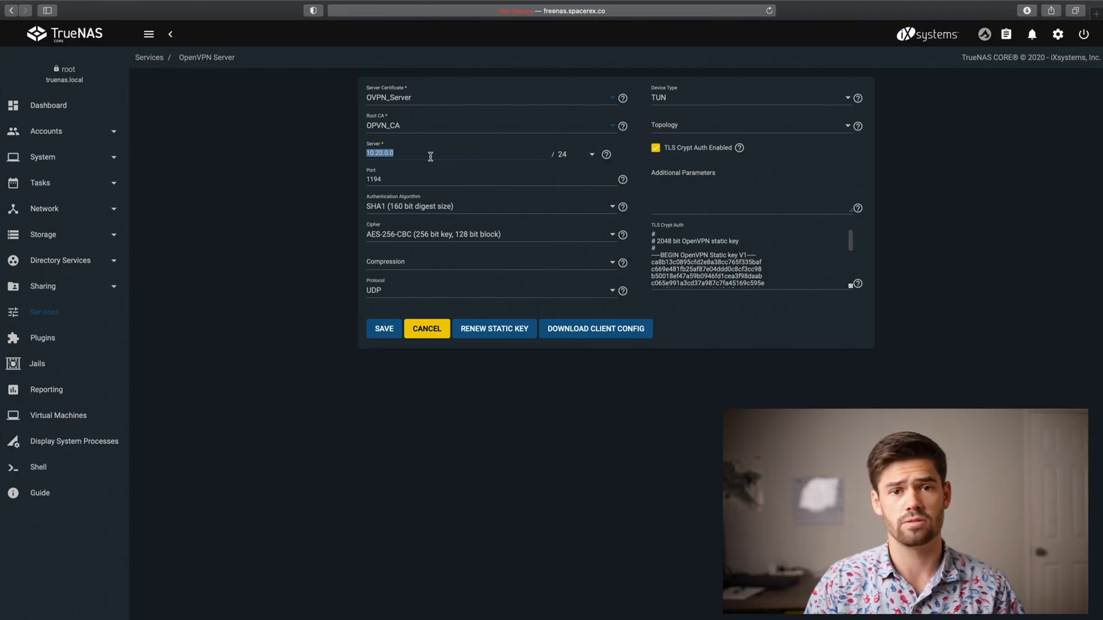
{"action": "mouse_move", "coordinate": [542, 177]}
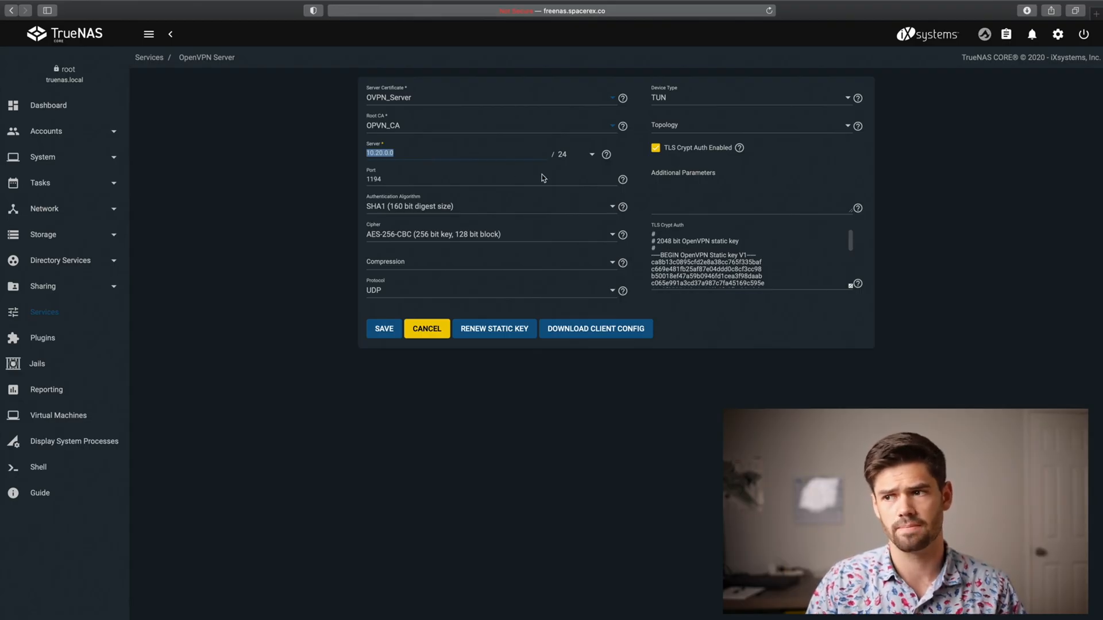
{"action": "mouse_move", "coordinate": [400, 176]}
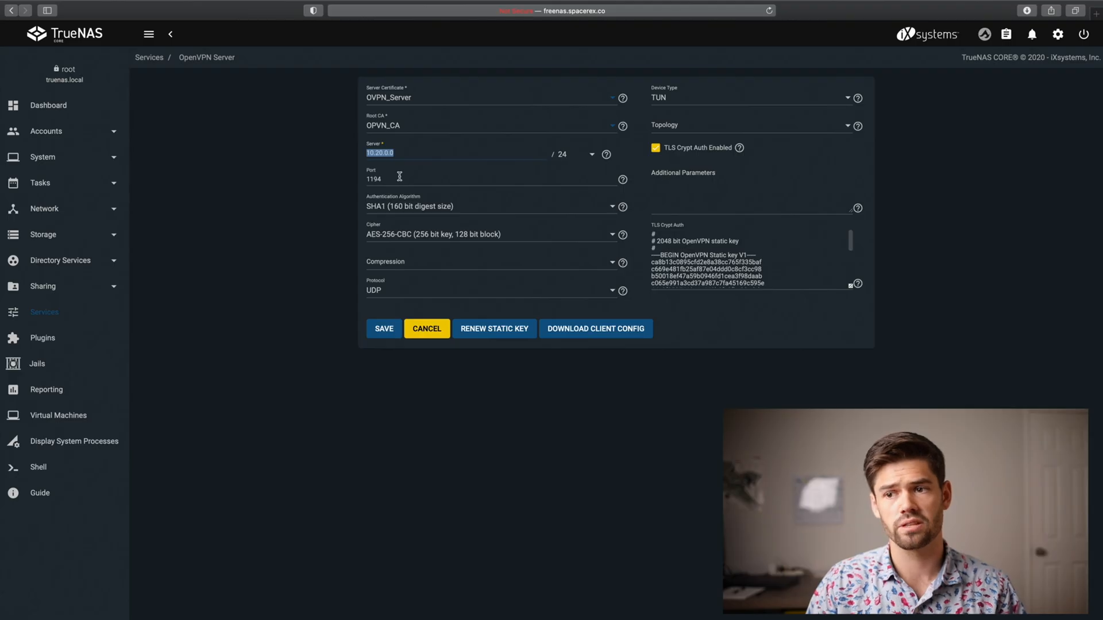
{"action": "mouse_move", "coordinate": [533, 204]}
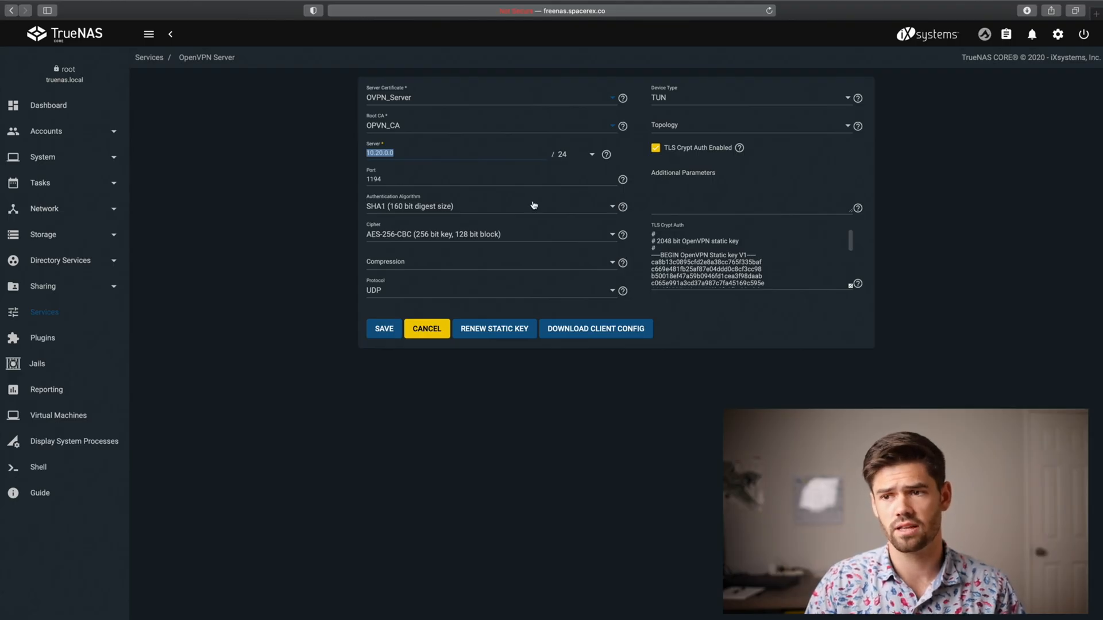
{"action": "mouse_move", "coordinate": [346, 205]}
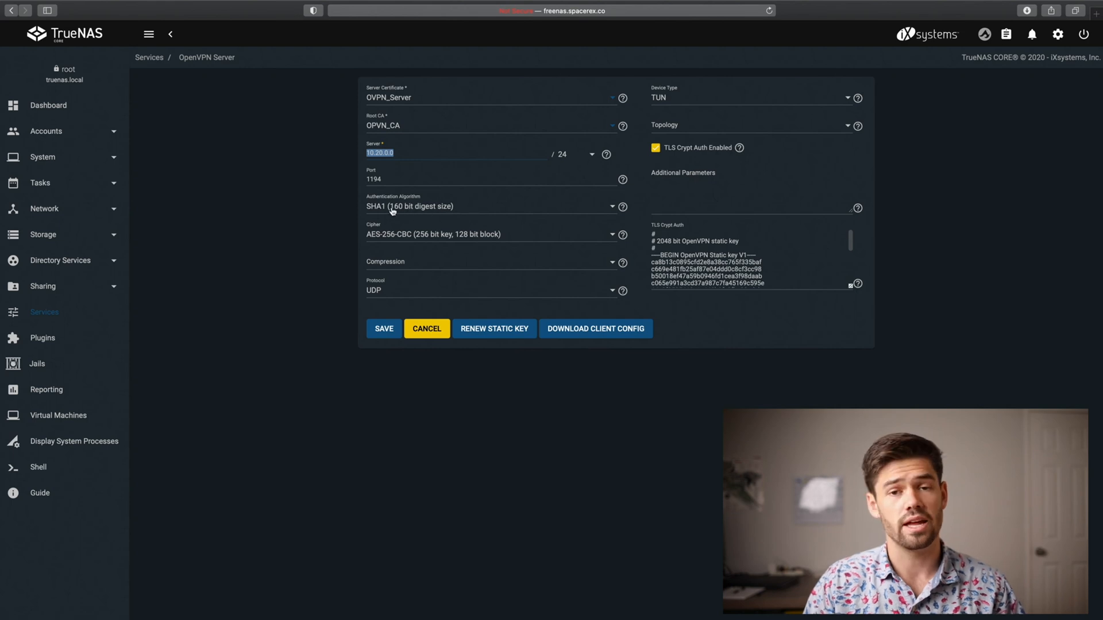
{"action": "mouse_move", "coordinate": [382, 219]}
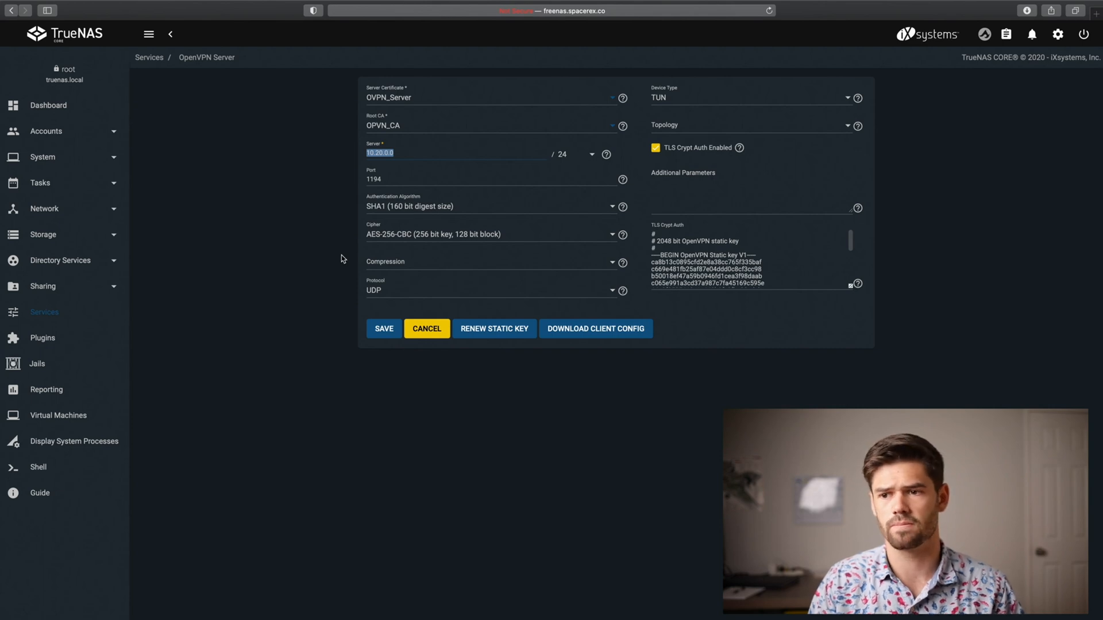
{"action": "mouse_move", "coordinate": [414, 261]}
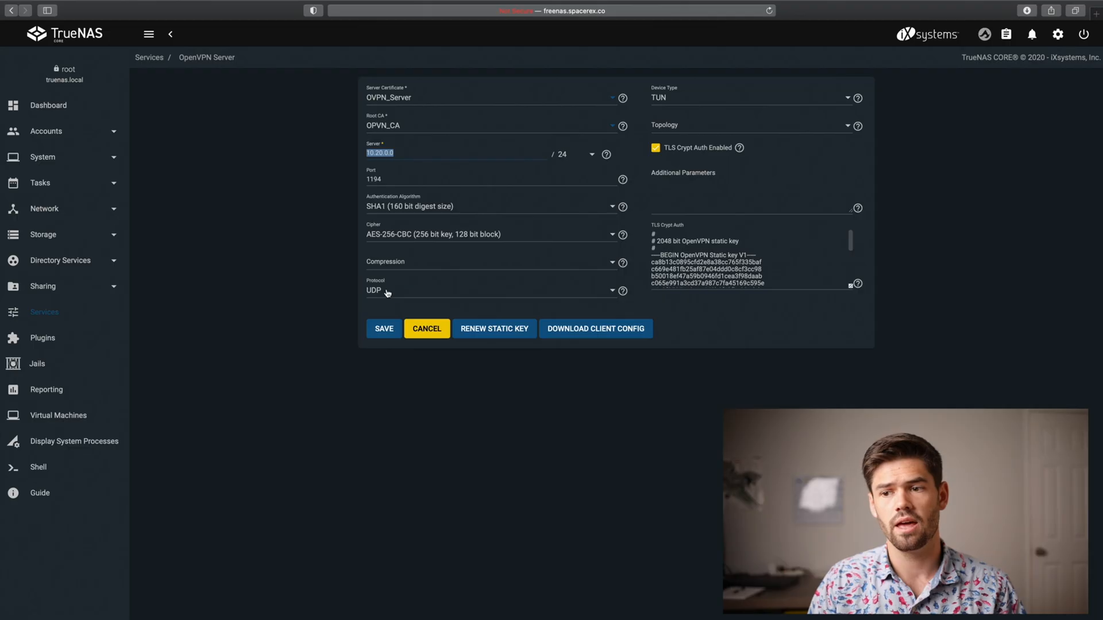
{"action": "mouse_move", "coordinate": [695, 104]}
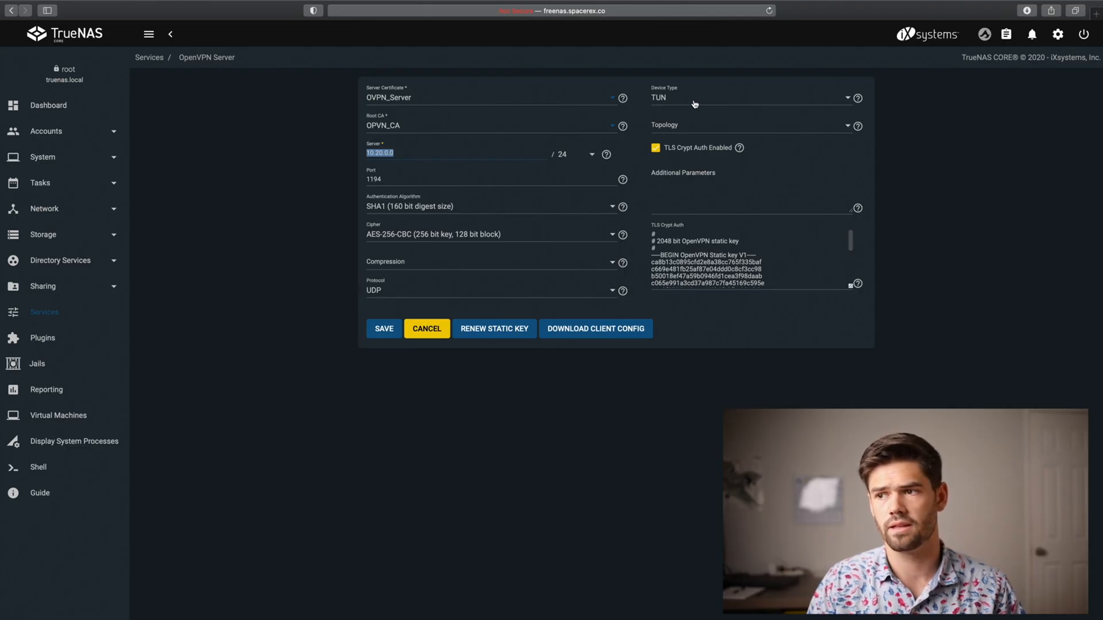
- Choose SUBNET topology for the OpenVPN server, save, and switch the service on
{"action": "left_click", "coordinate": [750, 97]}
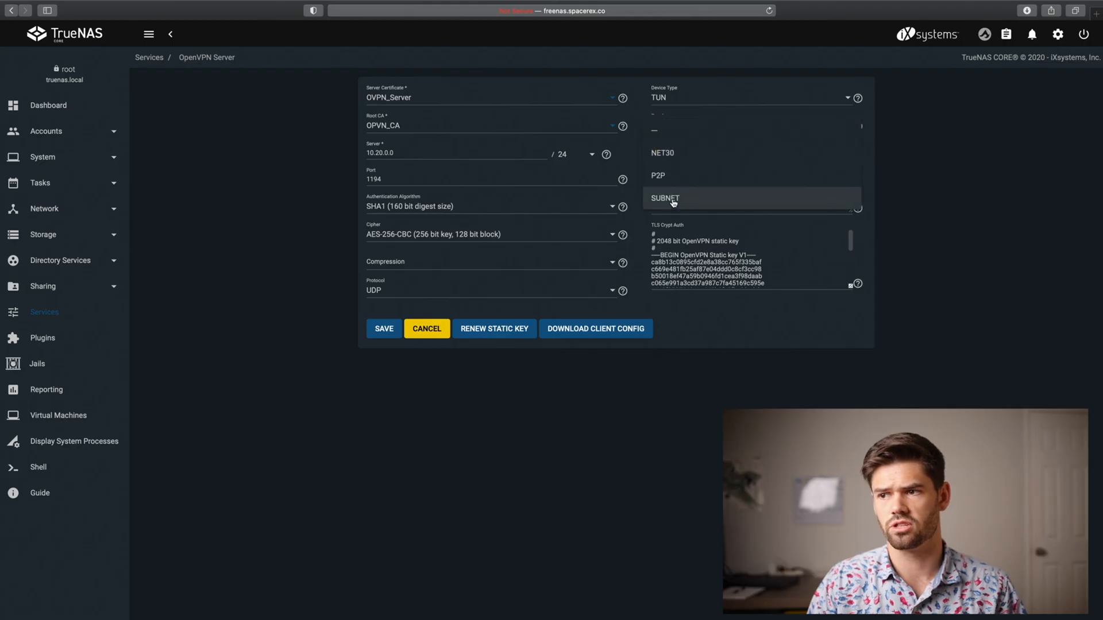
{"action": "left_click", "coordinate": [664, 198]}
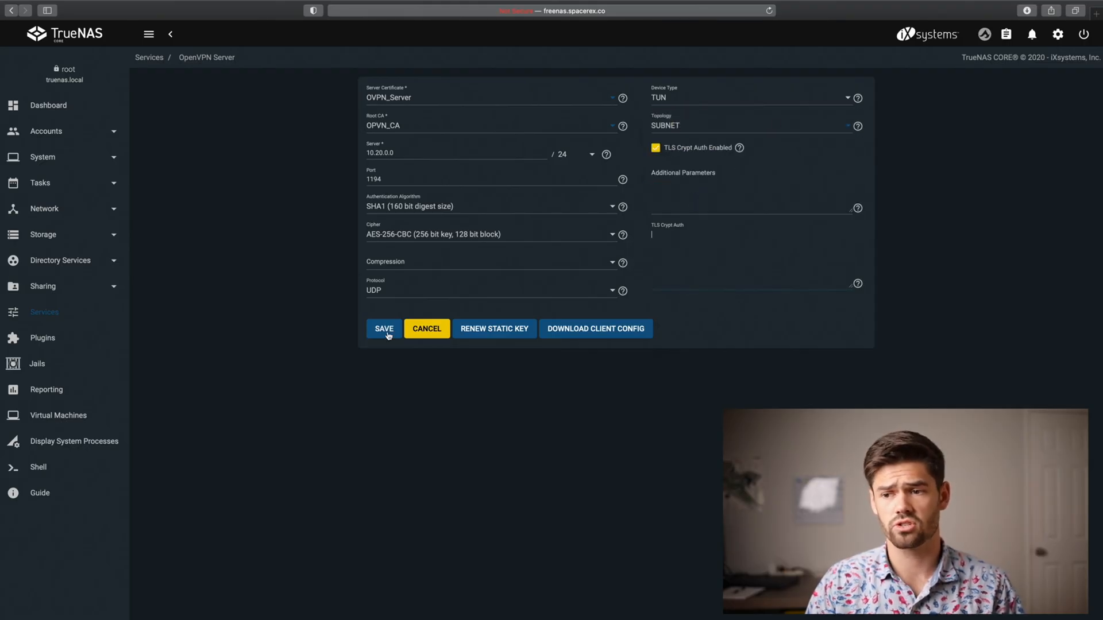
{"action": "left_click", "coordinate": [383, 328]}
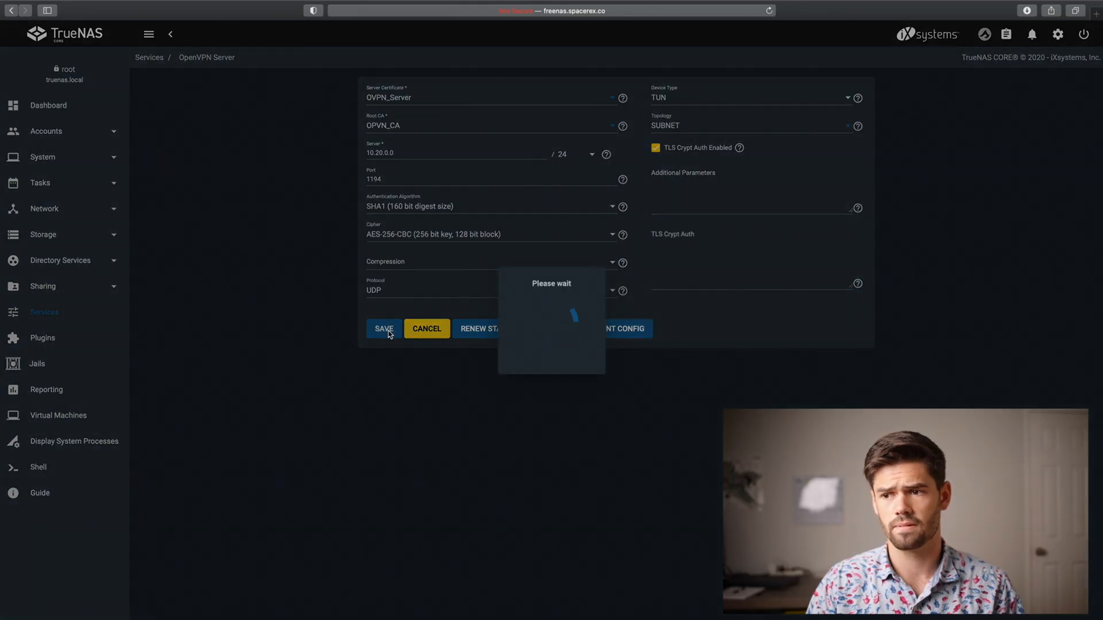
{"action": "left_click", "coordinate": [383, 328]}
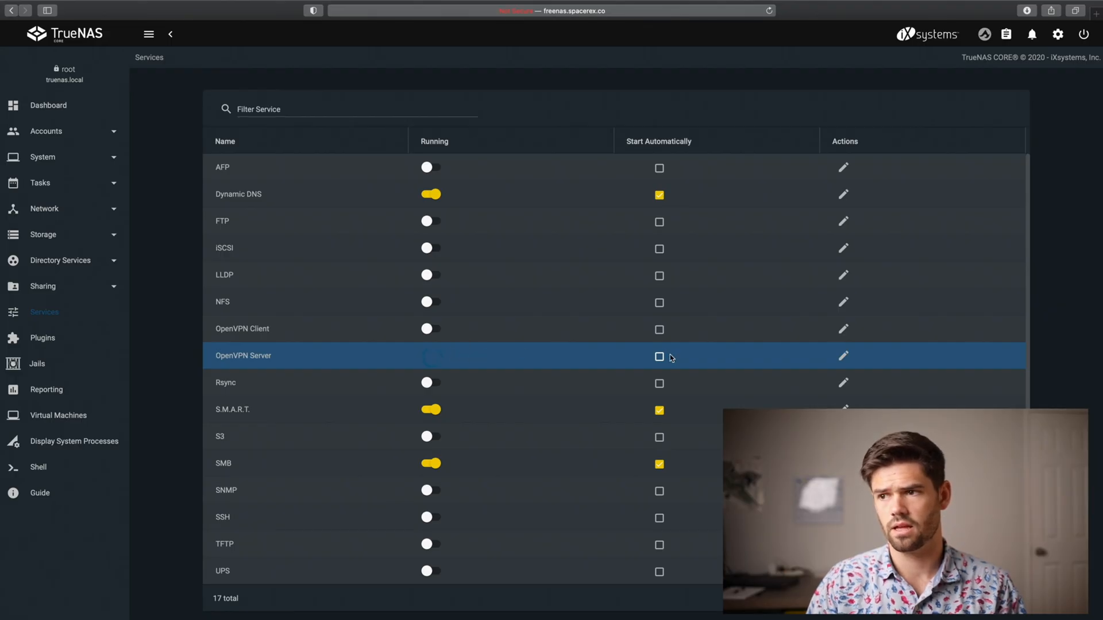
- Enable Start Automatically for OpenVPN Server and reopen its configuration form
{"action": "left_click", "coordinate": [659, 356]}
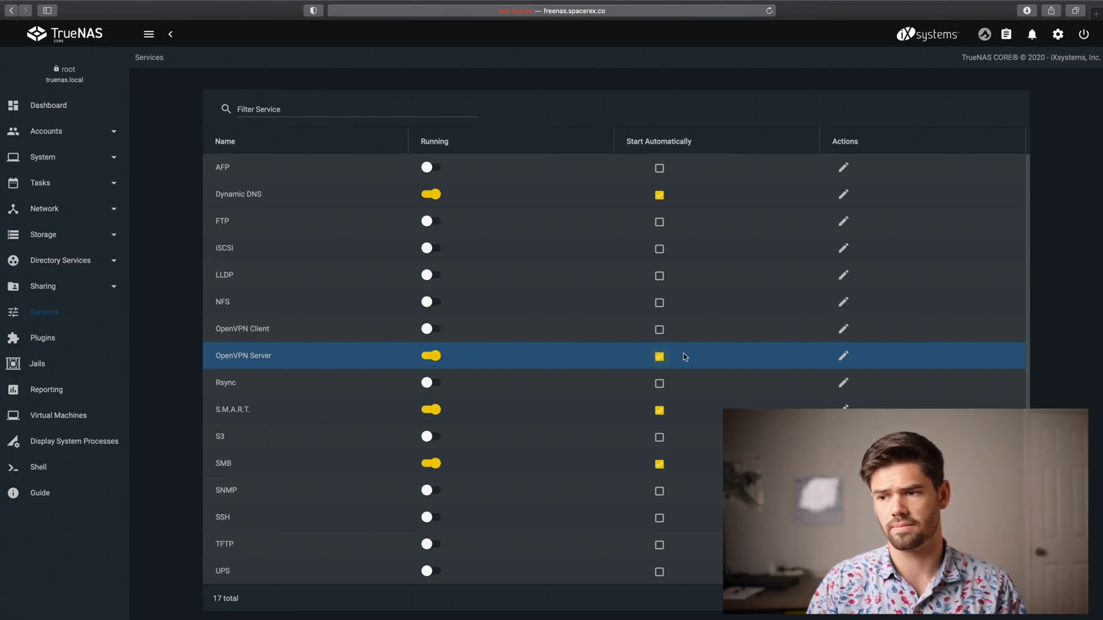
{"action": "mouse_move", "coordinate": [844, 356]}
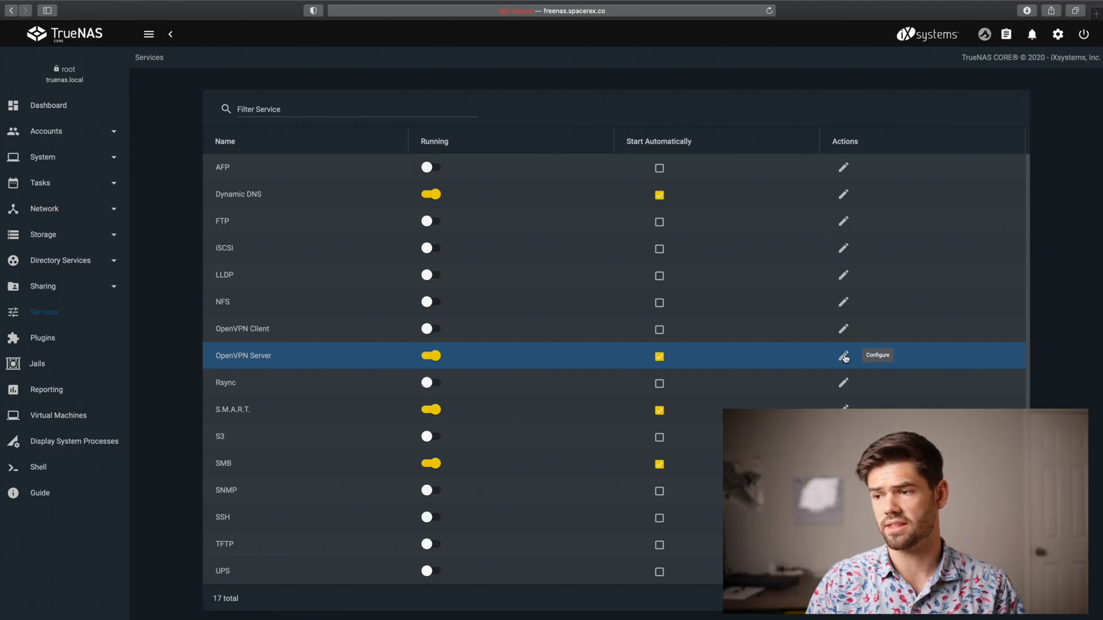
{"action": "left_click", "coordinate": [843, 355]}
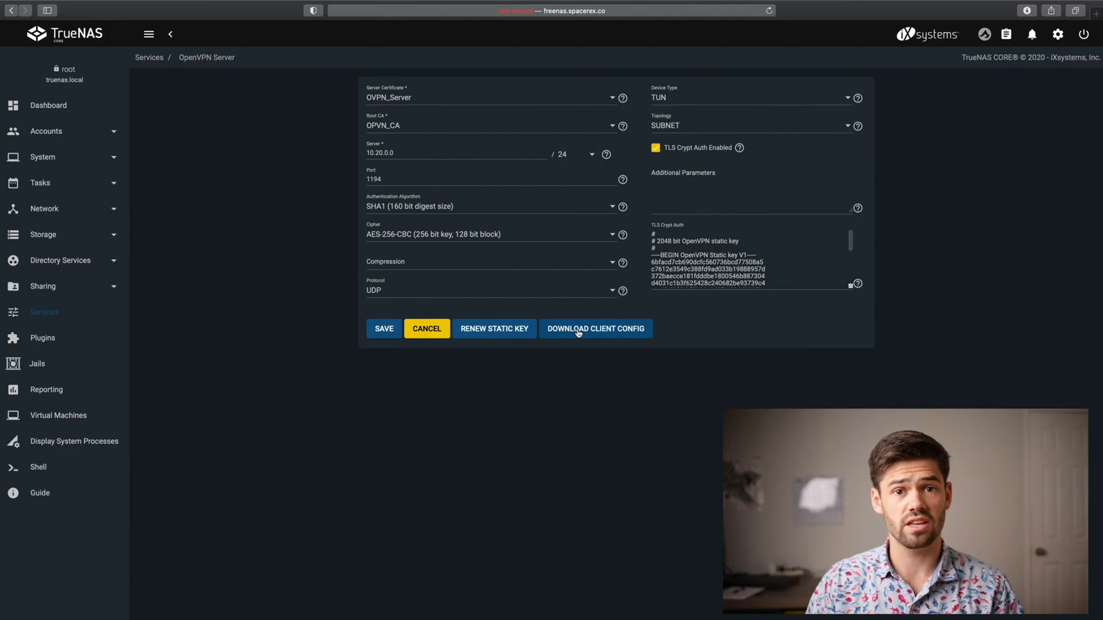
{"action": "mouse_move", "coordinate": [604, 335]}
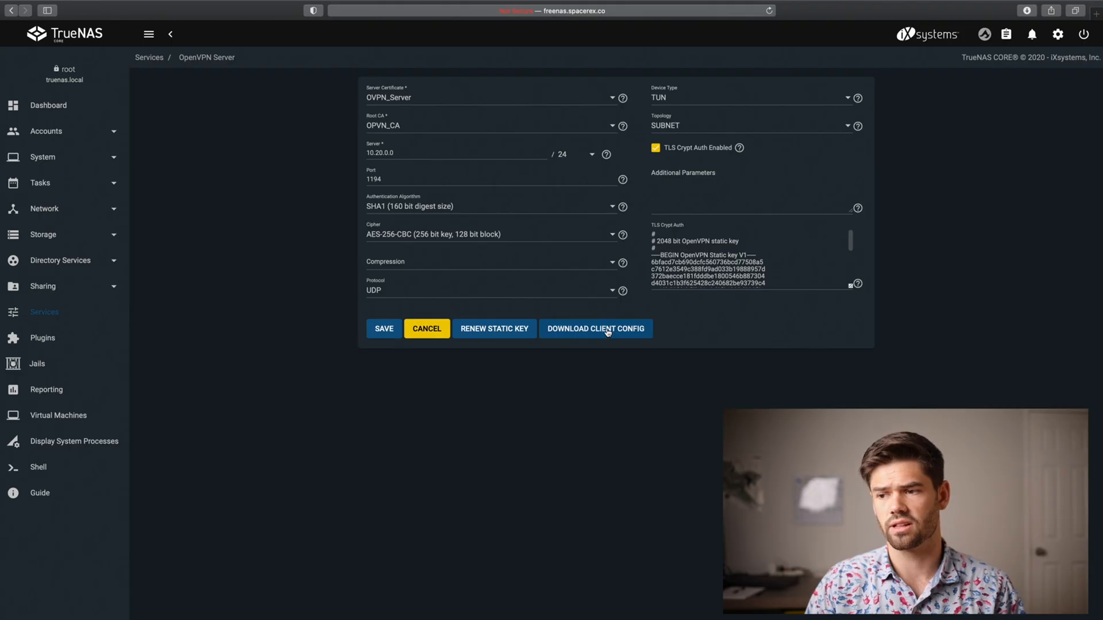
- Download the OpenVPN client config for the selected client certificate to the desktop
{"action": "left_click", "coordinate": [595, 329]}
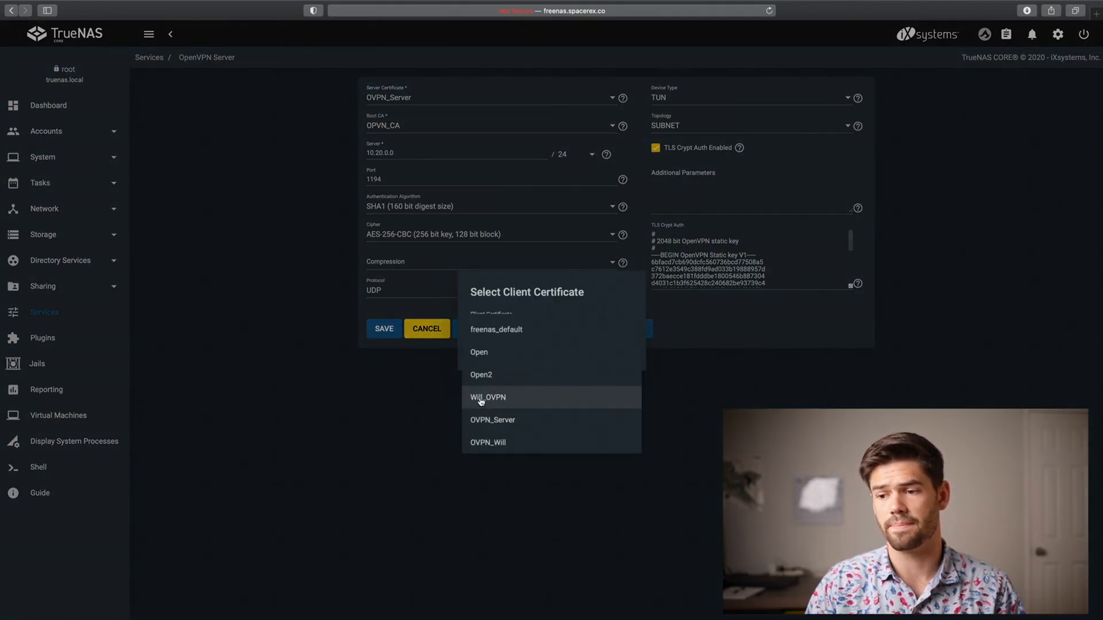
{"action": "mouse_move", "coordinate": [499, 443]}
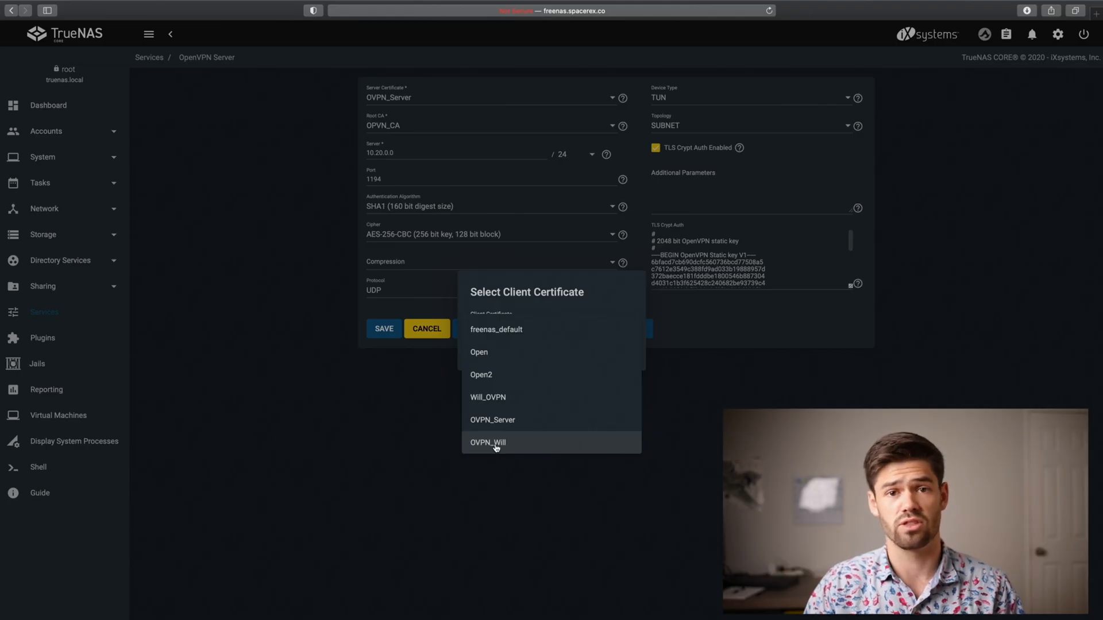
{"action": "left_click", "coordinate": [503, 443]}
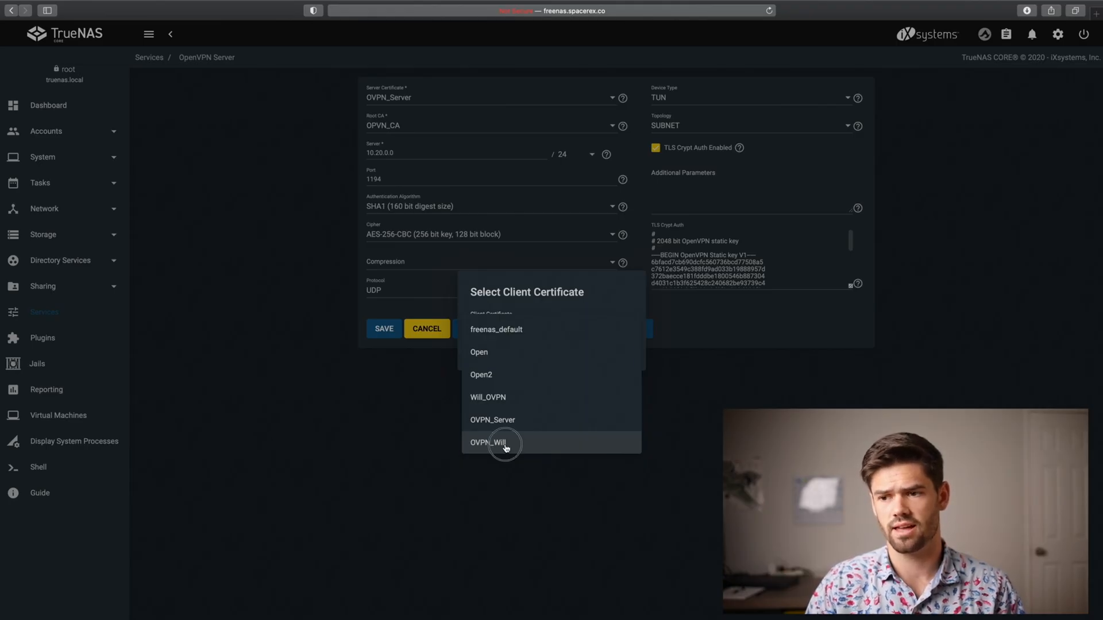
{"action": "left_click", "coordinate": [493, 442]}
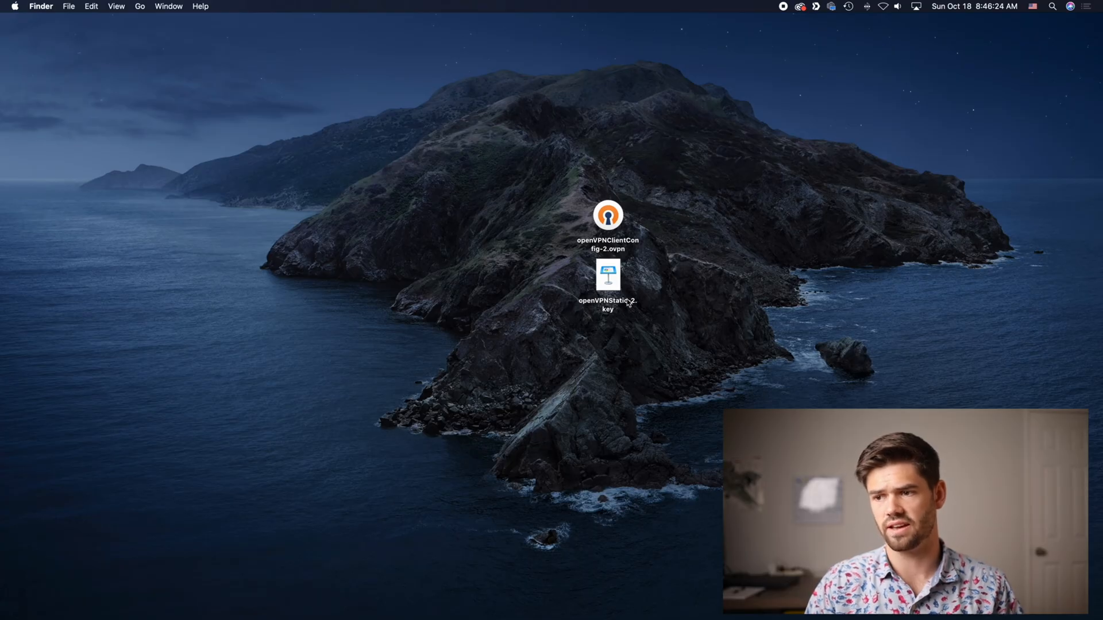
{"action": "mouse_move", "coordinate": [577, 183]}
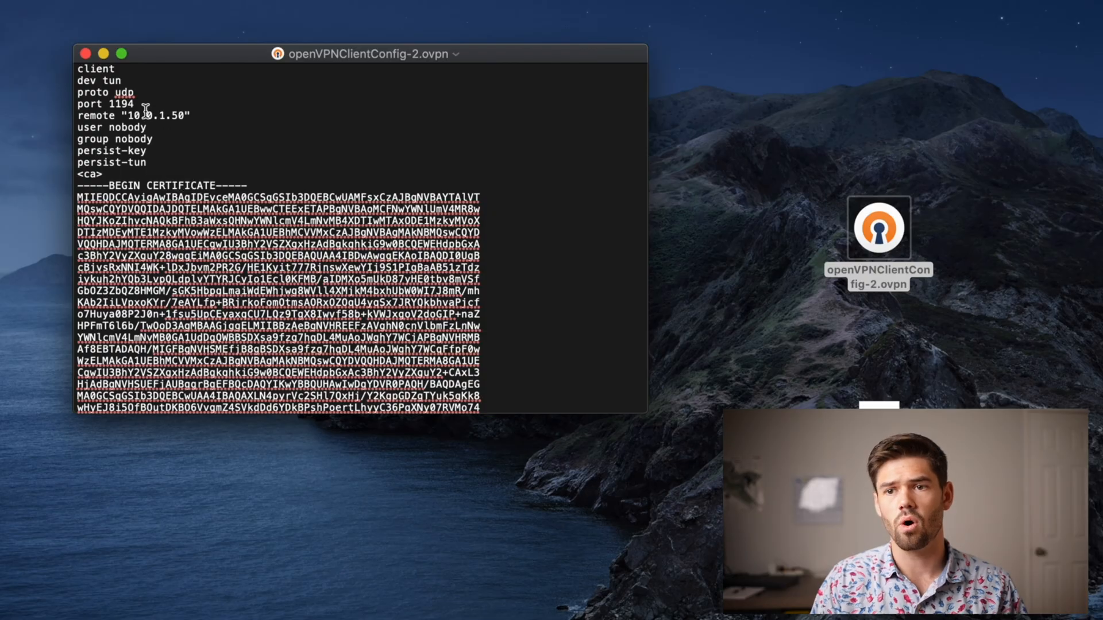
- Replace 10.0.1.50 on the remote line with truenas.spacerex.co
{"action": "double_click", "coordinate": [156, 115]}
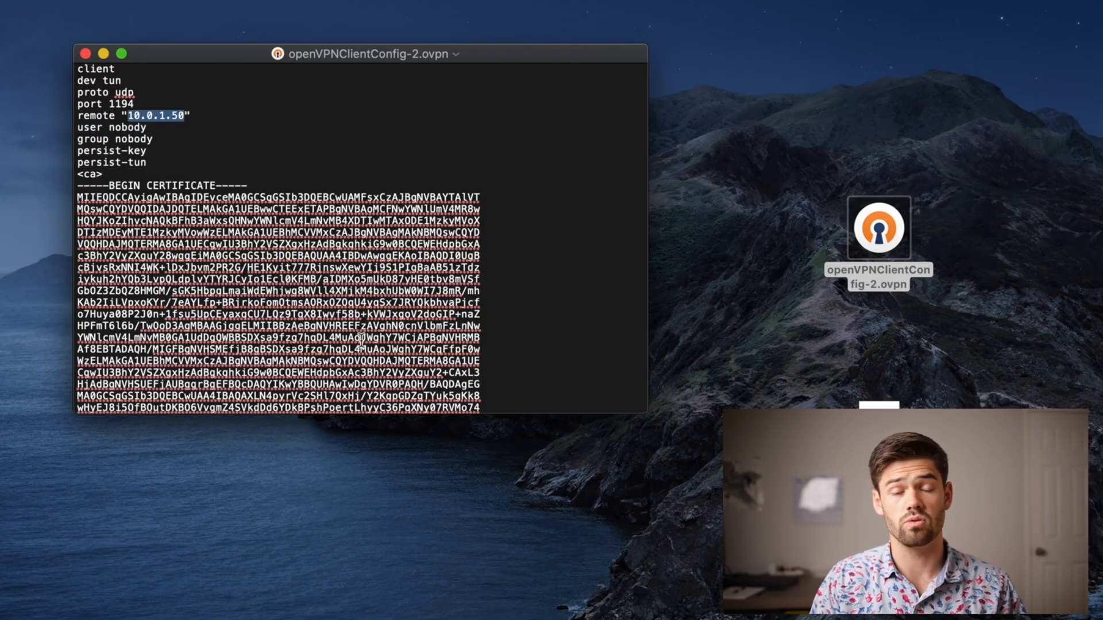
{"action": "mouse_move", "coordinate": [215, 152]}
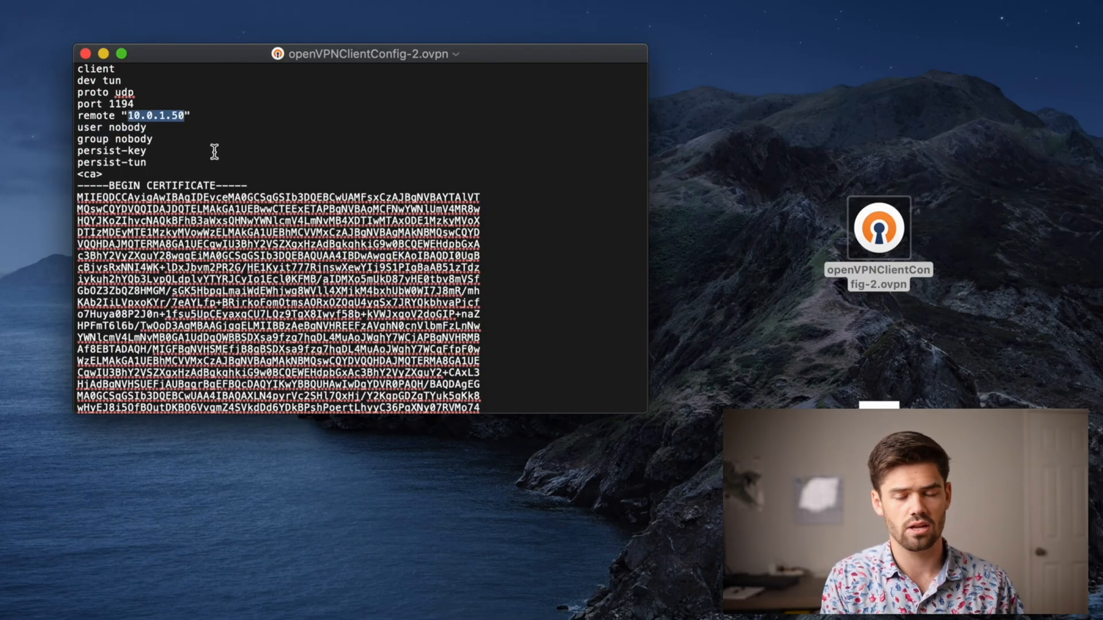
{"action": "type", "text": "truenas."}
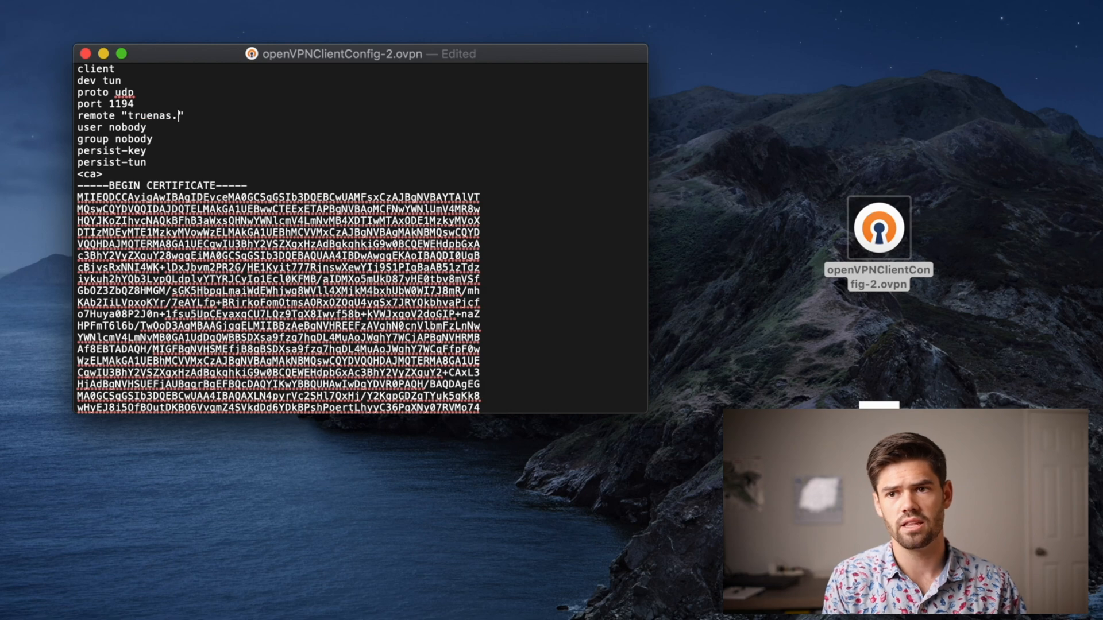
{"action": "type", "text": "spacerex.cp"}
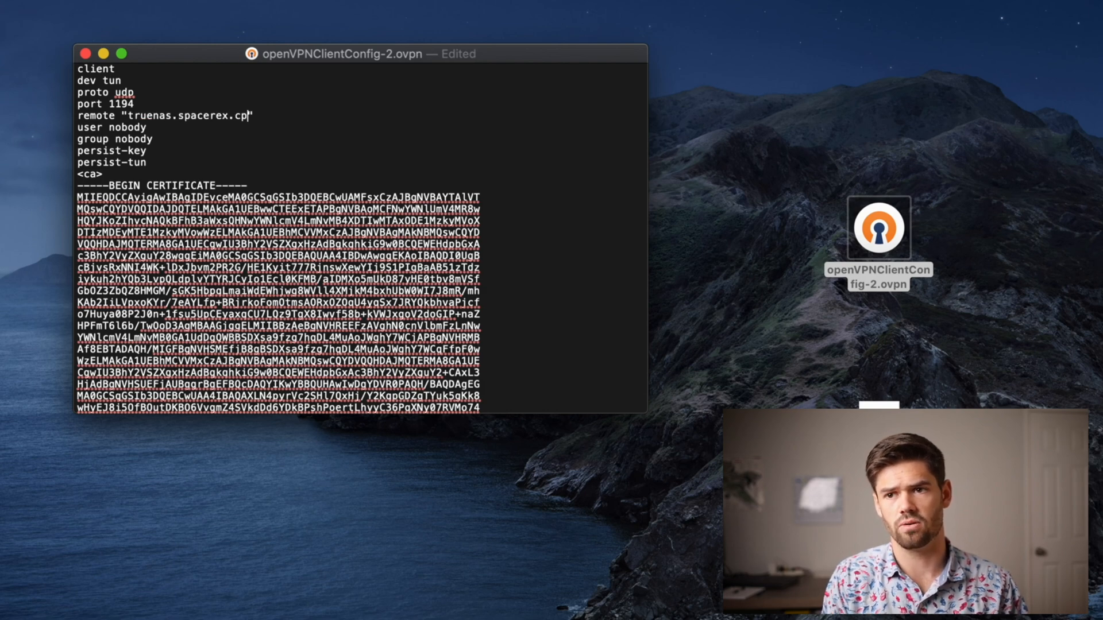
{"action": "type", "text": "o"}
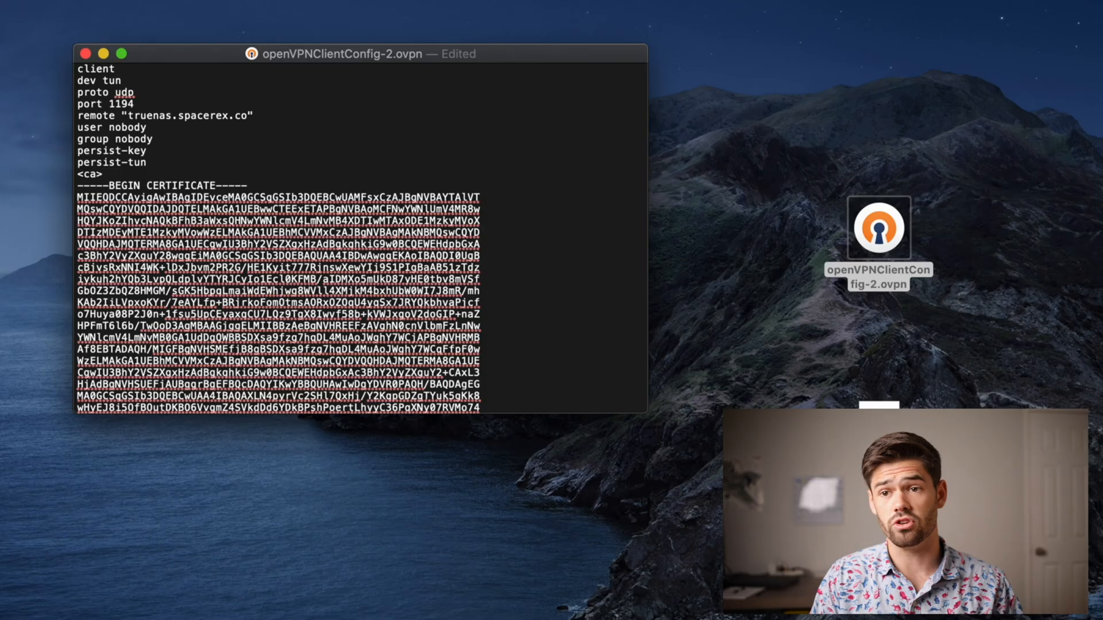
{"action": "left_click", "coordinate": [147, 127]}
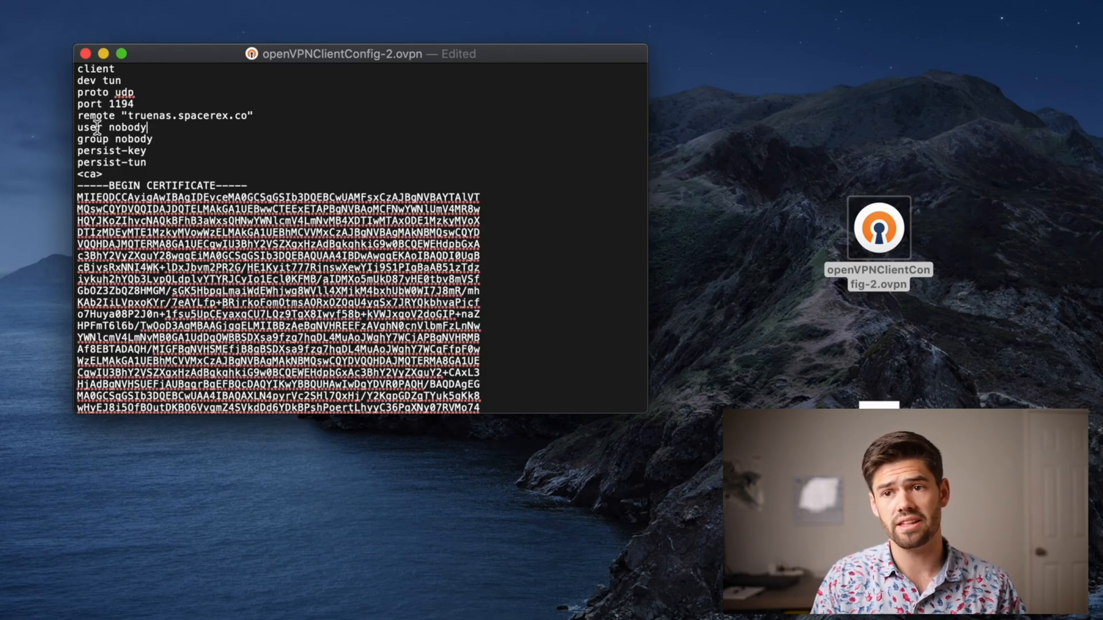
{"action": "mouse_move", "coordinate": [97, 127]}
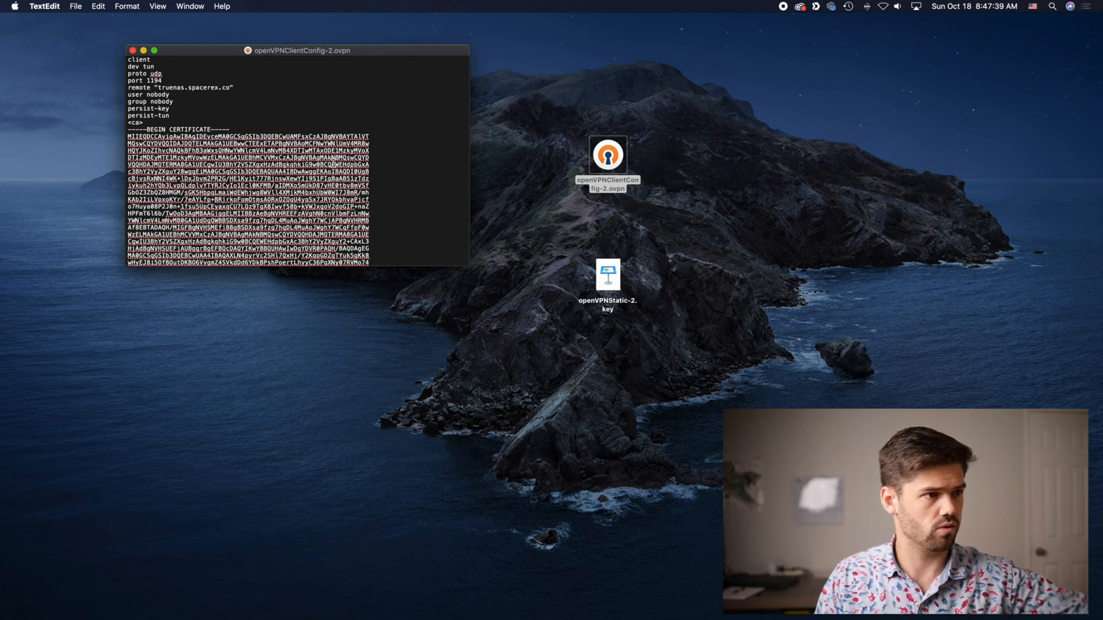
{"action": "mouse_move", "coordinate": [808, 91]}
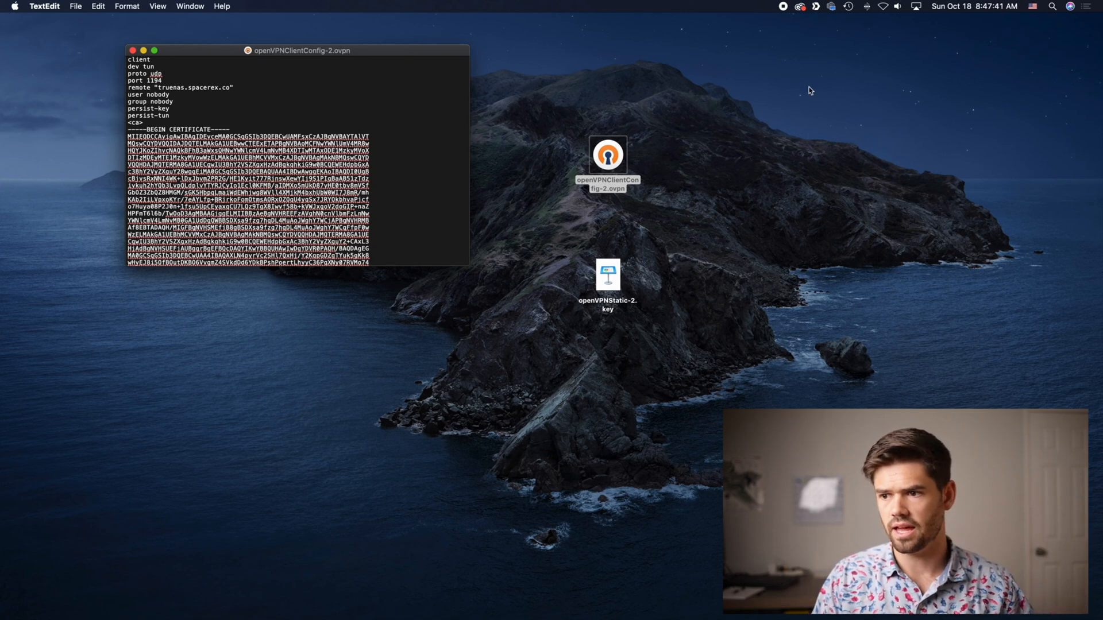
- Check the saved openVPNClientConfig-2.ovpn and openVPNStatic-2.key files on the desktop
{"action": "left_click", "coordinate": [882, 6]}
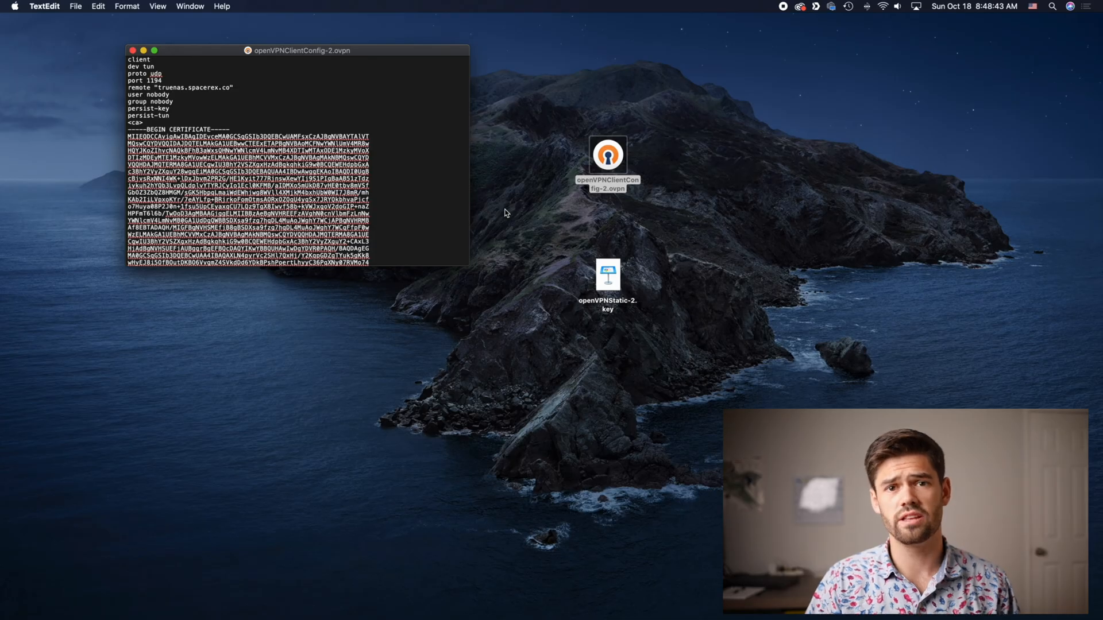
{"action": "mouse_move", "coordinate": [490, 299]}
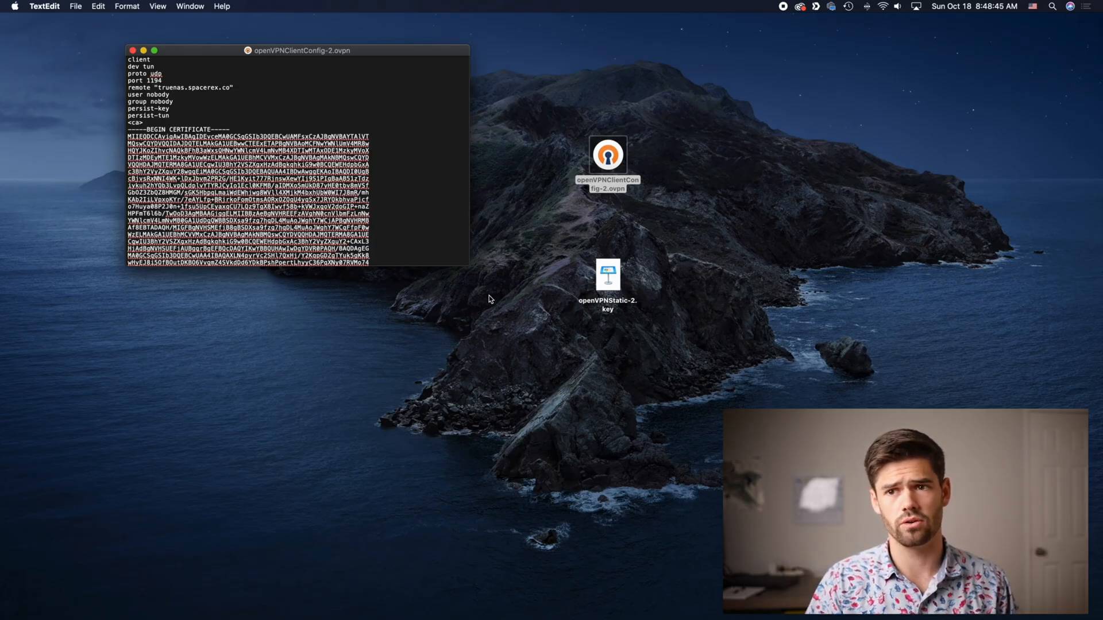
{"action": "double_click", "coordinate": [148, 80]}
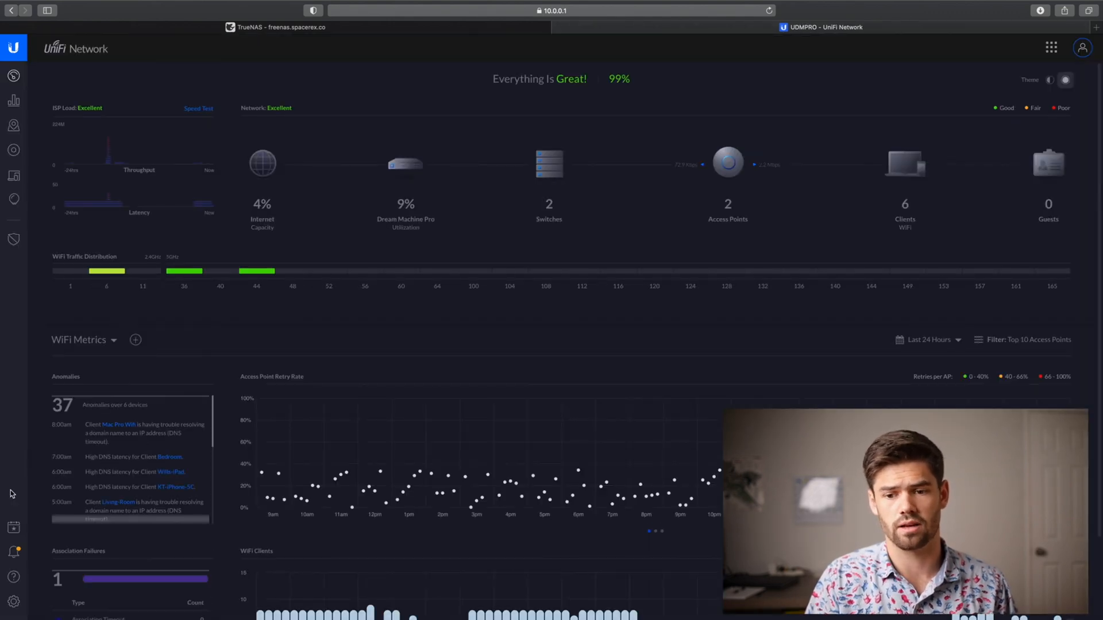
{"action": "mouse_move", "coordinate": [12, 602]}
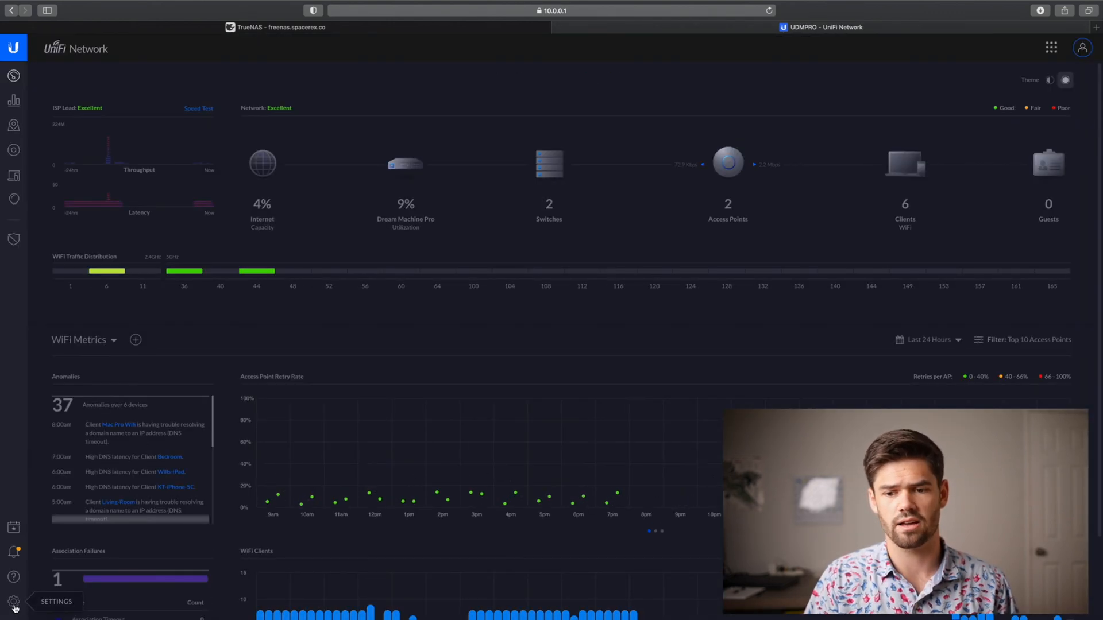
- Navigate UniFi settings to the Gateway's Port Forwarding rules list
{"action": "left_click", "coordinate": [13, 602]}
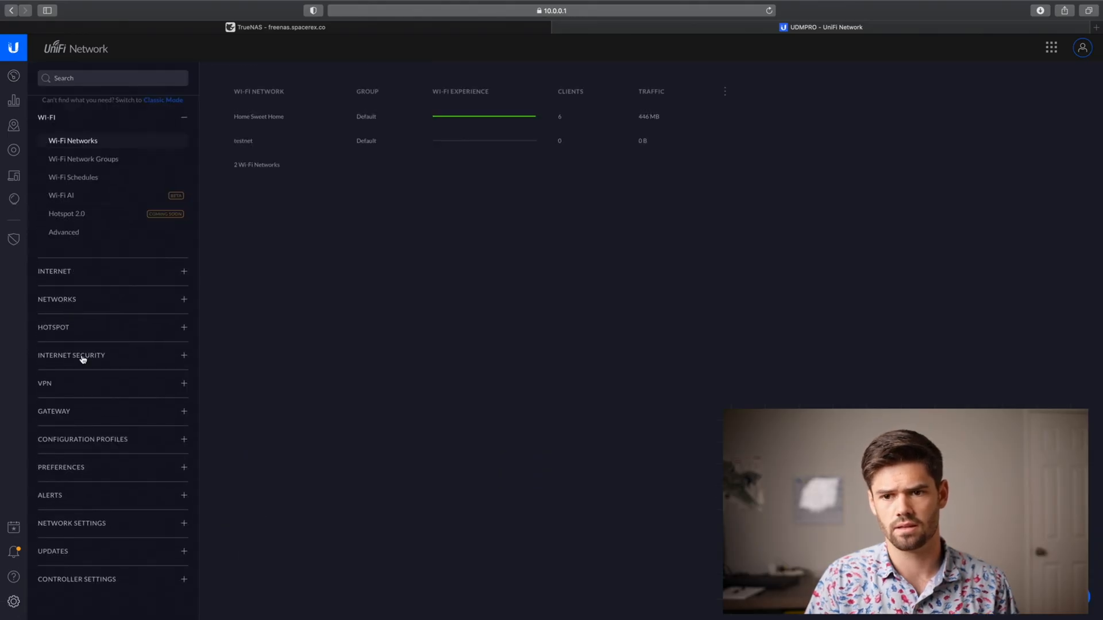
{"action": "left_click", "coordinate": [53, 411]}
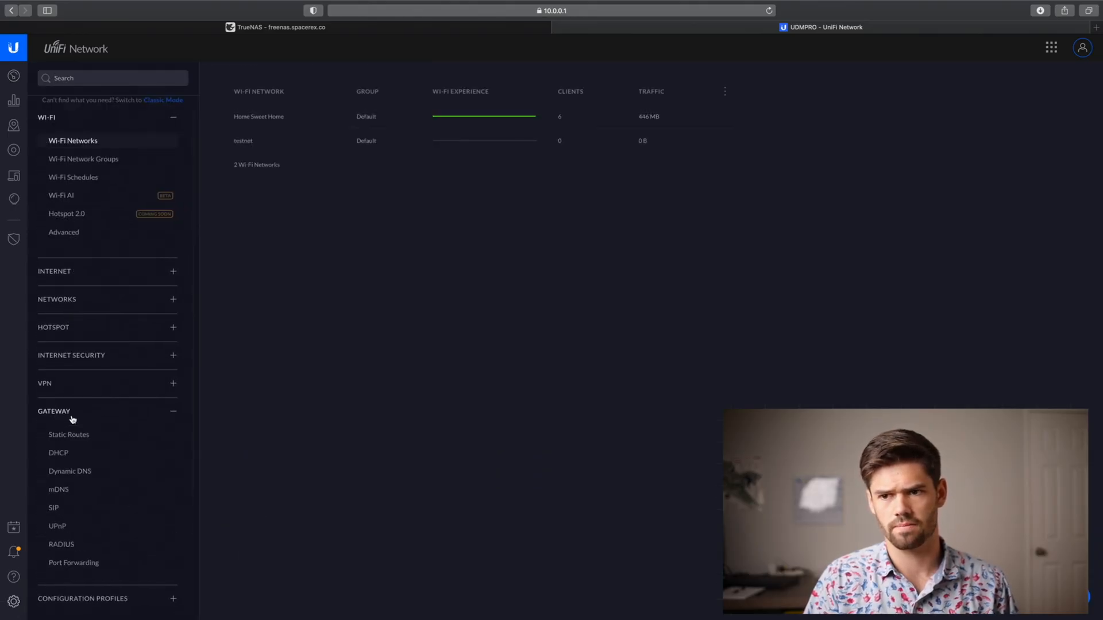
{"action": "left_click", "coordinate": [52, 507]}
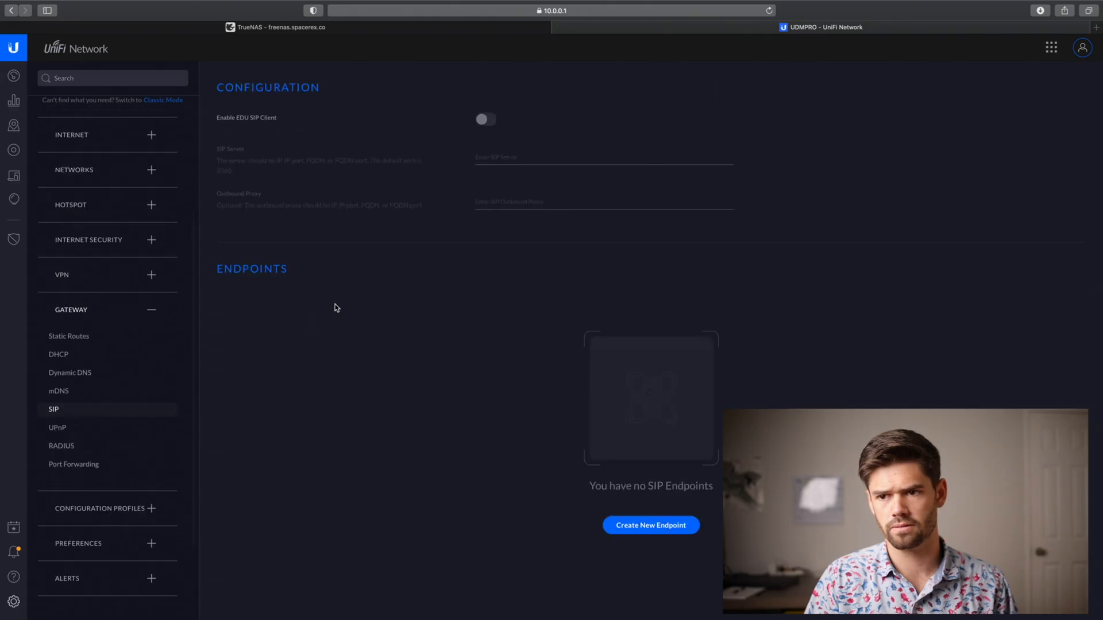
{"action": "left_click", "coordinate": [73, 464]}
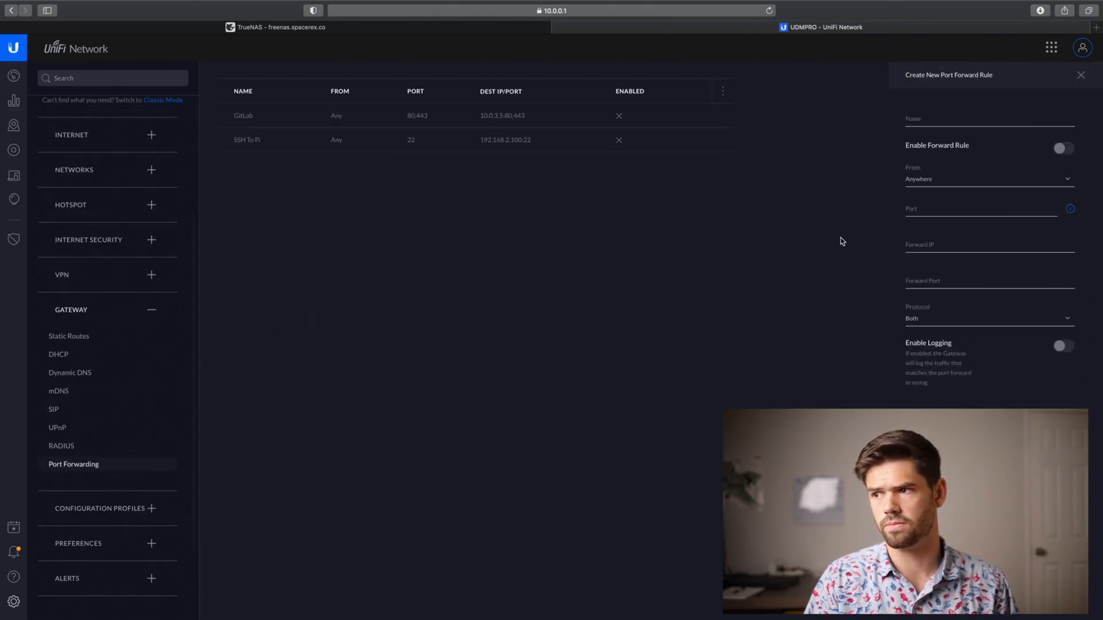
- Fill the rule: name OpenVPN TrueNAS, enabled, port 1194 to 10.0.1.50:1194, with its protocol
{"action": "type", "text": "OpenVPN TrueNAS"}
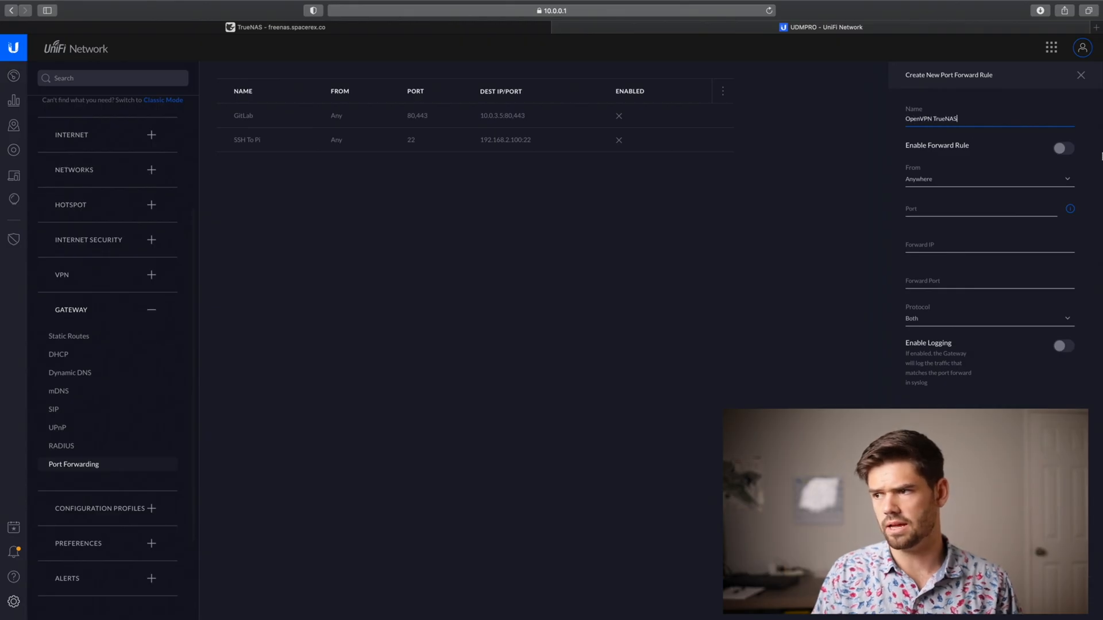
{"action": "left_click", "coordinate": [1063, 148]}
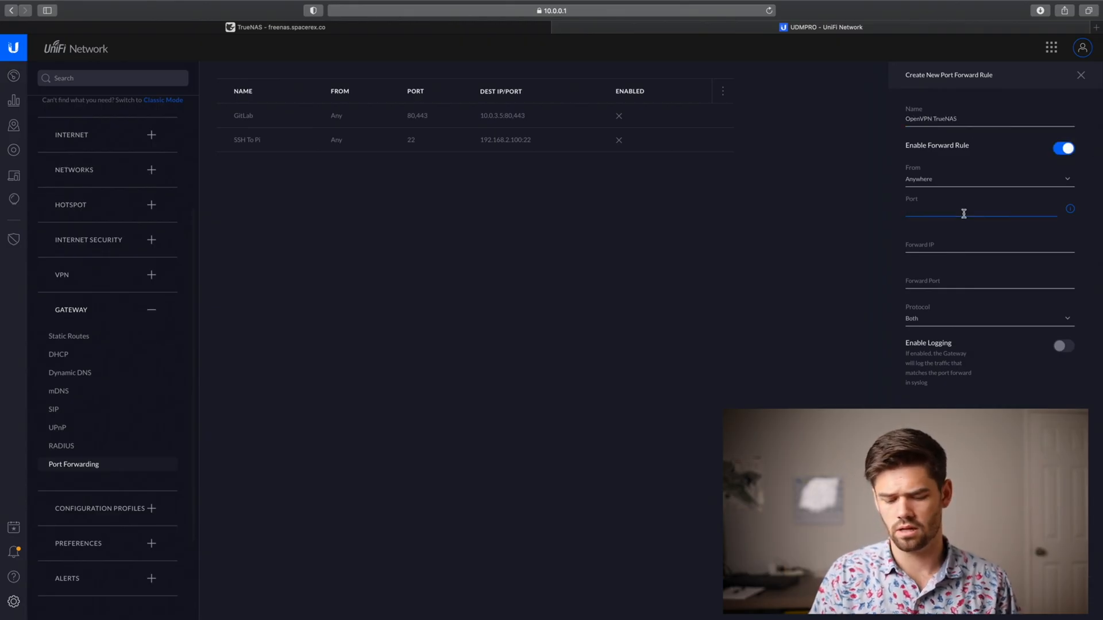
{"action": "type", "text": "1194"}
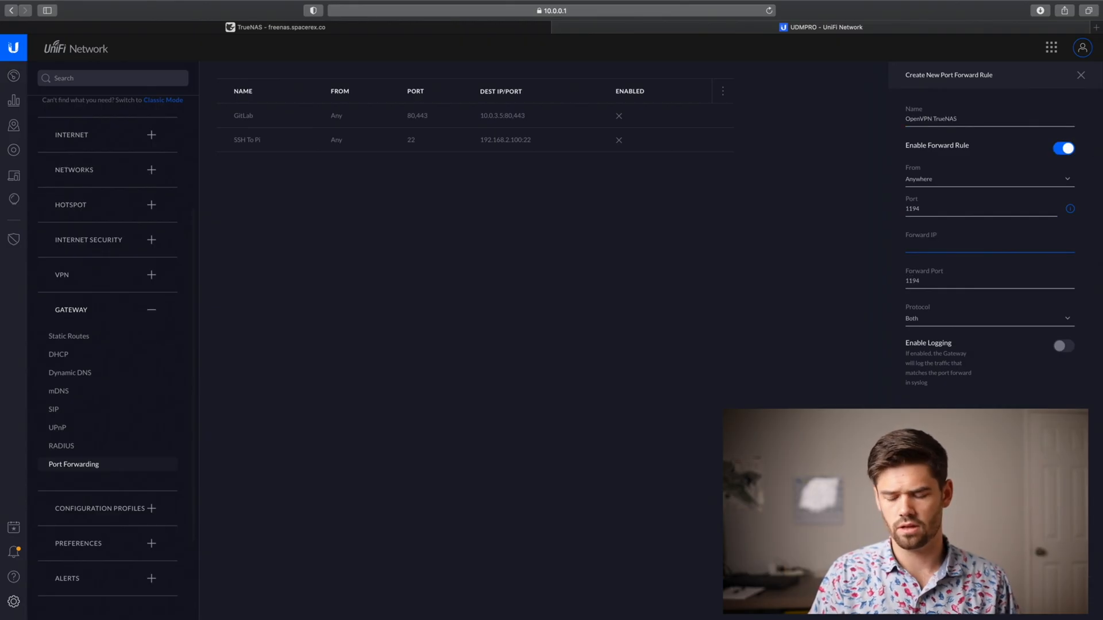
{"action": "type", "text": "10.0.1."}
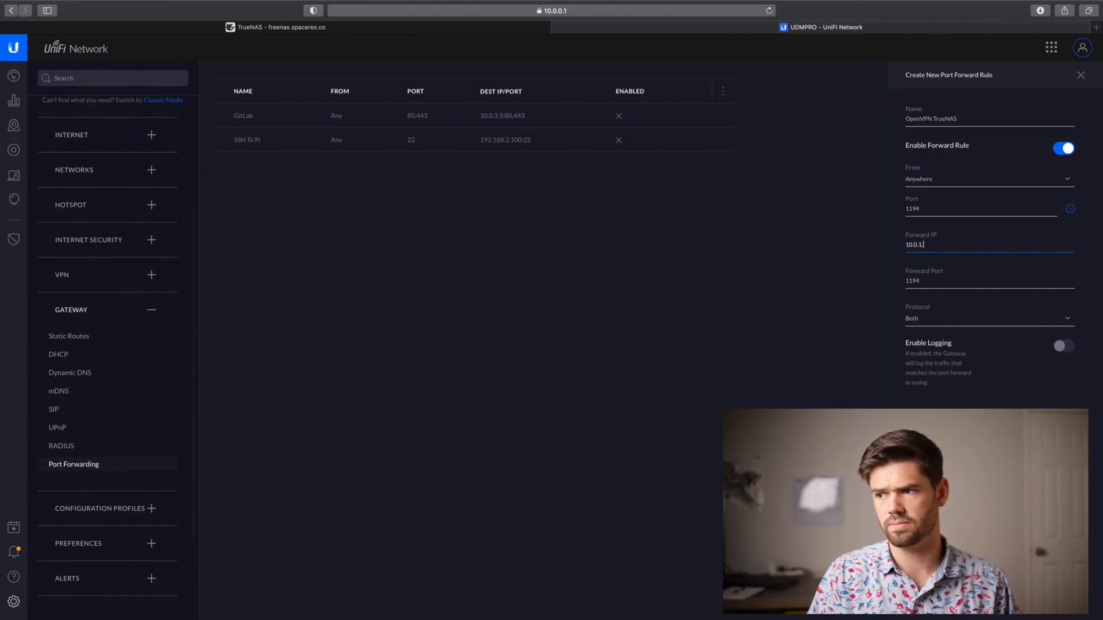
{"action": "left_click", "coordinate": [985, 280]}
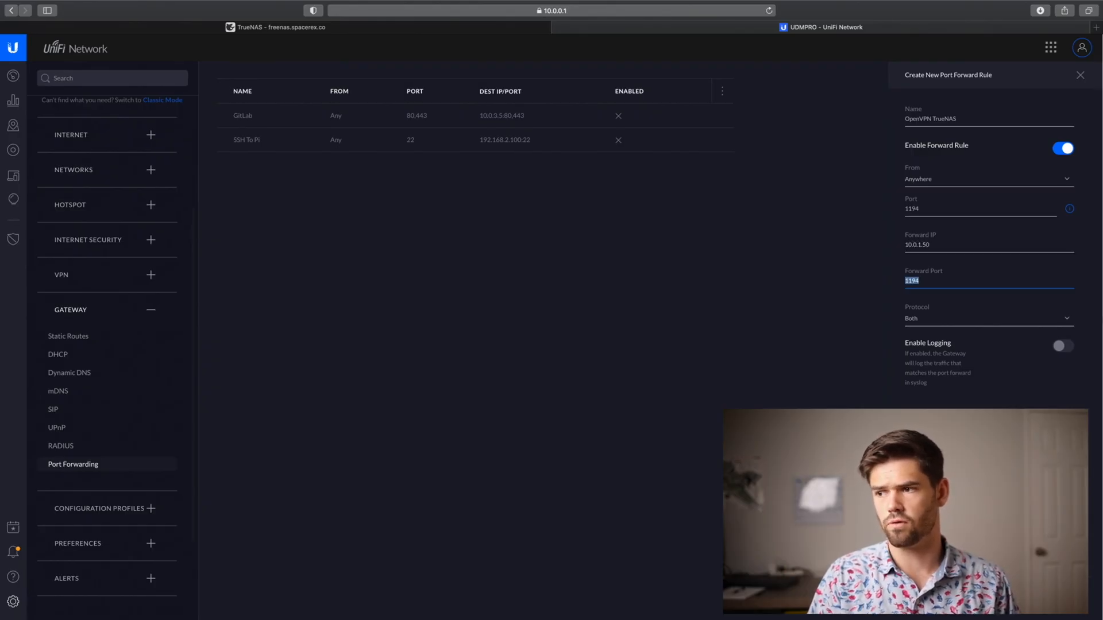
{"action": "left_click", "coordinate": [987, 318]}
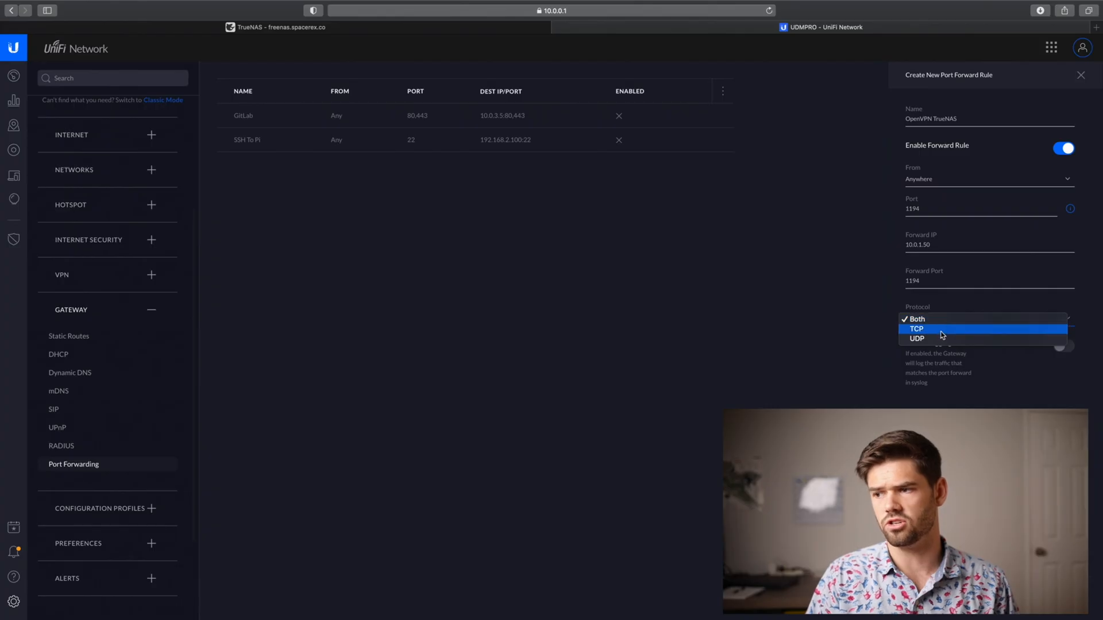
{"action": "left_click", "coordinate": [917, 339]}
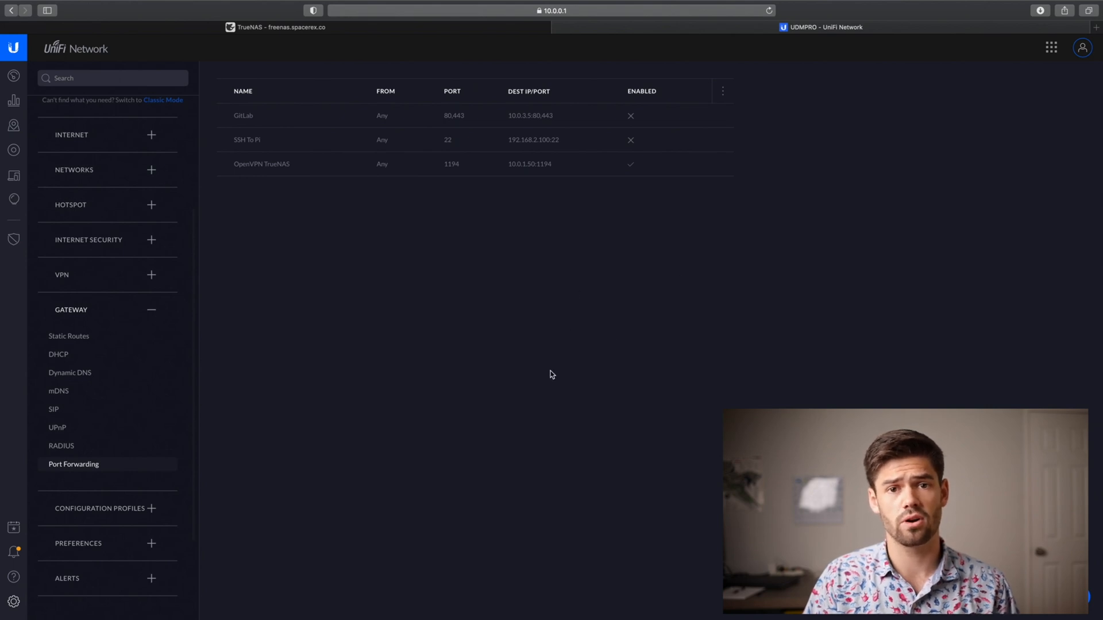
{"action": "mouse_move", "coordinate": [549, 369]}
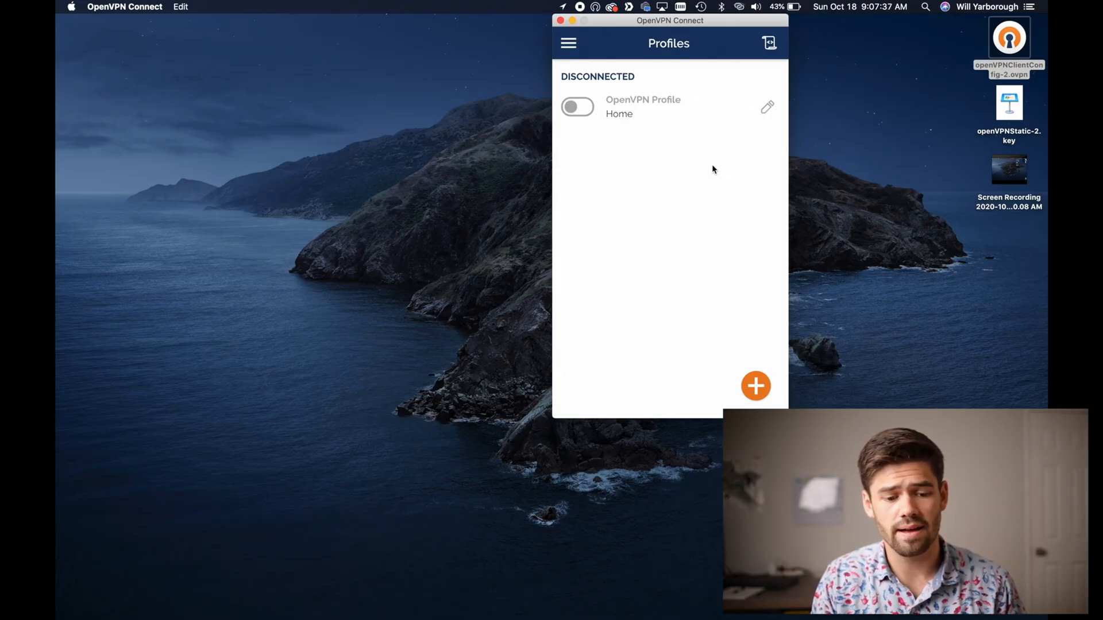
- Open openVPNClientConfig-2.ovpn from the desktop with OpenVPN Connect to import it
{"action": "left_click", "coordinate": [740, 6]}
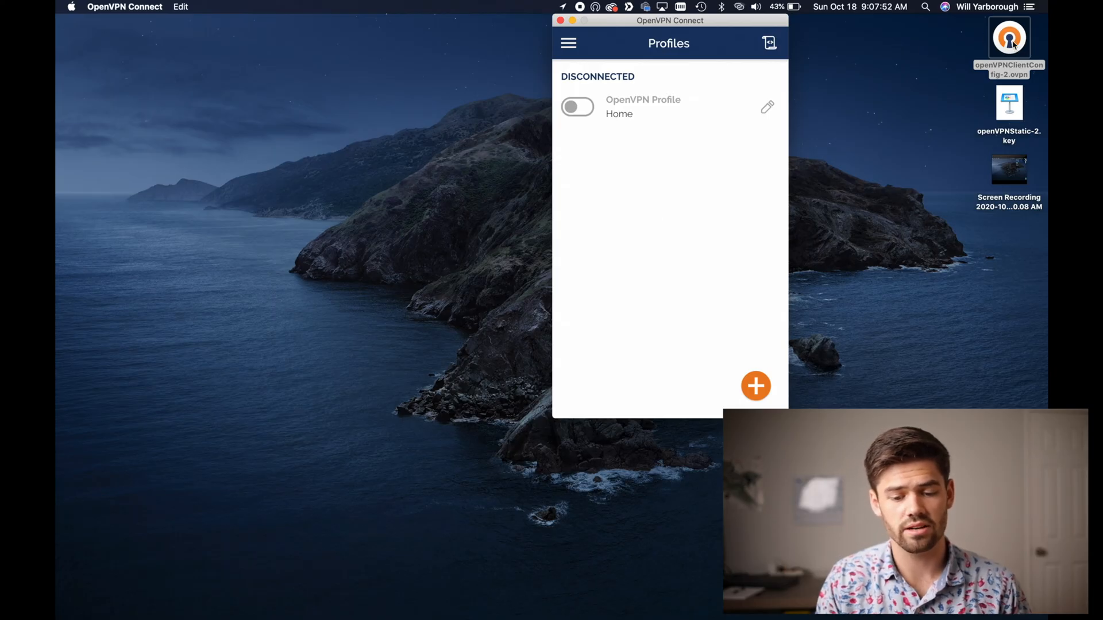
{"action": "right_click", "coordinate": [1010, 38]}
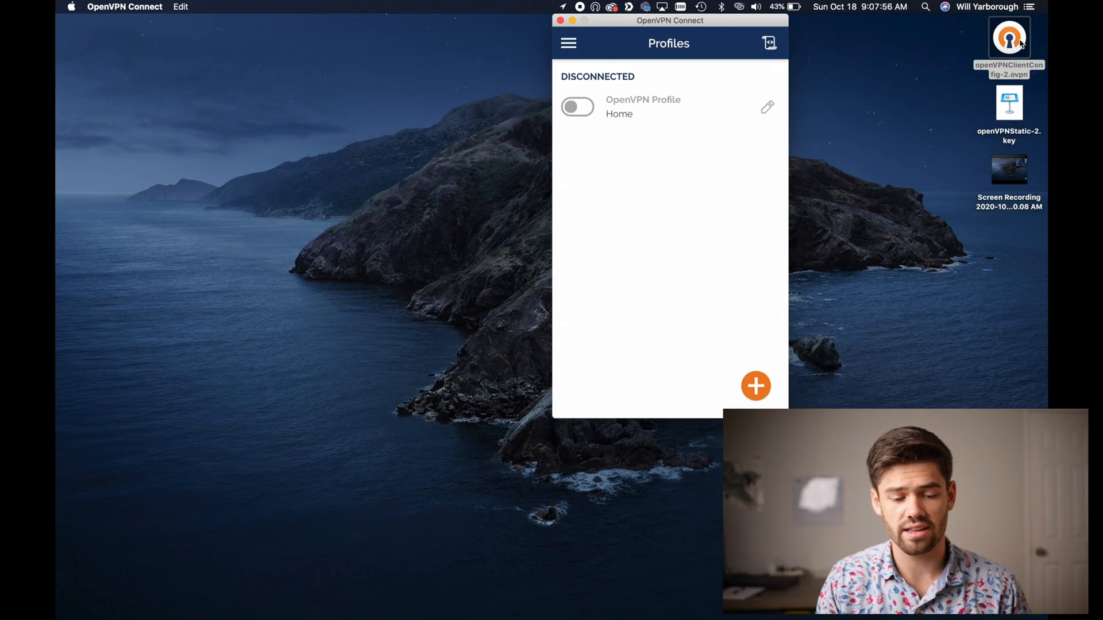
{"action": "left_click", "coordinate": [756, 386]}
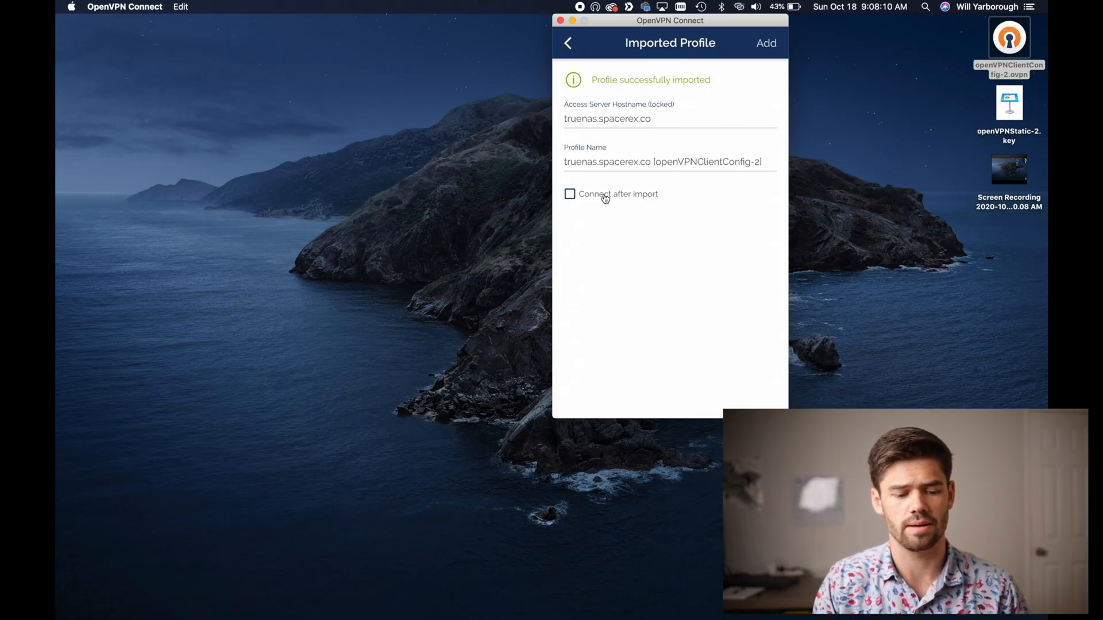
{"action": "mouse_move", "coordinate": [570, 131]}
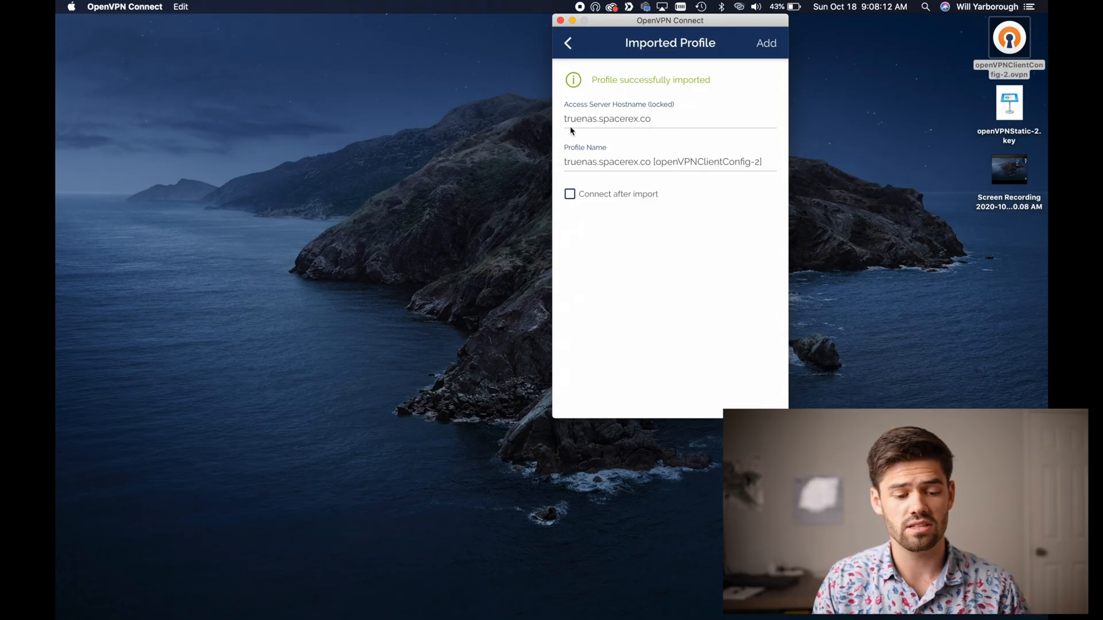
{"action": "mouse_move", "coordinate": [638, 145]}
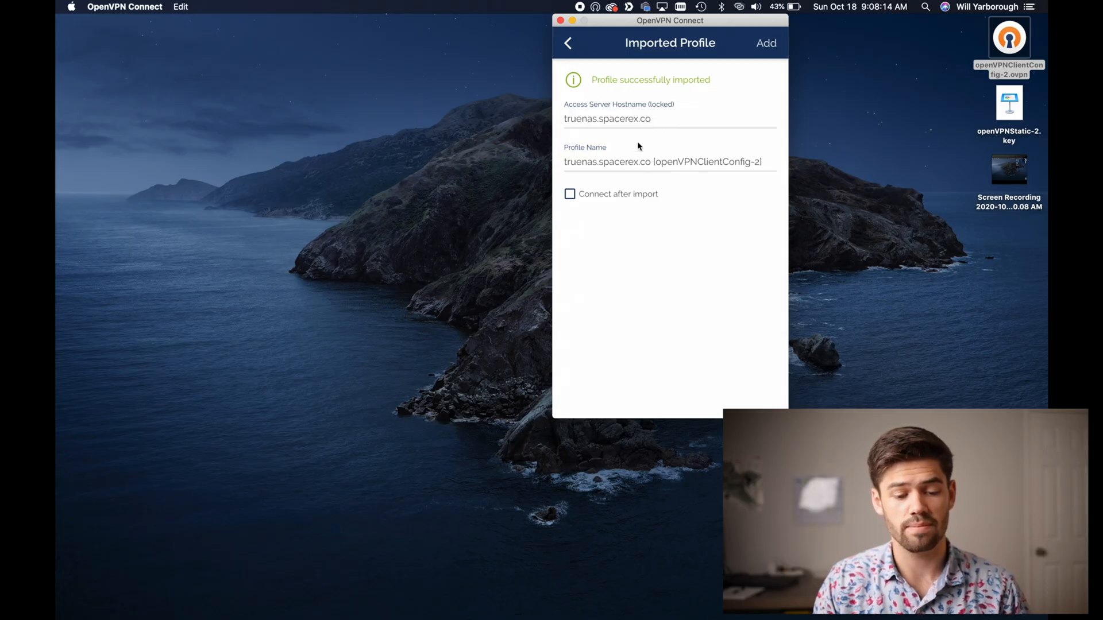
{"action": "mouse_move", "coordinate": [617, 123]}
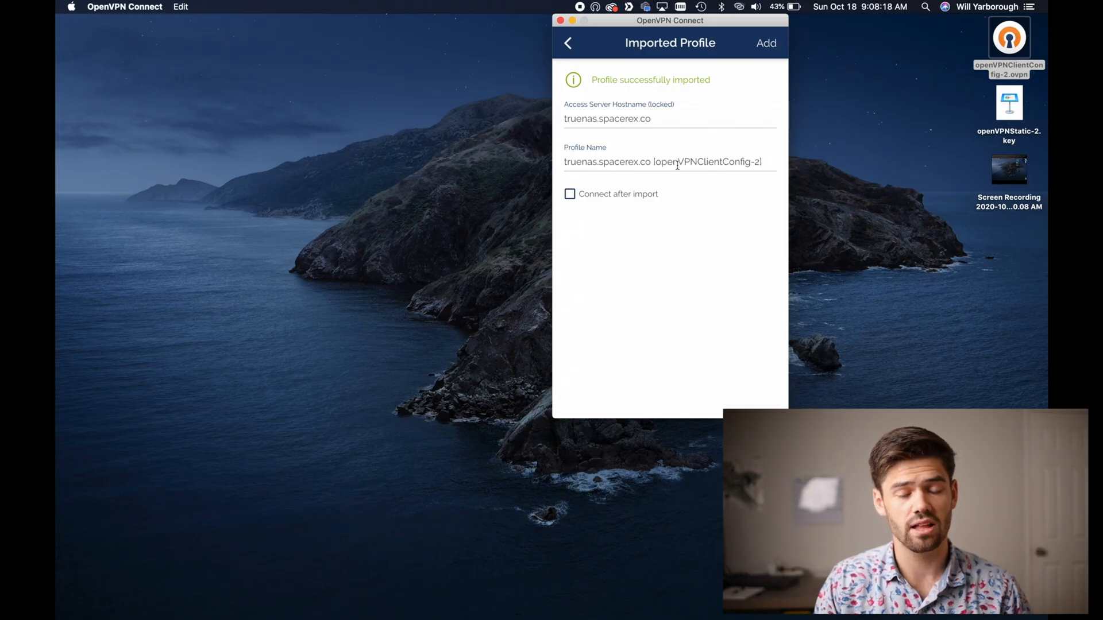
{"action": "mouse_move", "coordinate": [613, 200]}
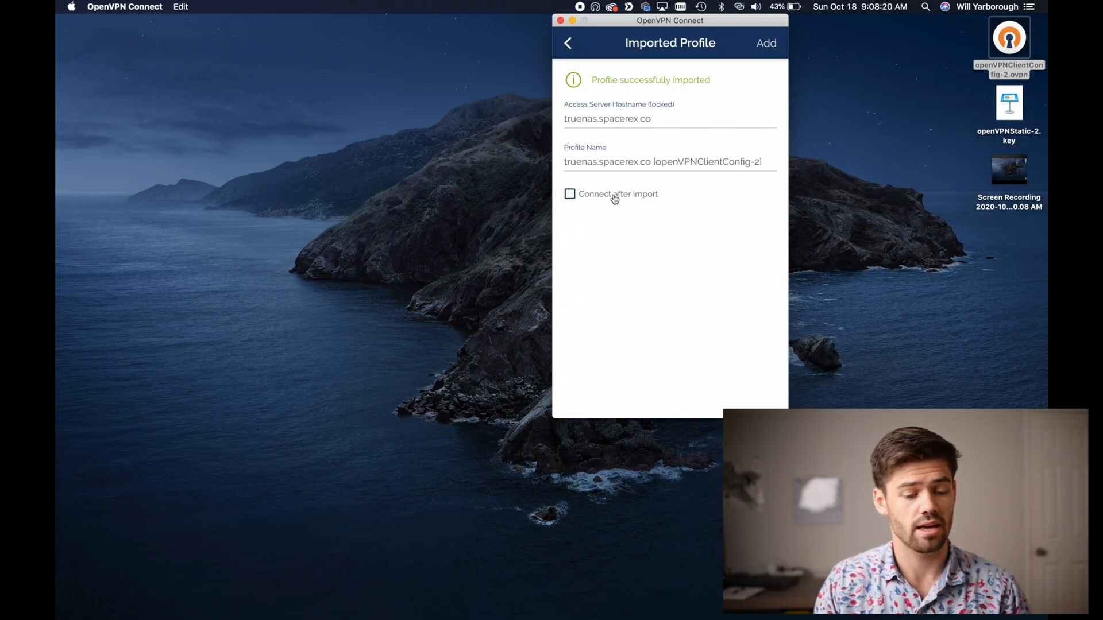
- Tick Connect after import and add the truenas.spacerex.co profile so it connects
{"action": "left_click", "coordinate": [570, 194]}
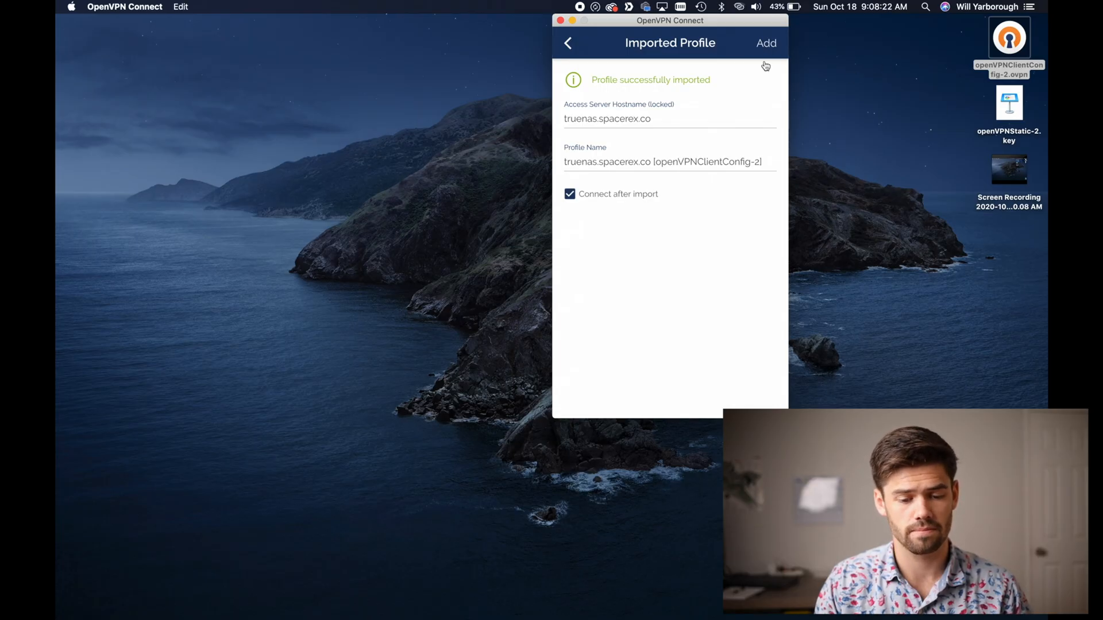
{"action": "left_click", "coordinate": [765, 43]}
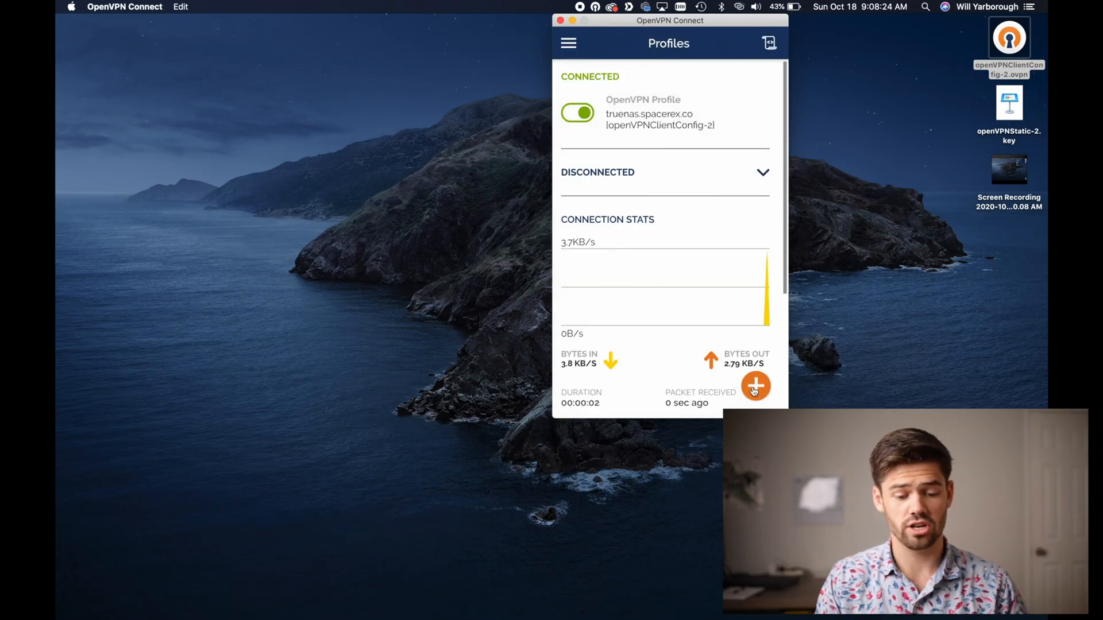